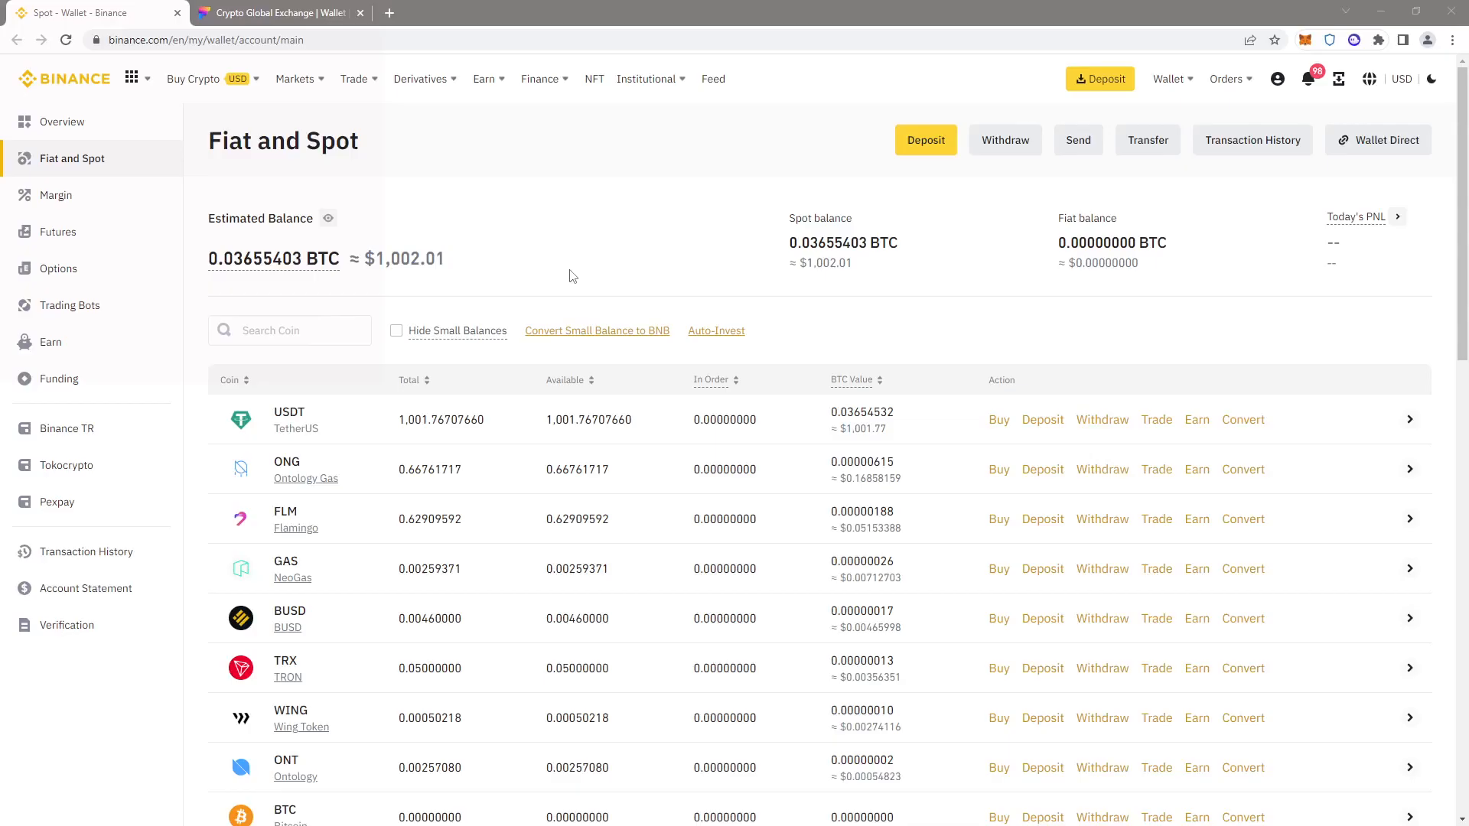
Step: Go from the spot wallet overview to the Spot trading page via the Trade menu
{"action": "left_click", "coordinate": [353, 78]}
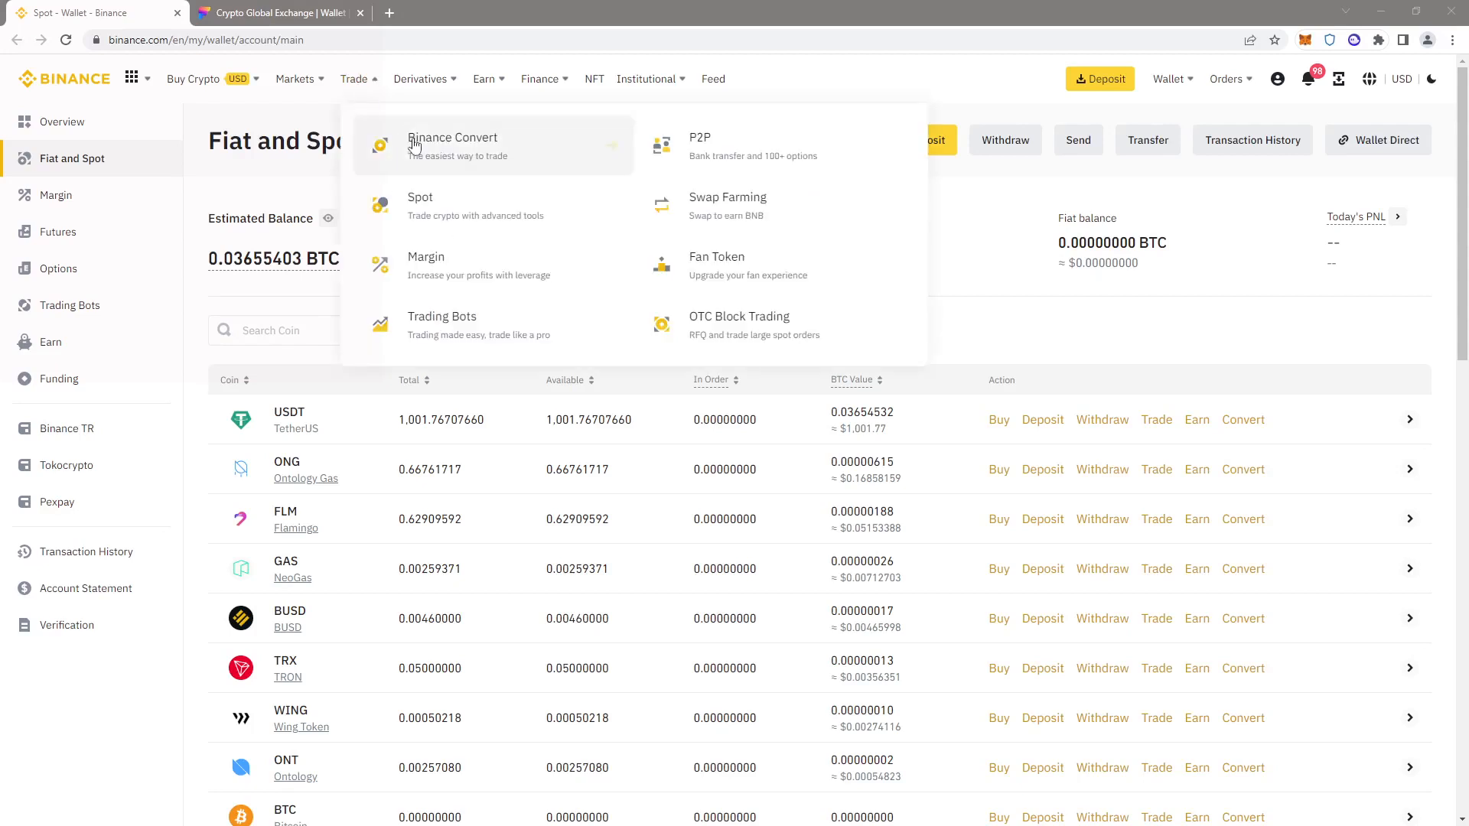
{"action": "left_click", "coordinate": [419, 204]}
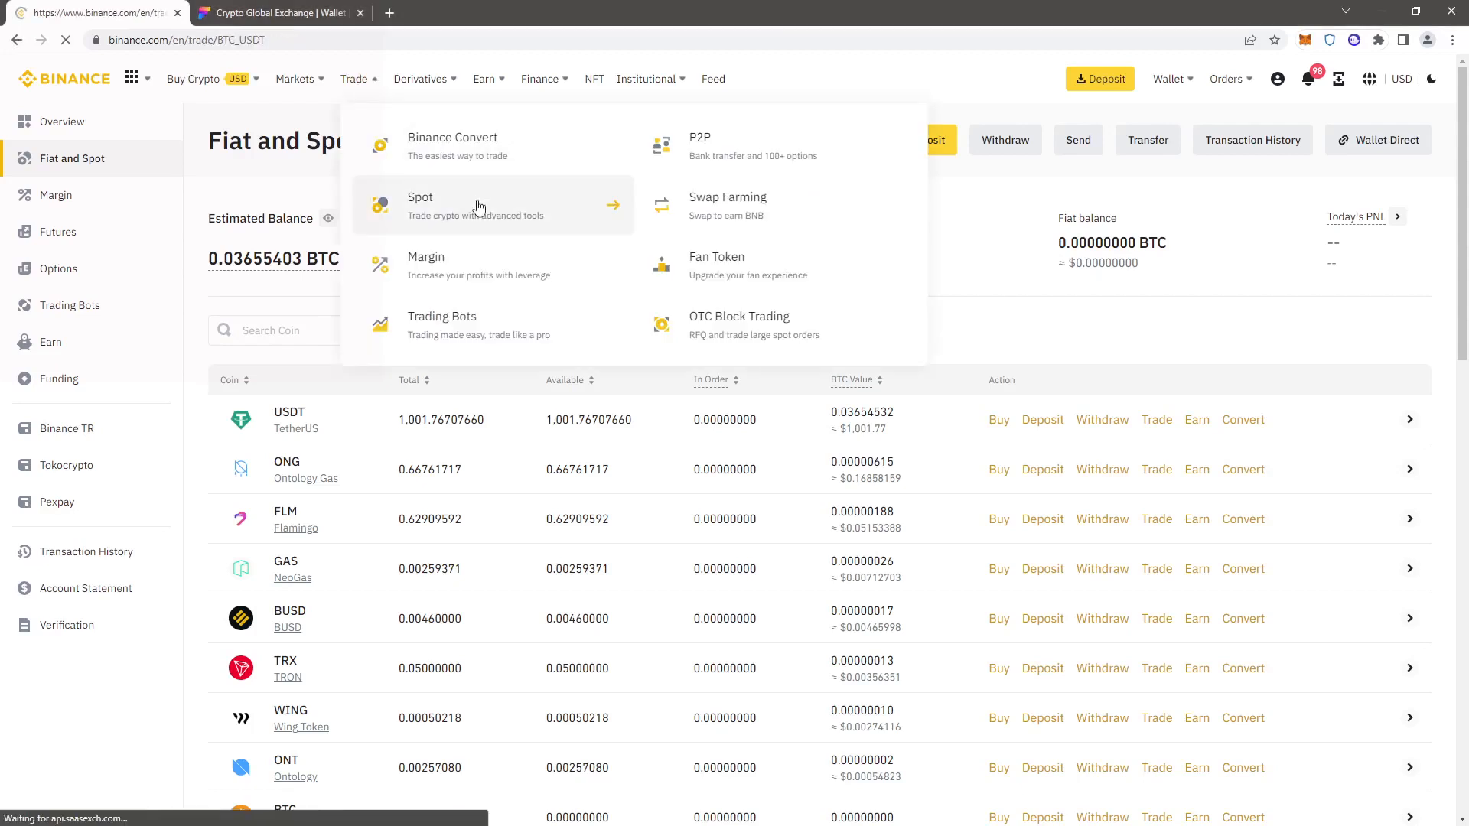
Step: Switch the spot chart to the LTC/USDT pair by searching 'ltc'
{"action": "left_click", "coordinate": [421, 198]}
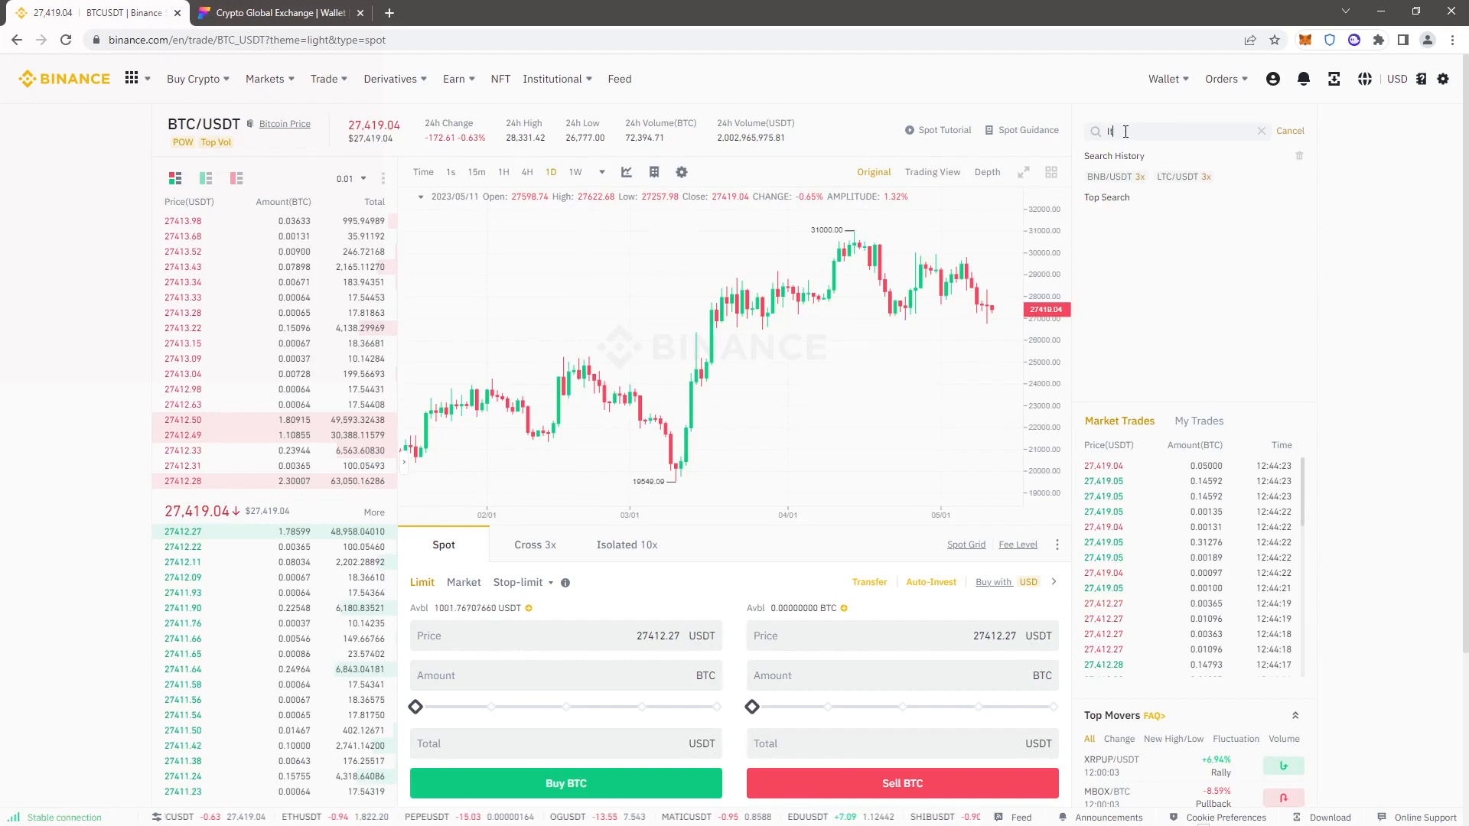
{"action": "type", "text": "ltc"}
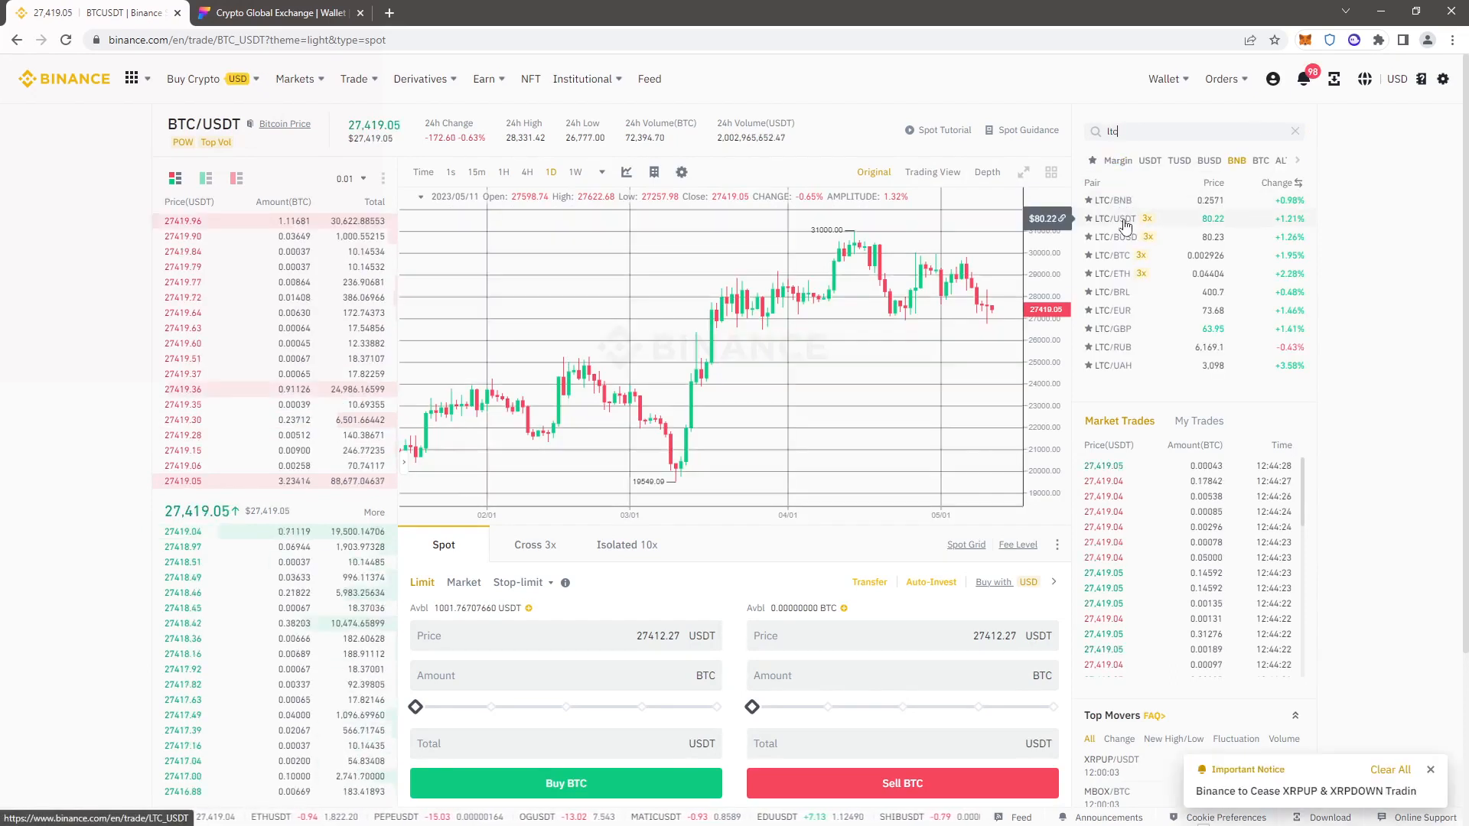
{"action": "left_click", "coordinate": [1112, 219]}
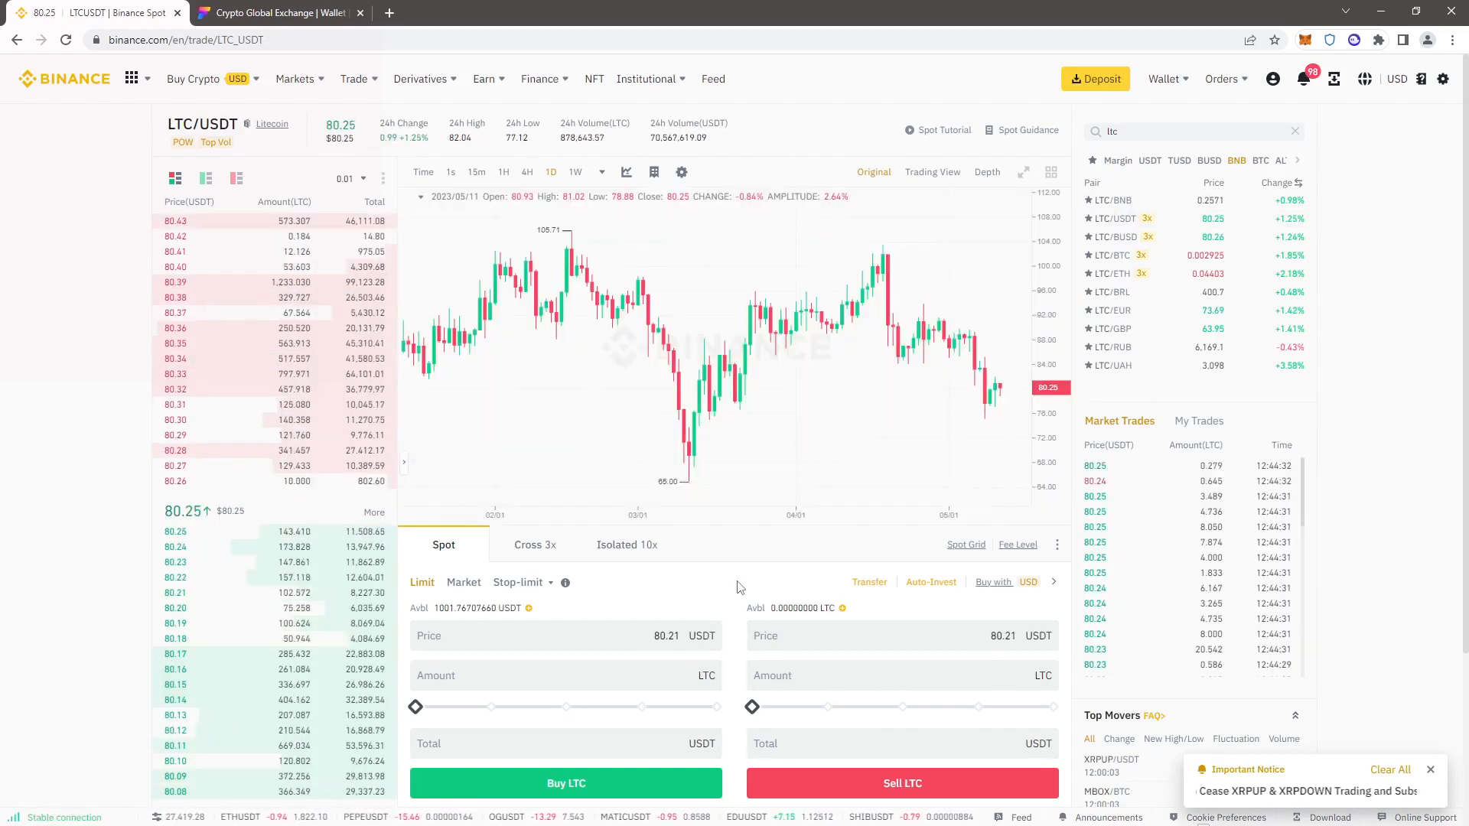
Step: Place a market buy of LTC for 1000 USDT, receiving about 12.46 LTC
{"action": "scroll", "scroll_direction": "down", "scroll_amount": 3}
{"action": "type", "text": "10"}
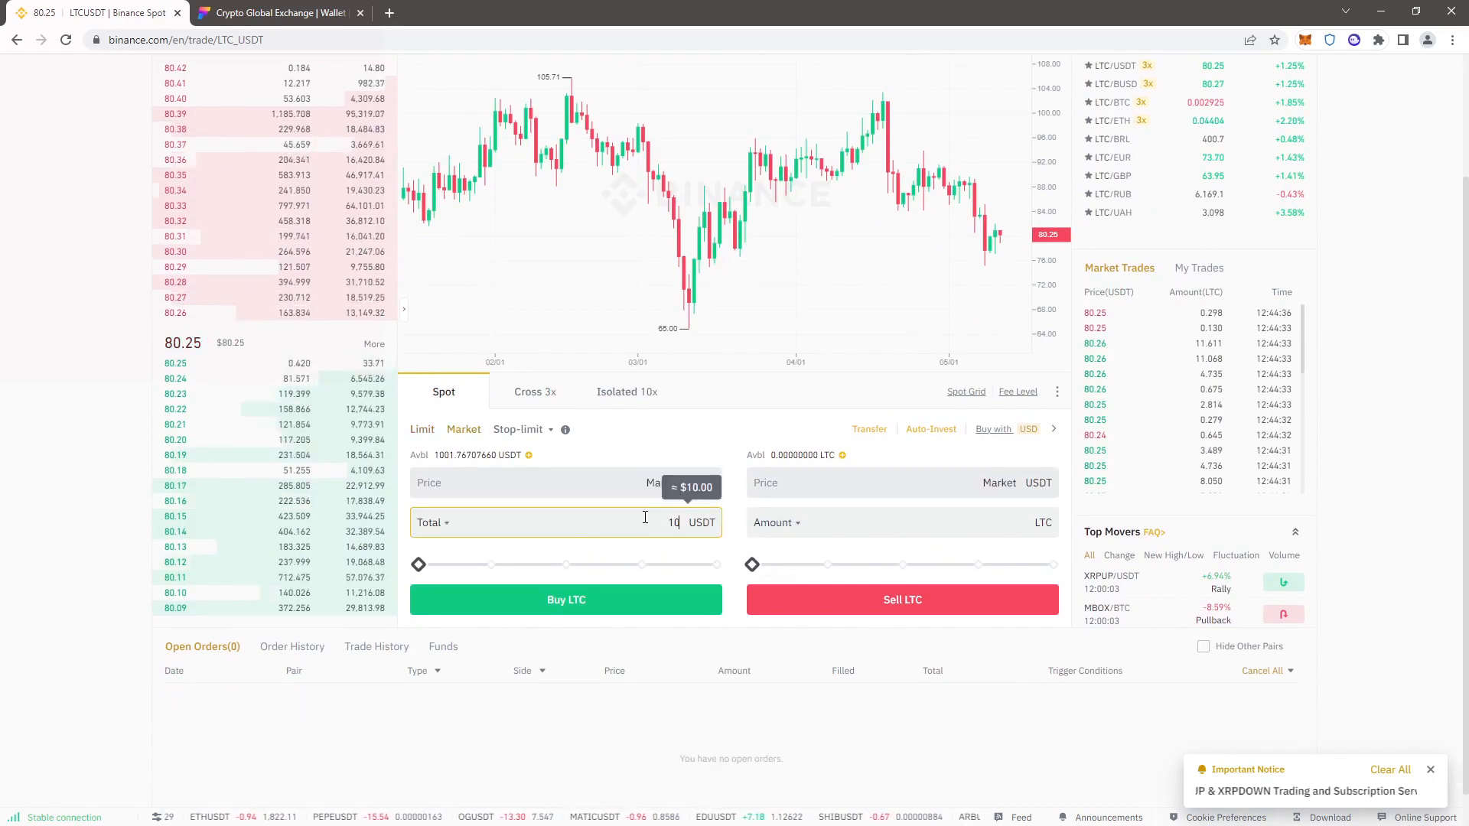
{"action": "left_click", "coordinate": [565, 599]}
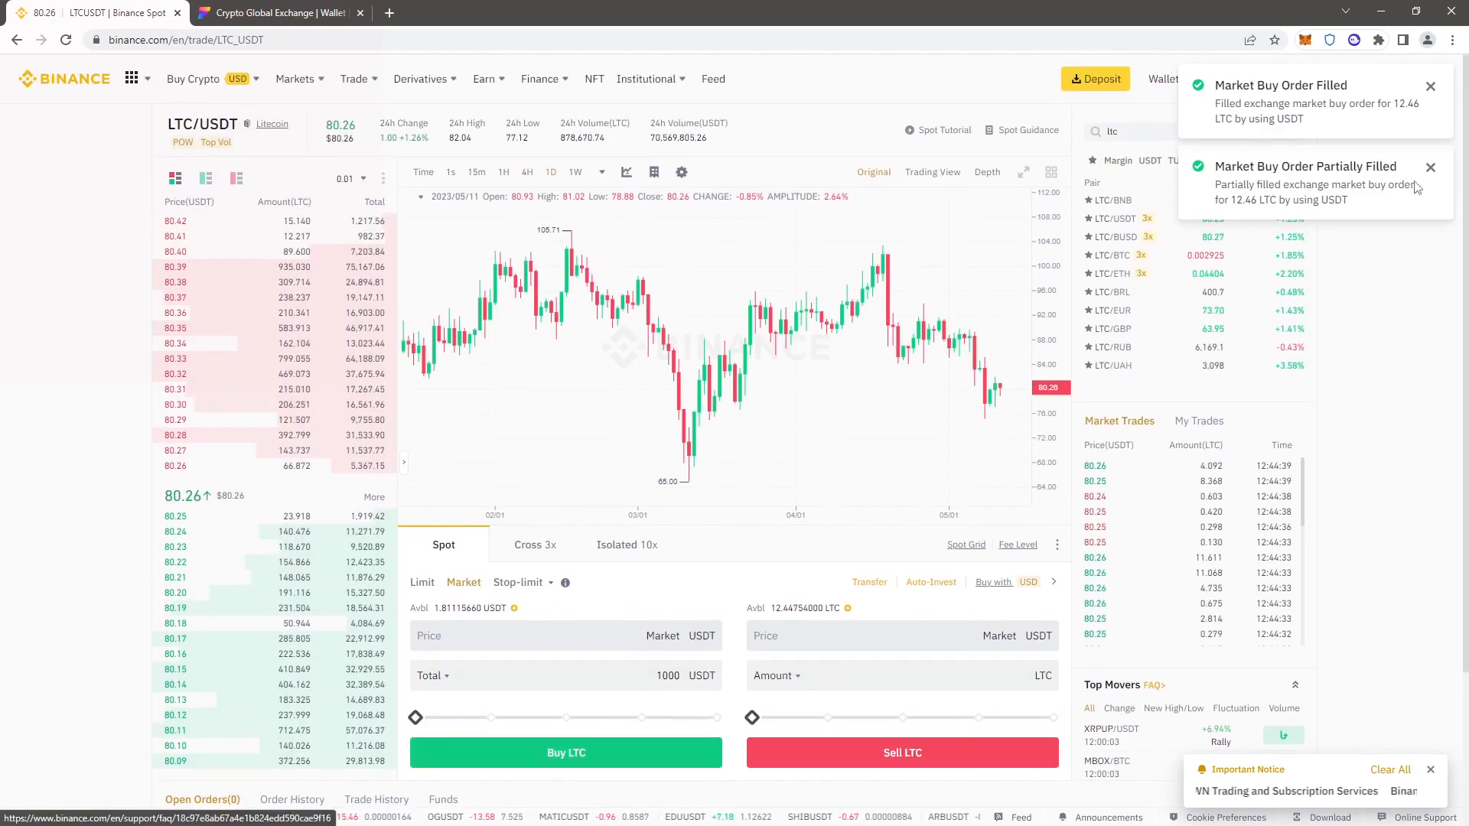
{"action": "left_click", "coordinate": [1161, 78]}
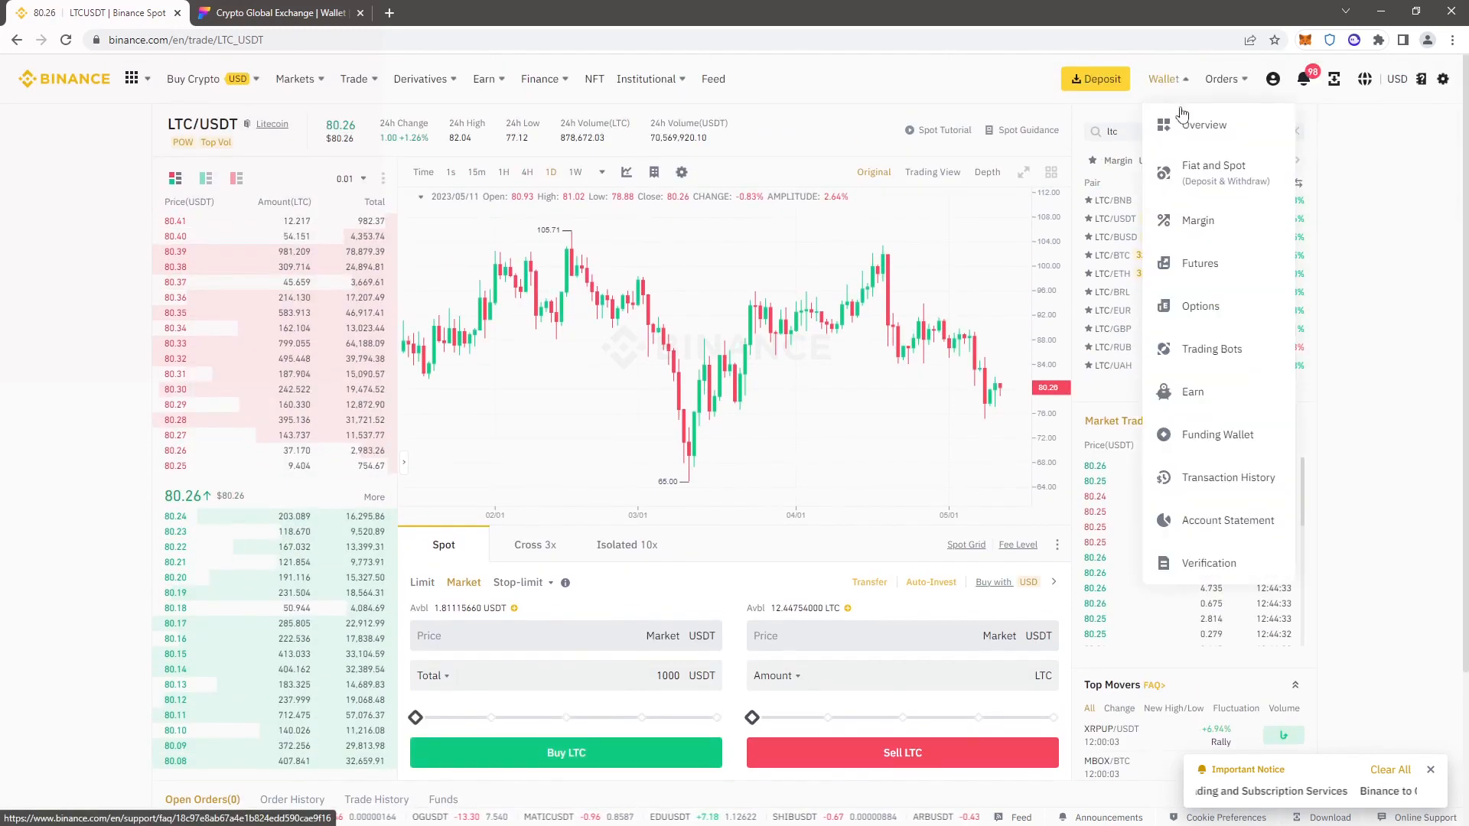
Step: Check the Fiat and Spot wallet holding 12.44754 LTC, then move to the Fixmirc site
{"action": "left_click", "coordinate": [1204, 124]}
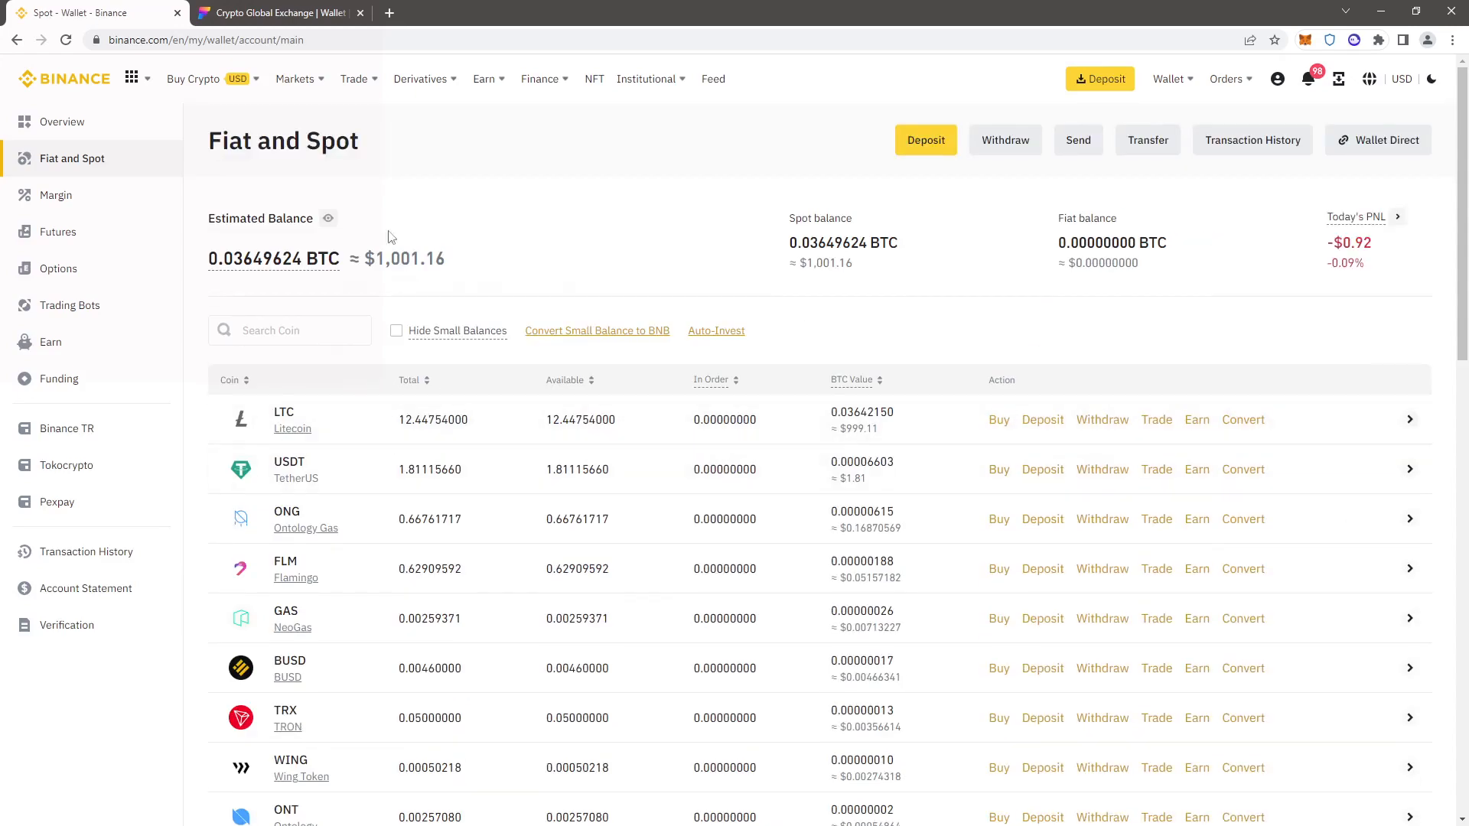
{"action": "left_click", "coordinate": [277, 12]}
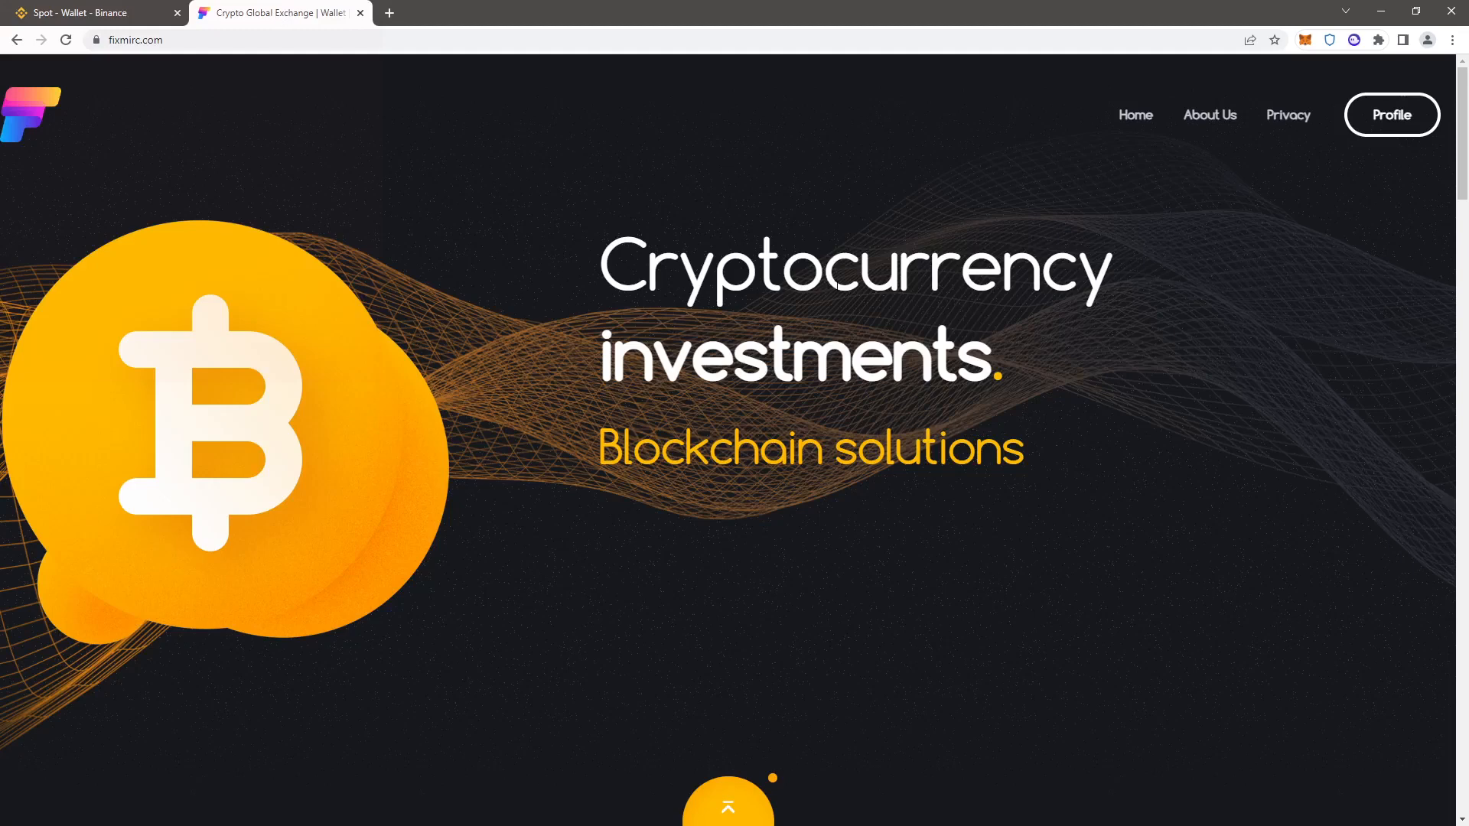
Step: View the Fixmirc profile wallet with zero balances and its Currency Exchange rates page
{"action": "left_click", "coordinate": [1391, 115]}
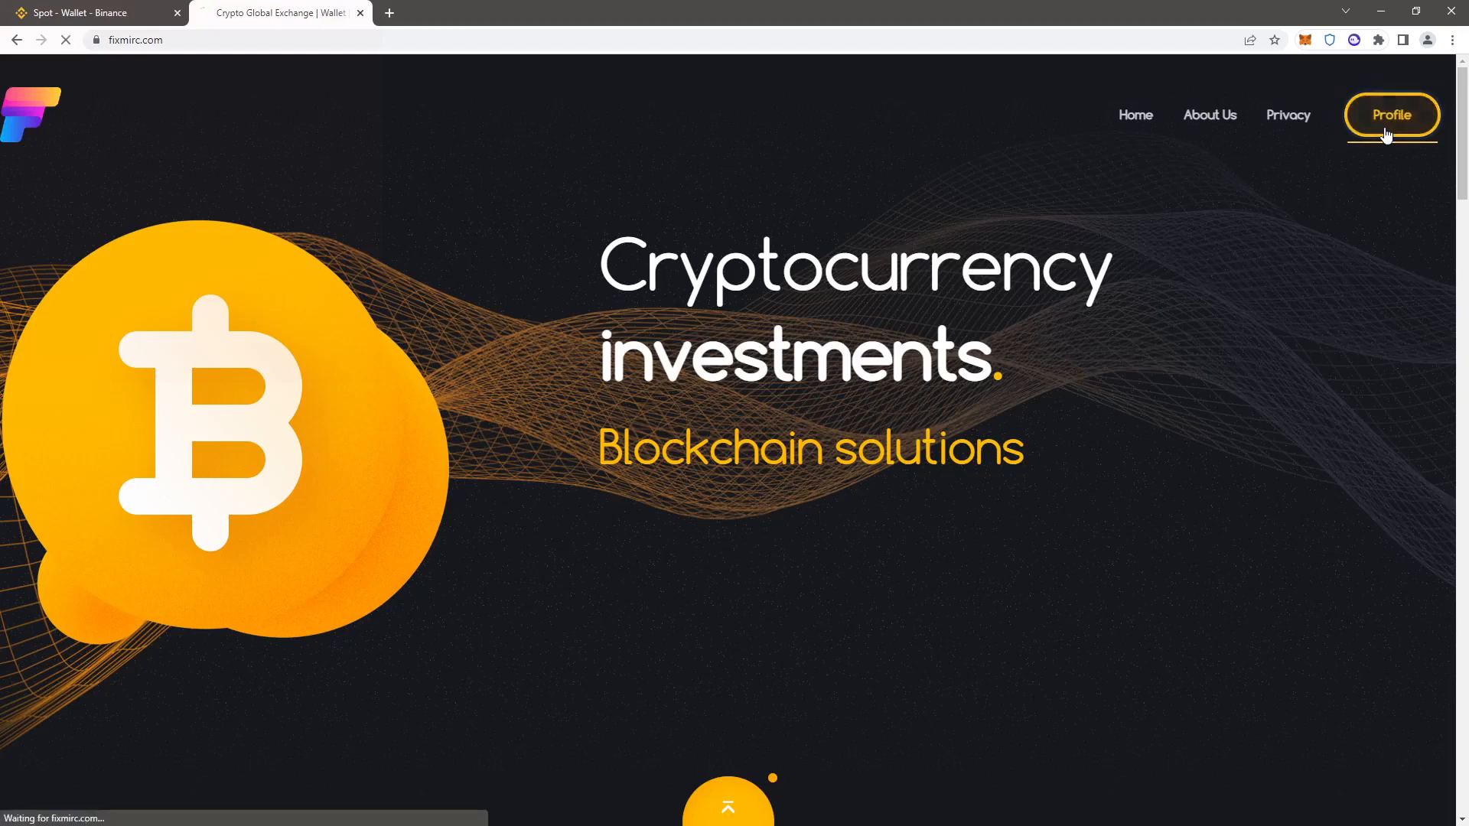
{"action": "left_click", "coordinate": [1391, 114]}
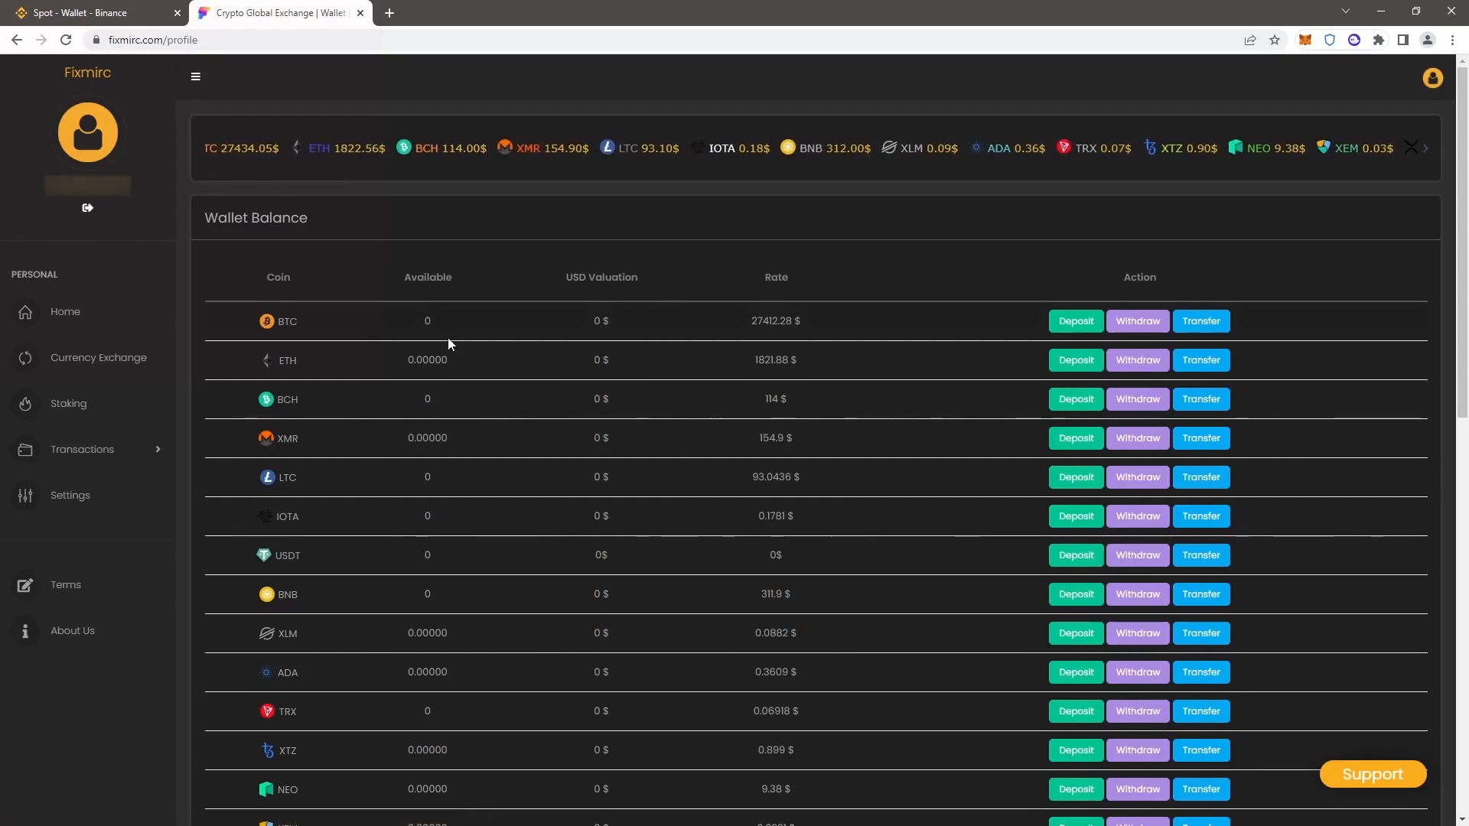
{"action": "left_click", "coordinate": [98, 358]}
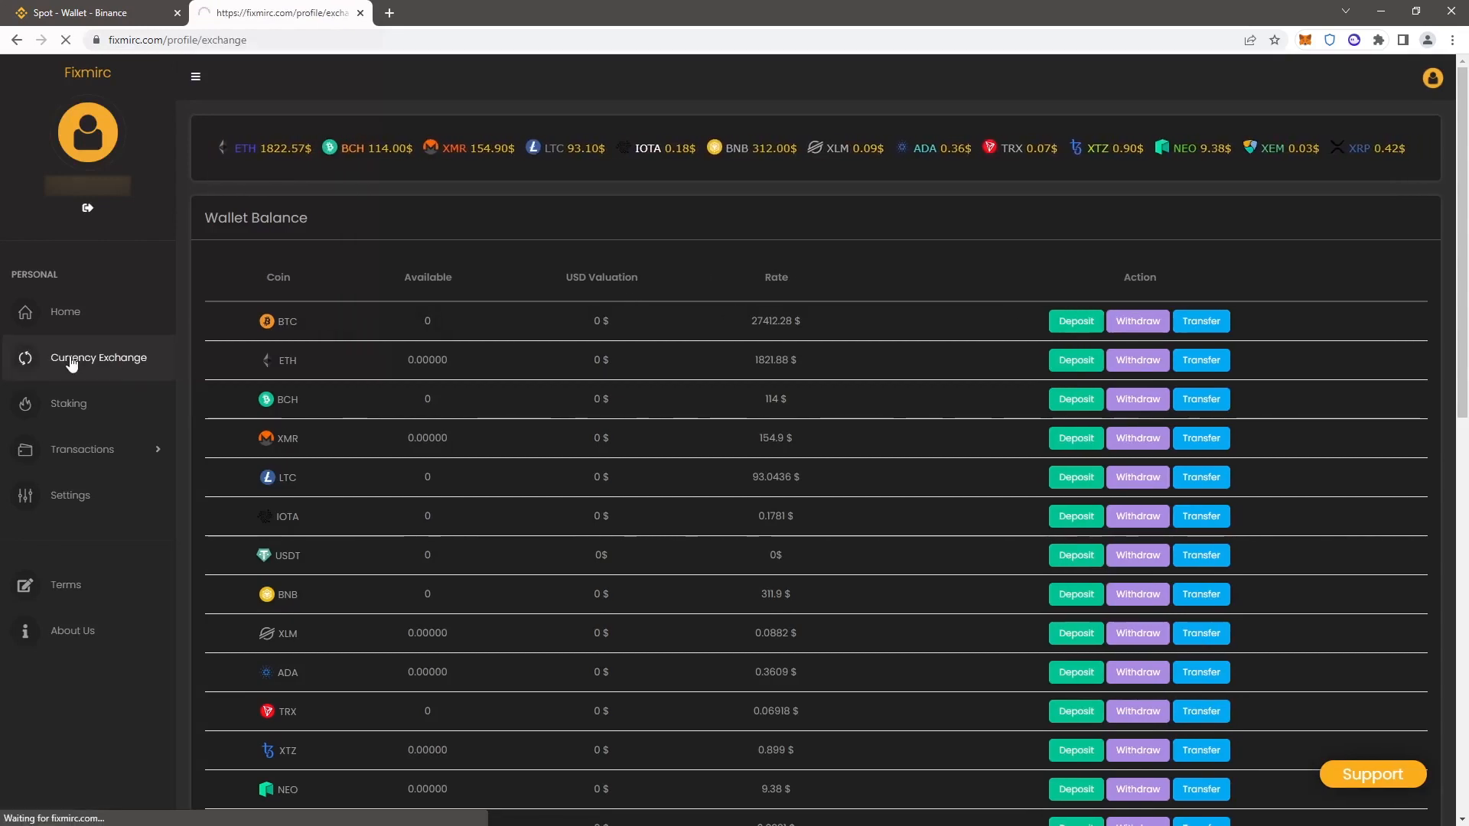
{"action": "left_click", "coordinate": [98, 357]}
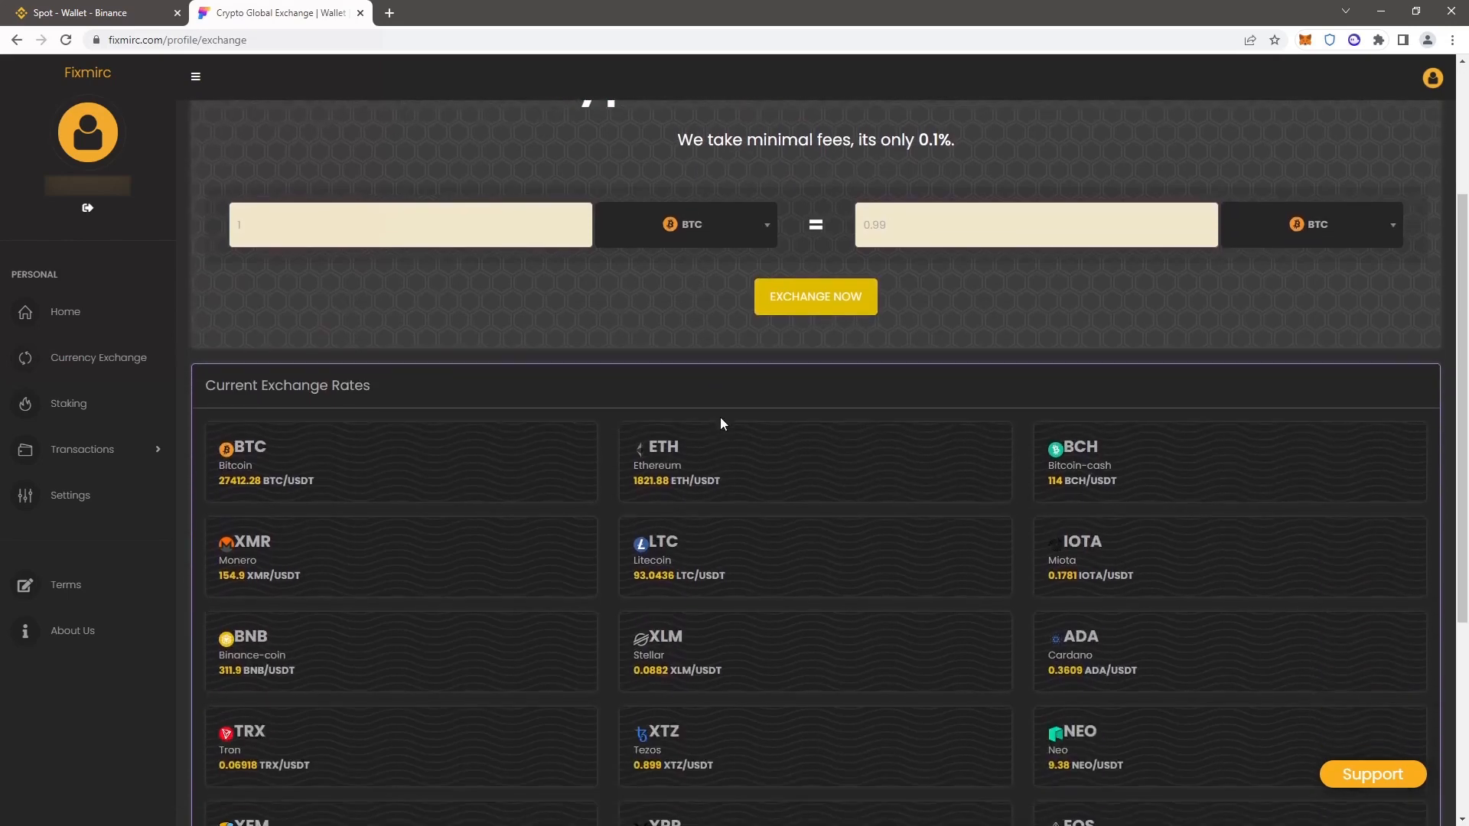
{"action": "mouse_move", "coordinate": [609, 588]}
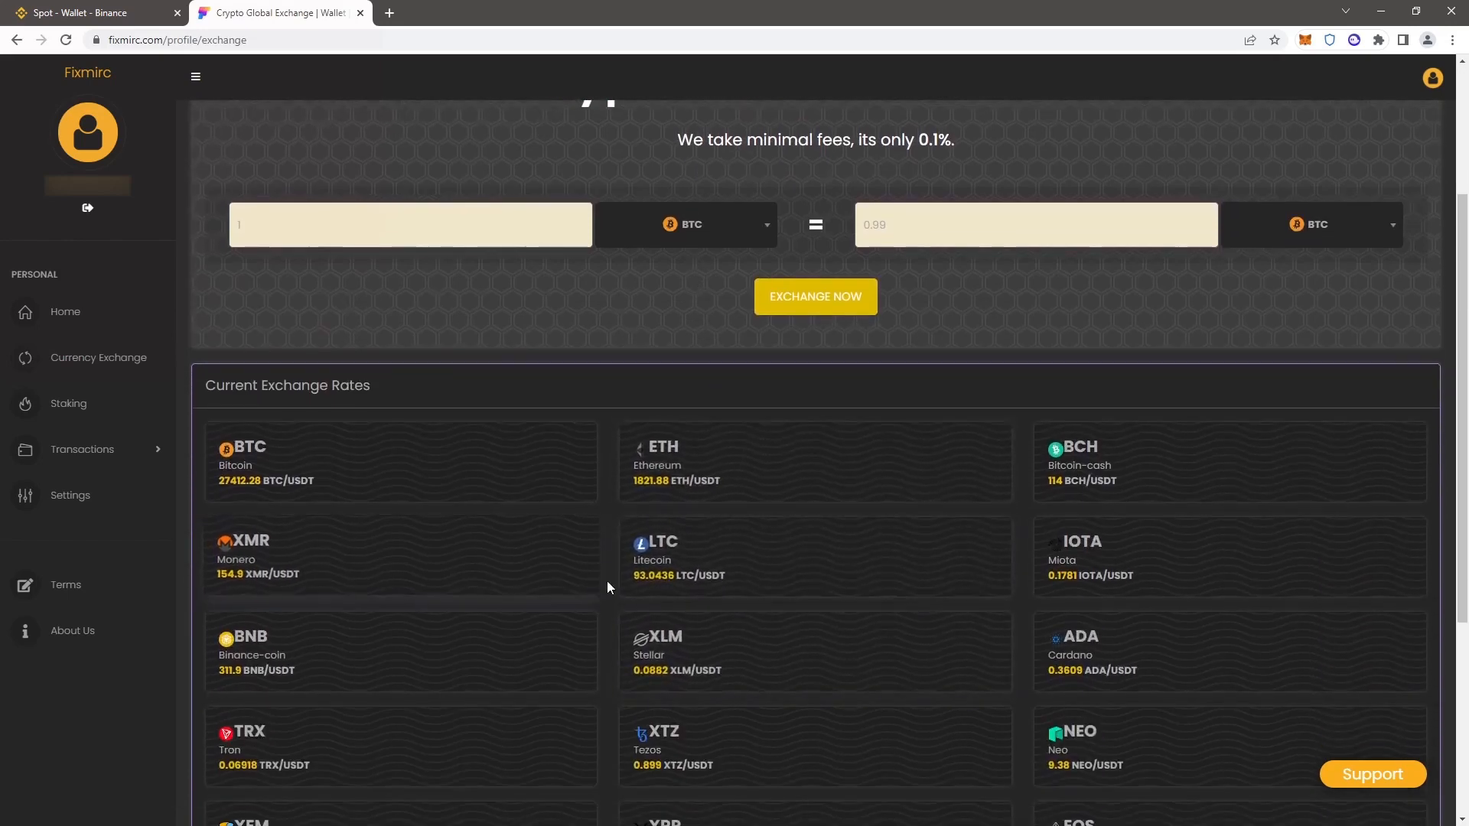
{"action": "mouse_move", "coordinate": [755, 537]}
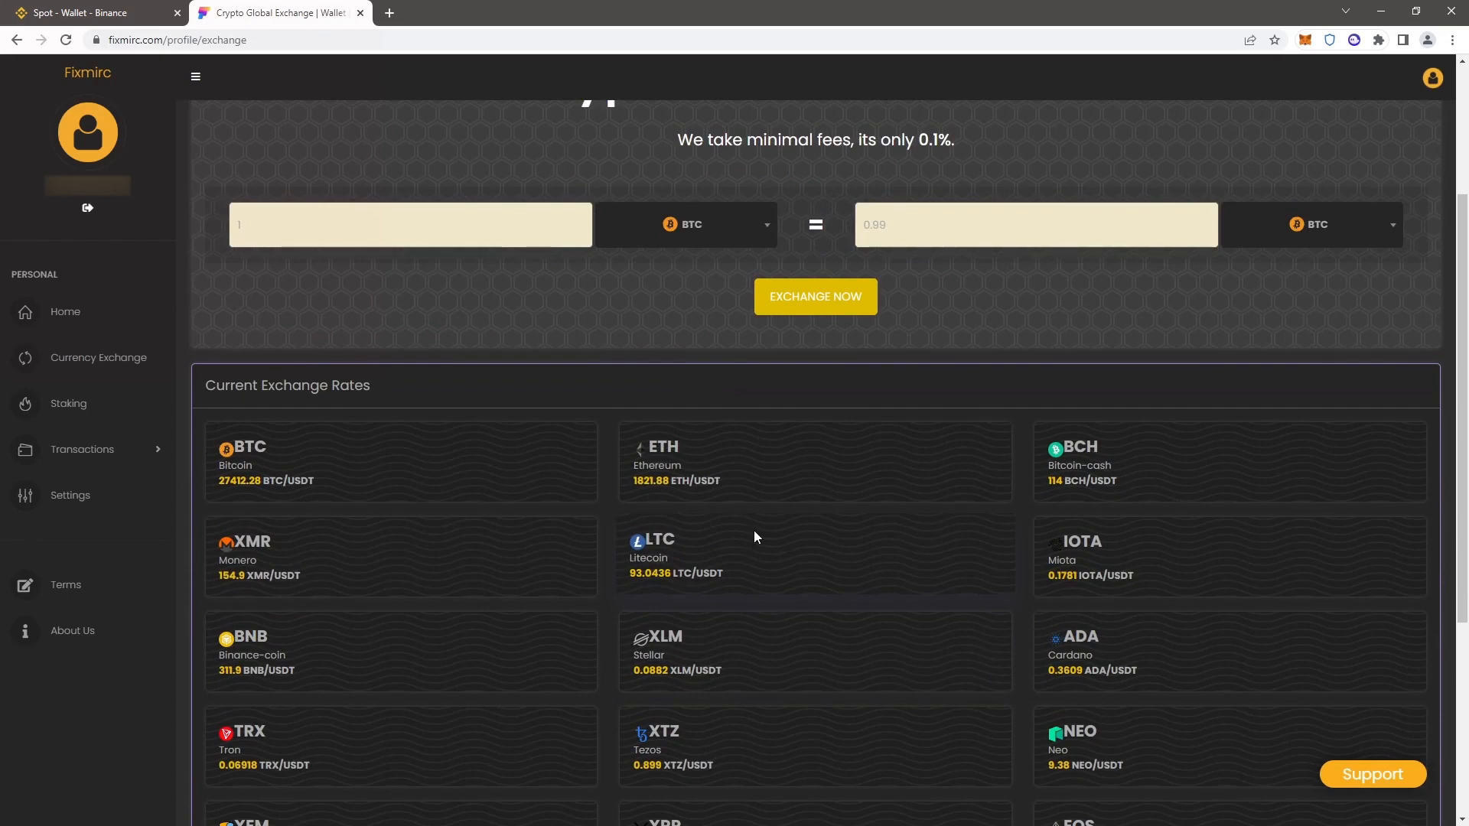
{"action": "left_click", "coordinate": [66, 310]}
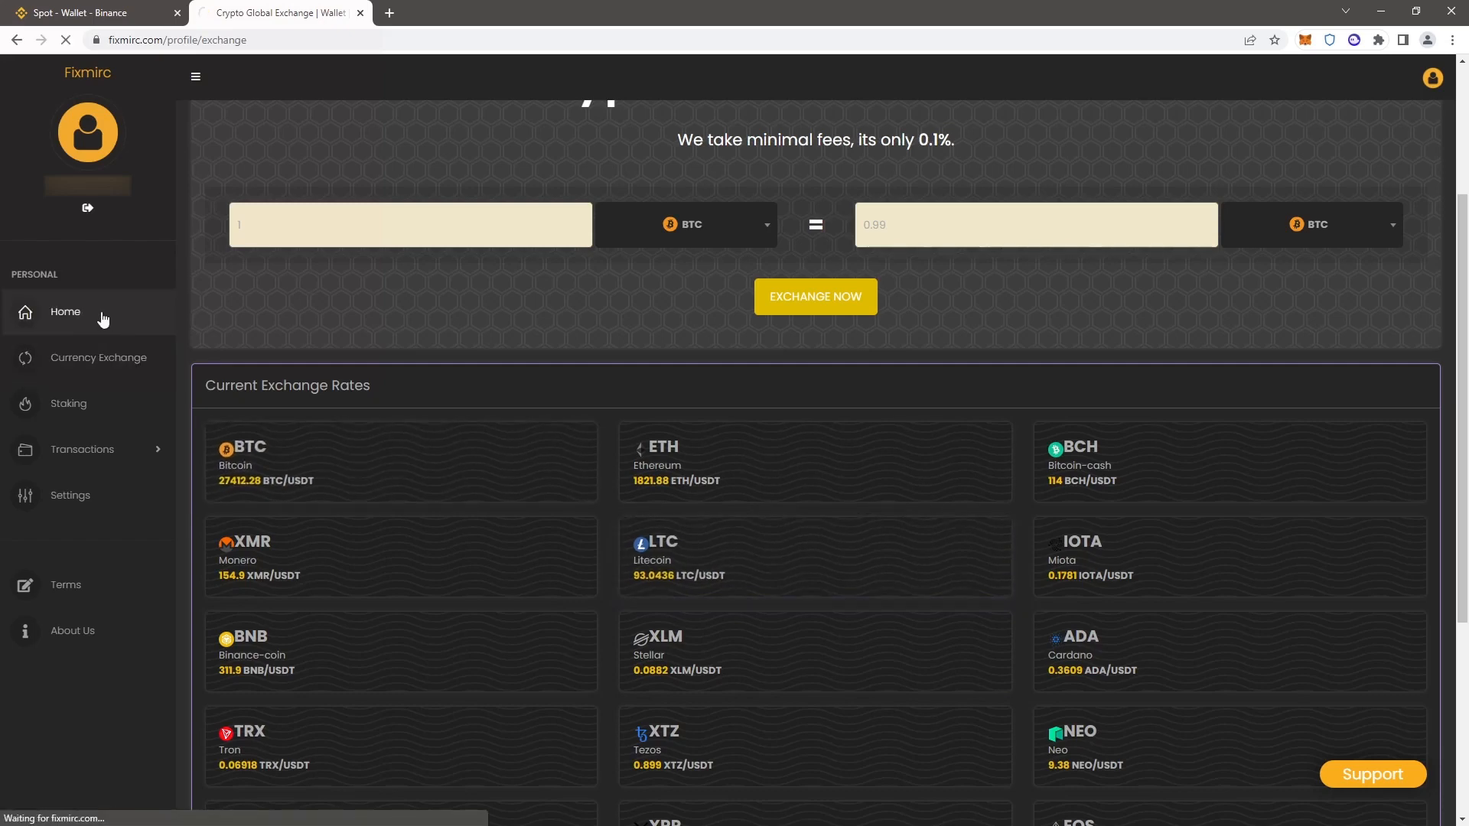
Step: Request a 12.44 LTC deposit on Fixmirc and get its Litecoin payment address
{"action": "left_click", "coordinate": [64, 312]}
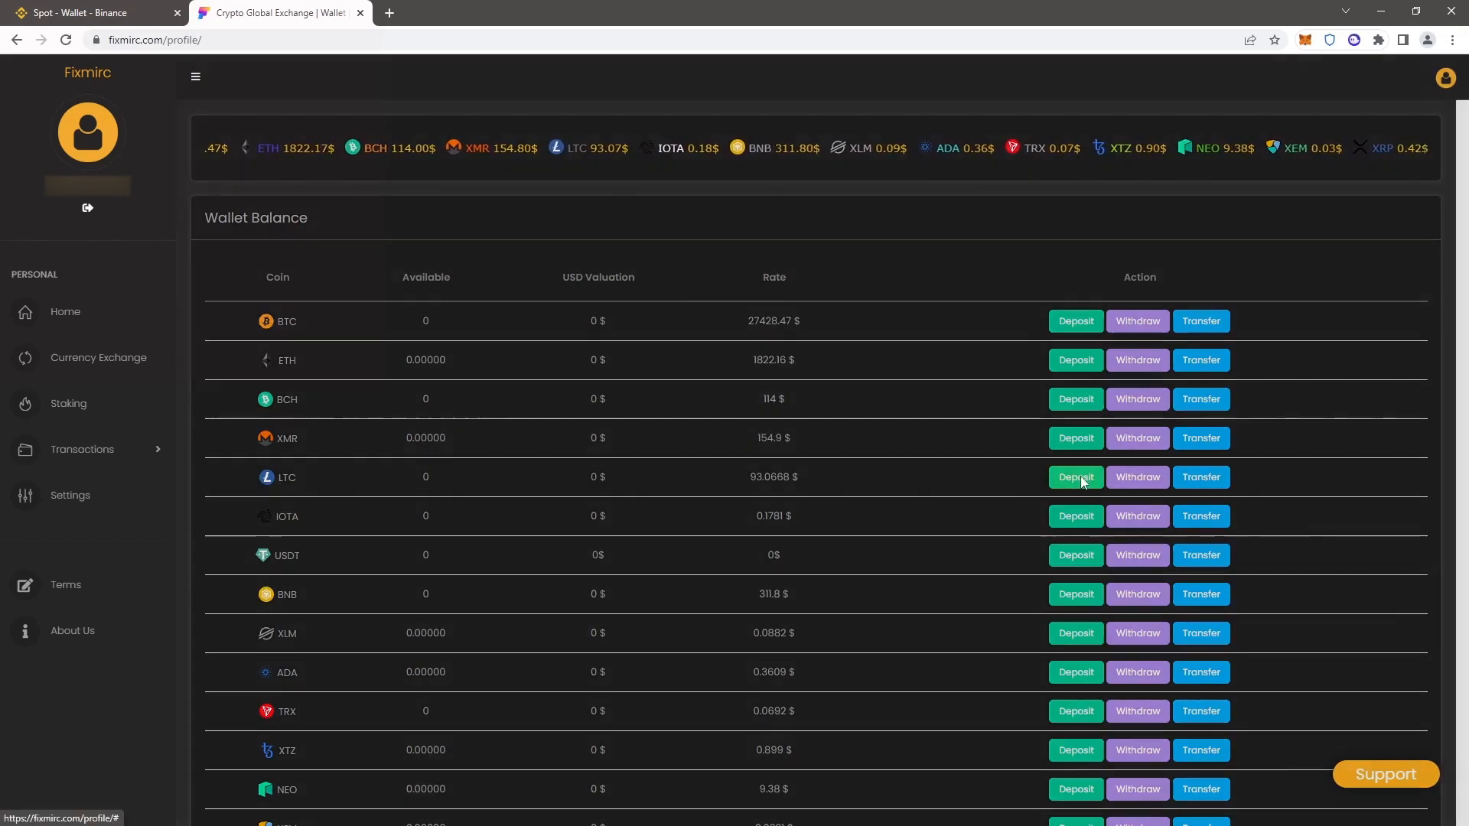
{"action": "left_click", "coordinate": [1075, 477]}
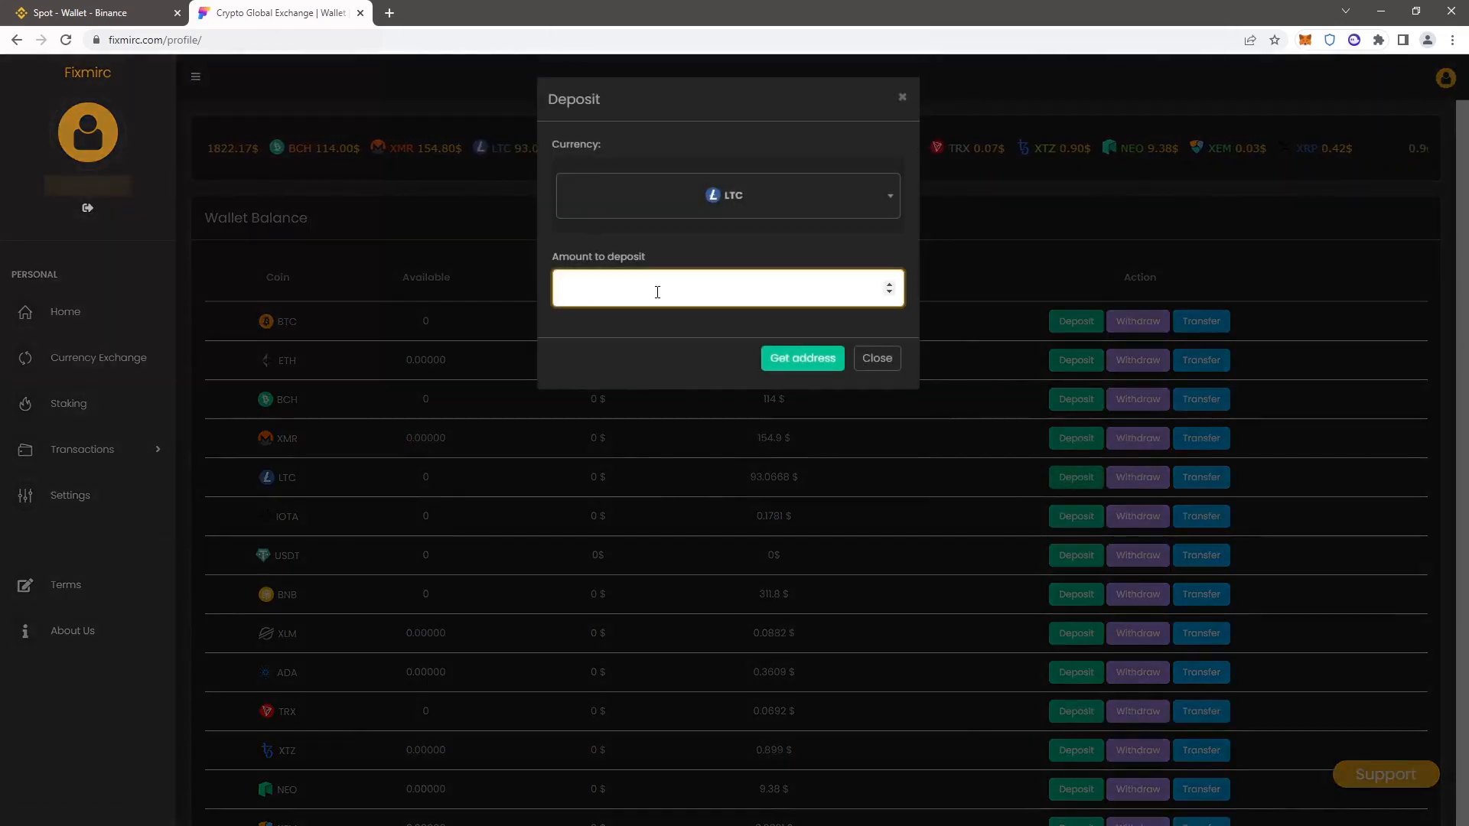
{"action": "type", "text": "12.44"}
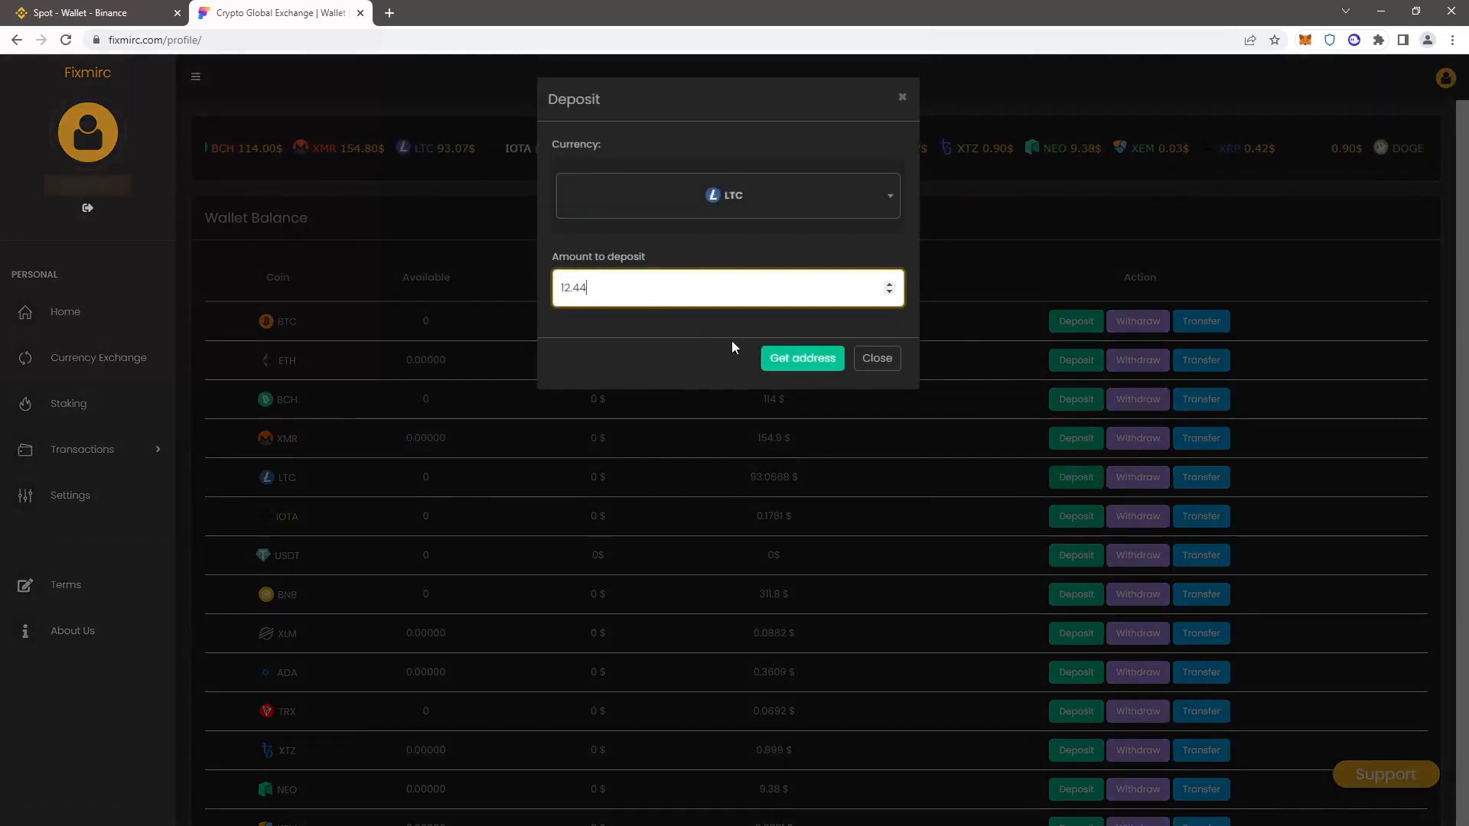
{"action": "left_click", "coordinate": [801, 358]}
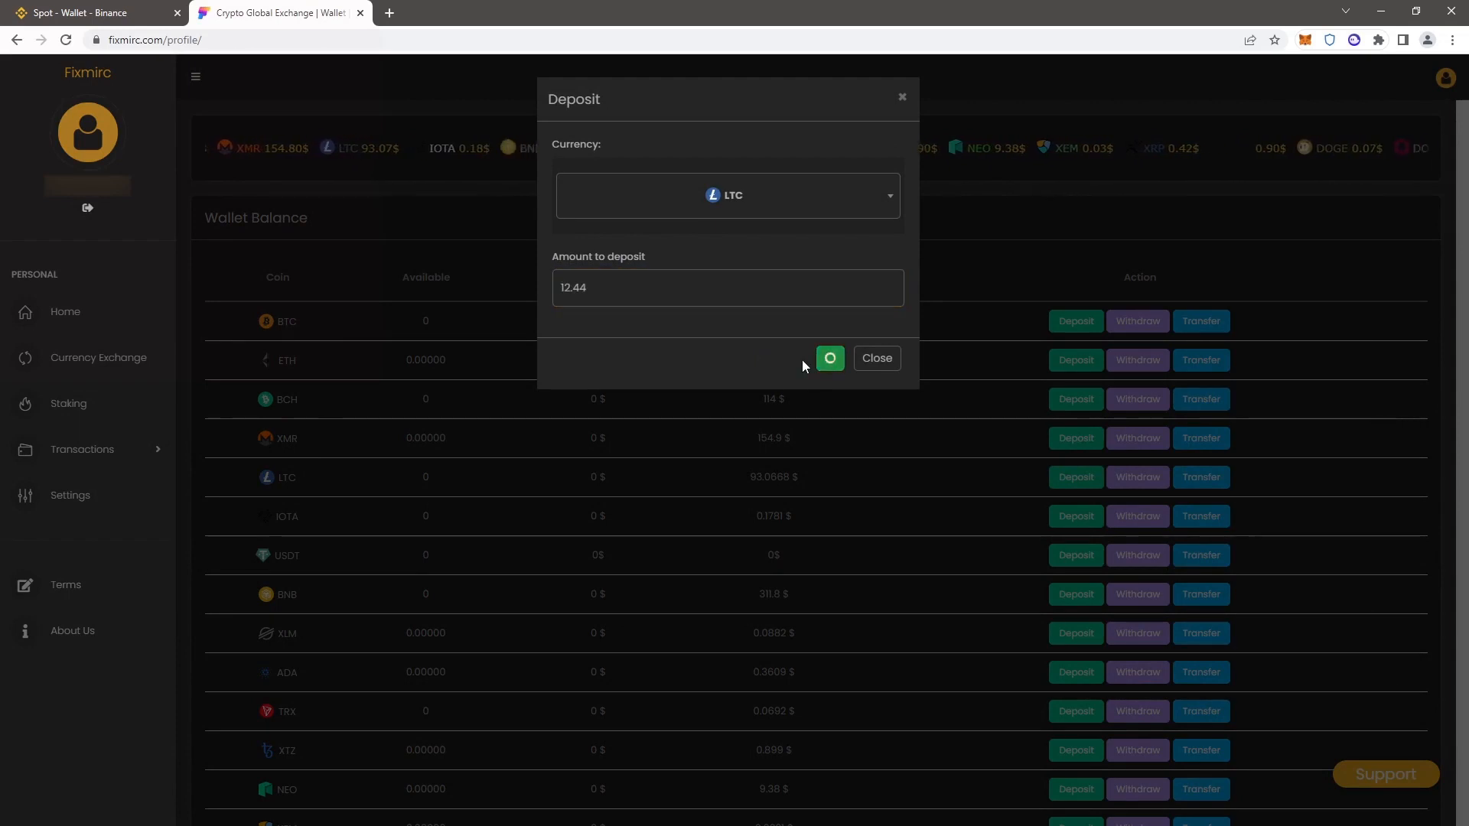
{"action": "left_click", "coordinate": [827, 358]}
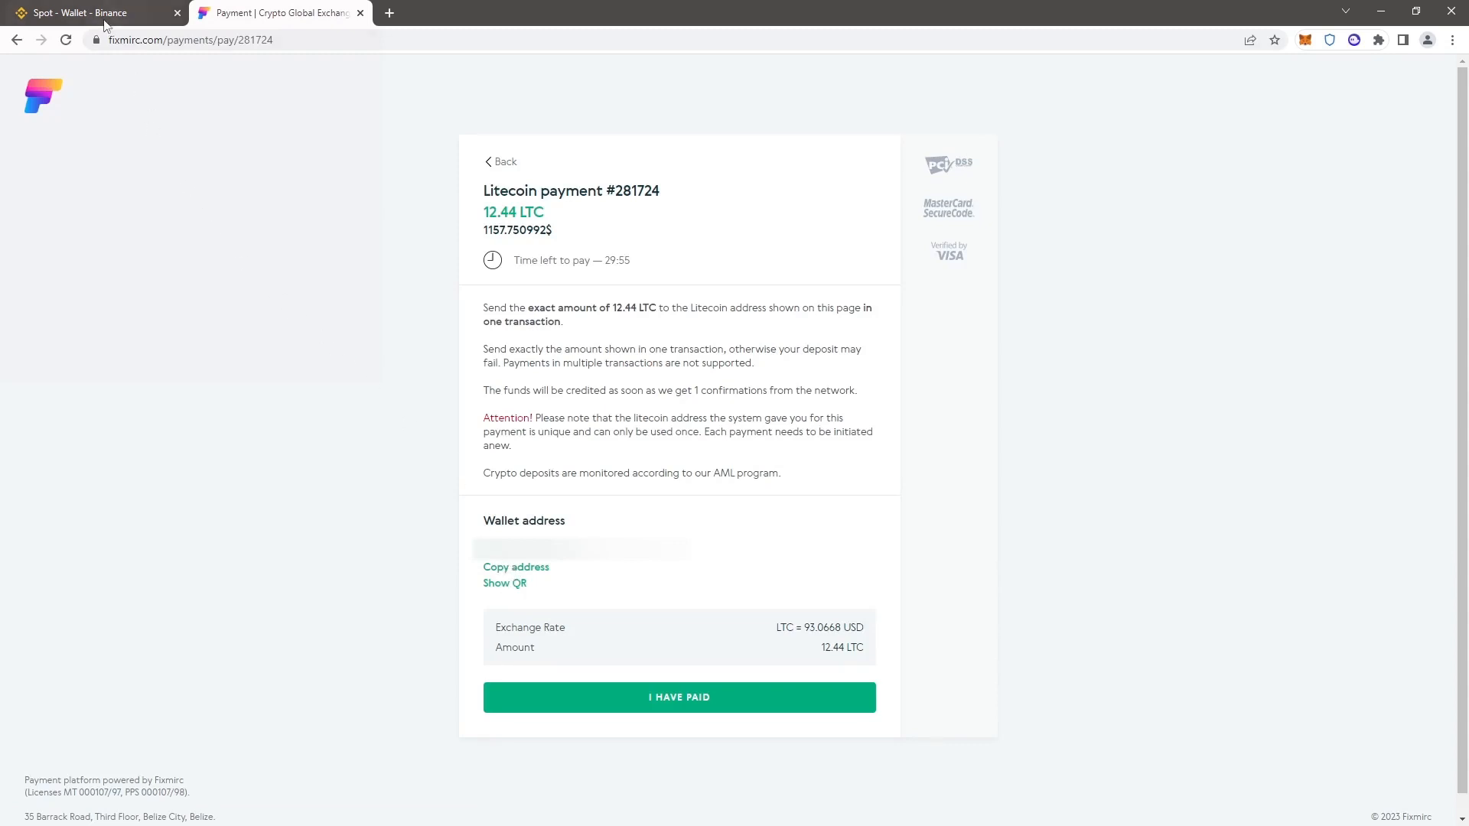
Step: Back in the Binance spot wallet, start a Litecoin withdrawal from the LTC row
{"action": "left_click", "coordinate": [84, 12]}
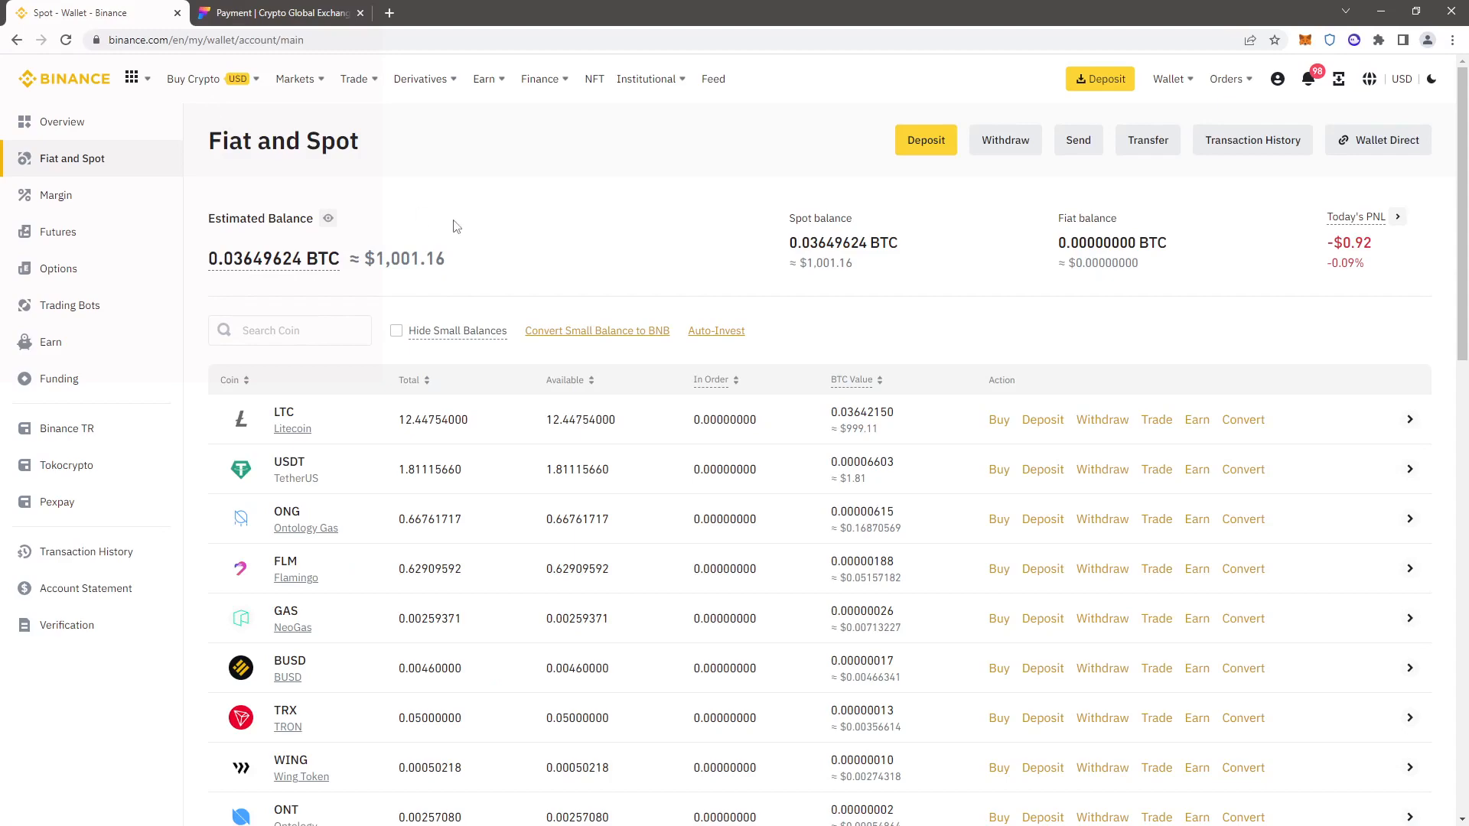
{"action": "mouse_move", "coordinate": [1102, 419]}
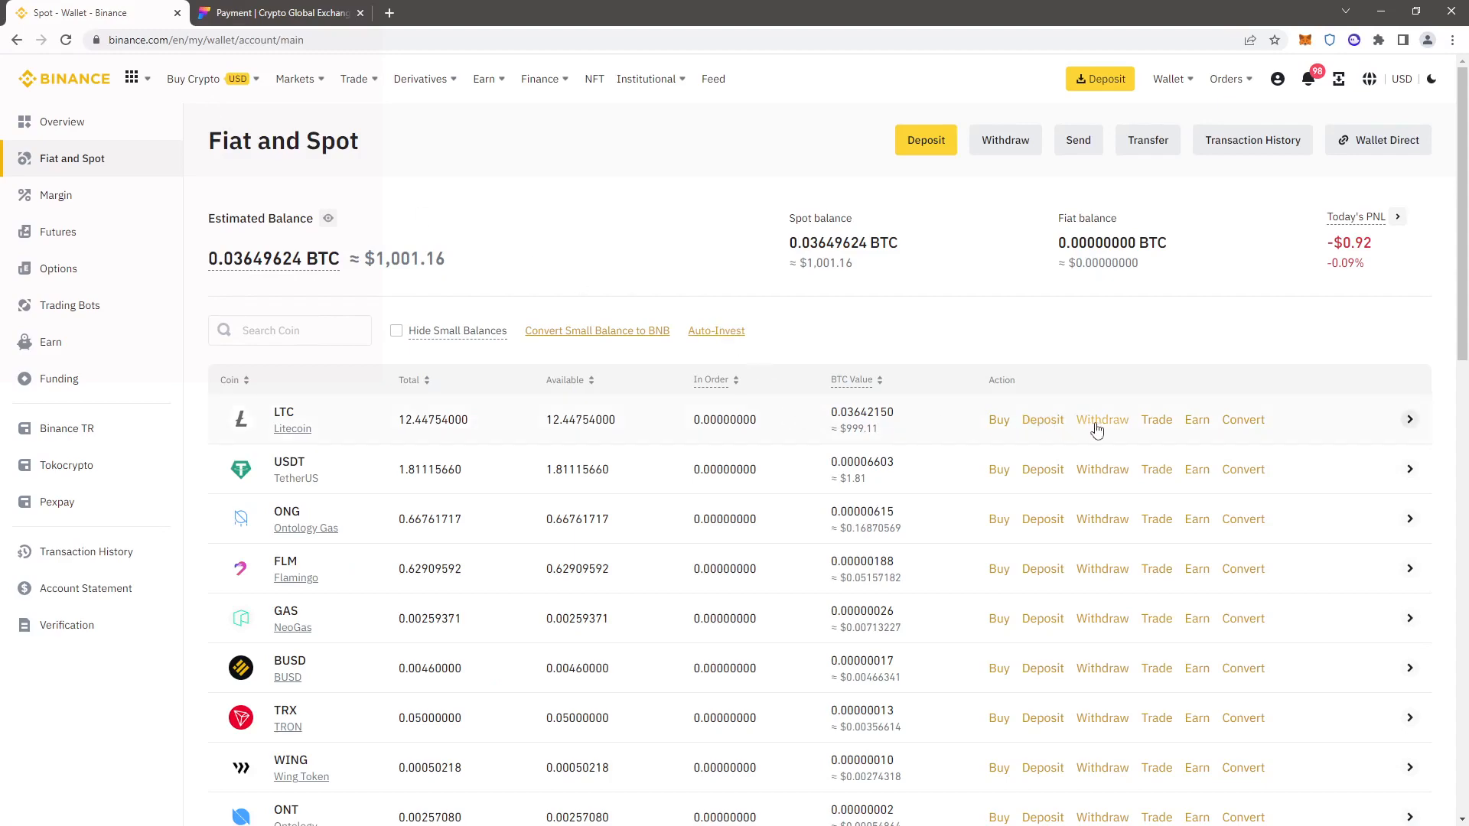
{"action": "left_click", "coordinate": [1102, 419]}
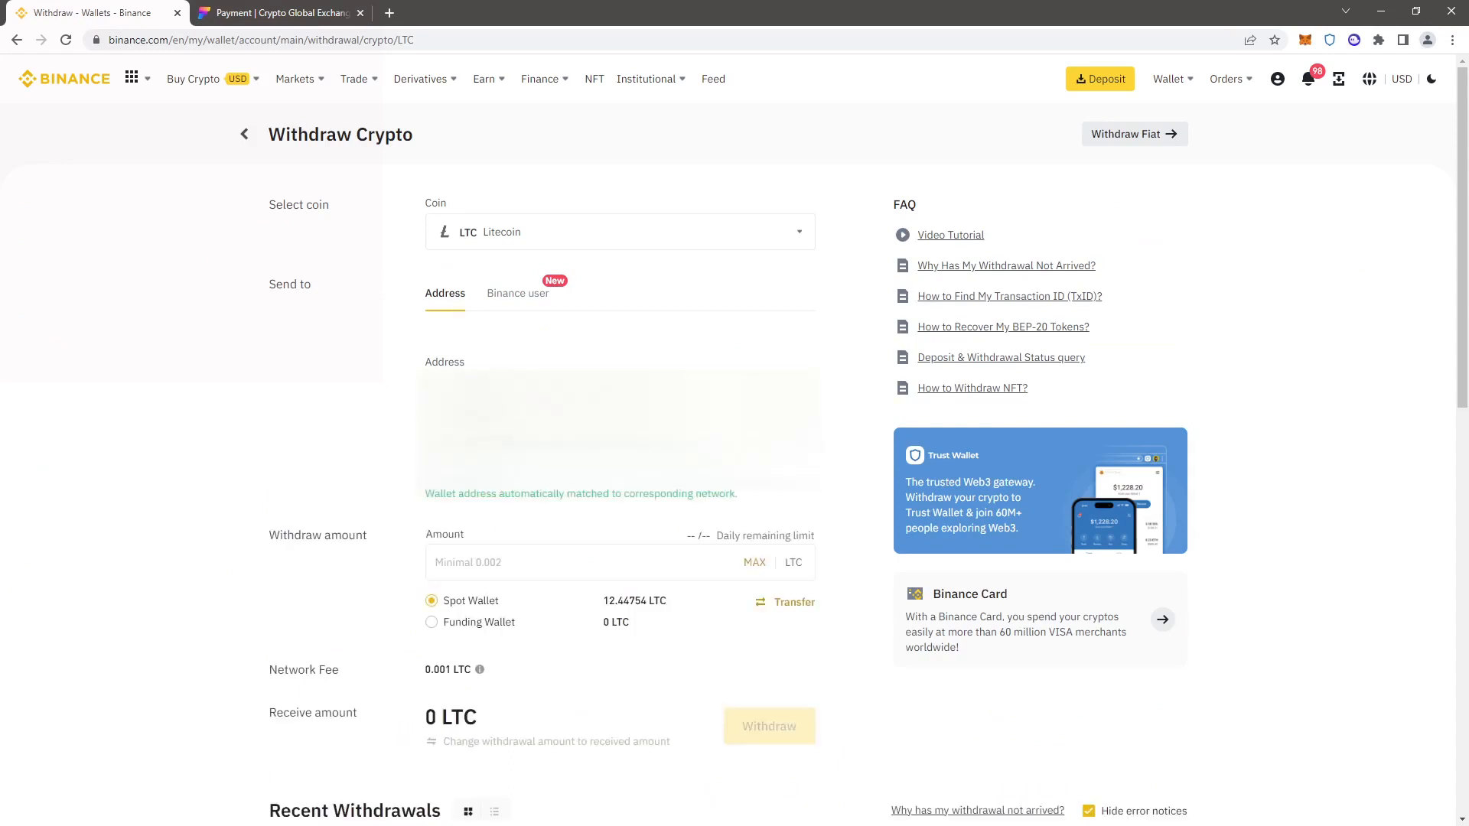
Step: Withdraw the full 12.44754 LTC to the pasted Fixmirc address, reaching security verification
{"action": "left_click", "coordinate": [618, 391]}
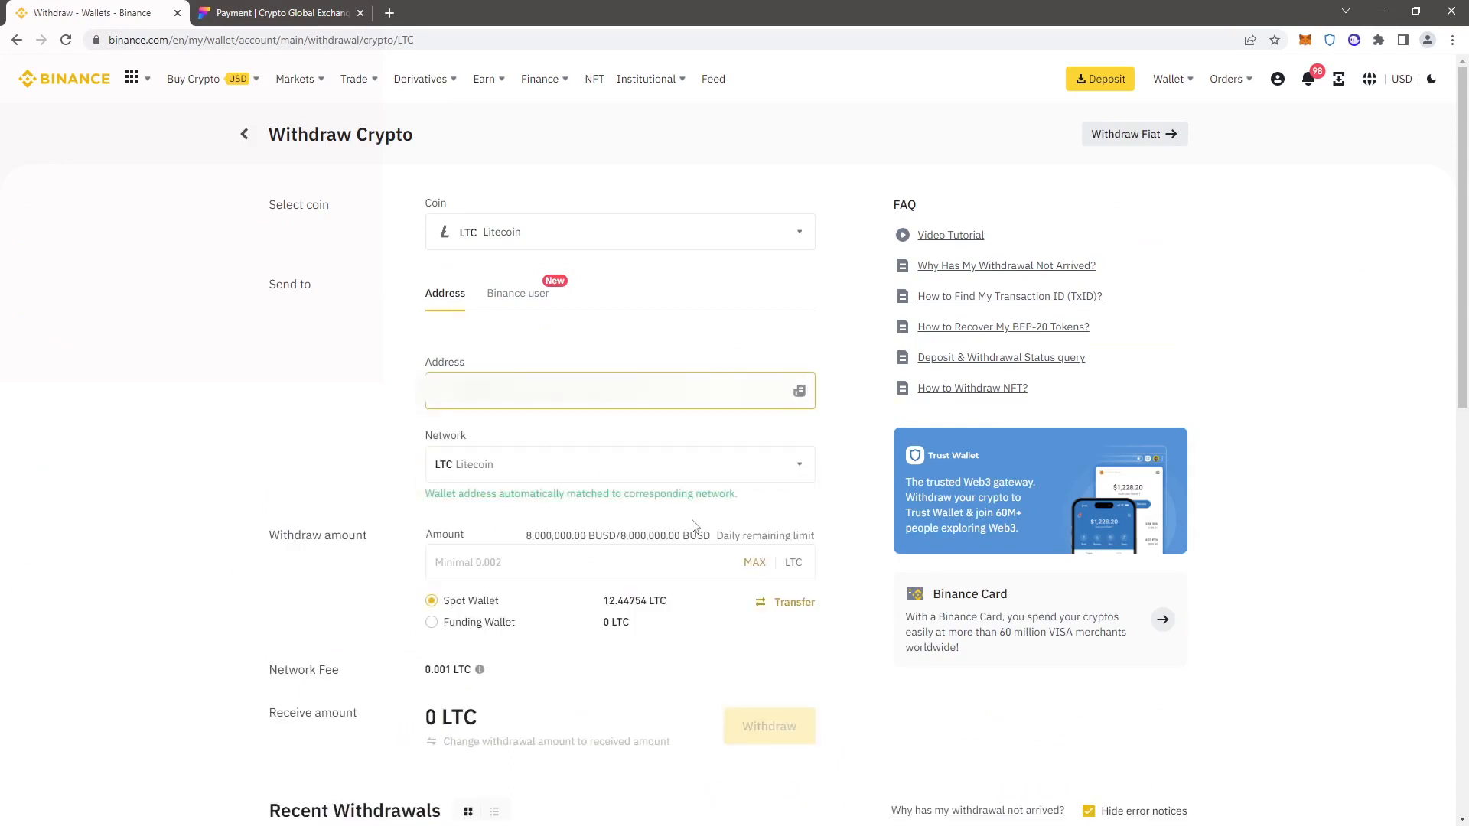
{"action": "left_click", "coordinate": [753, 562]}
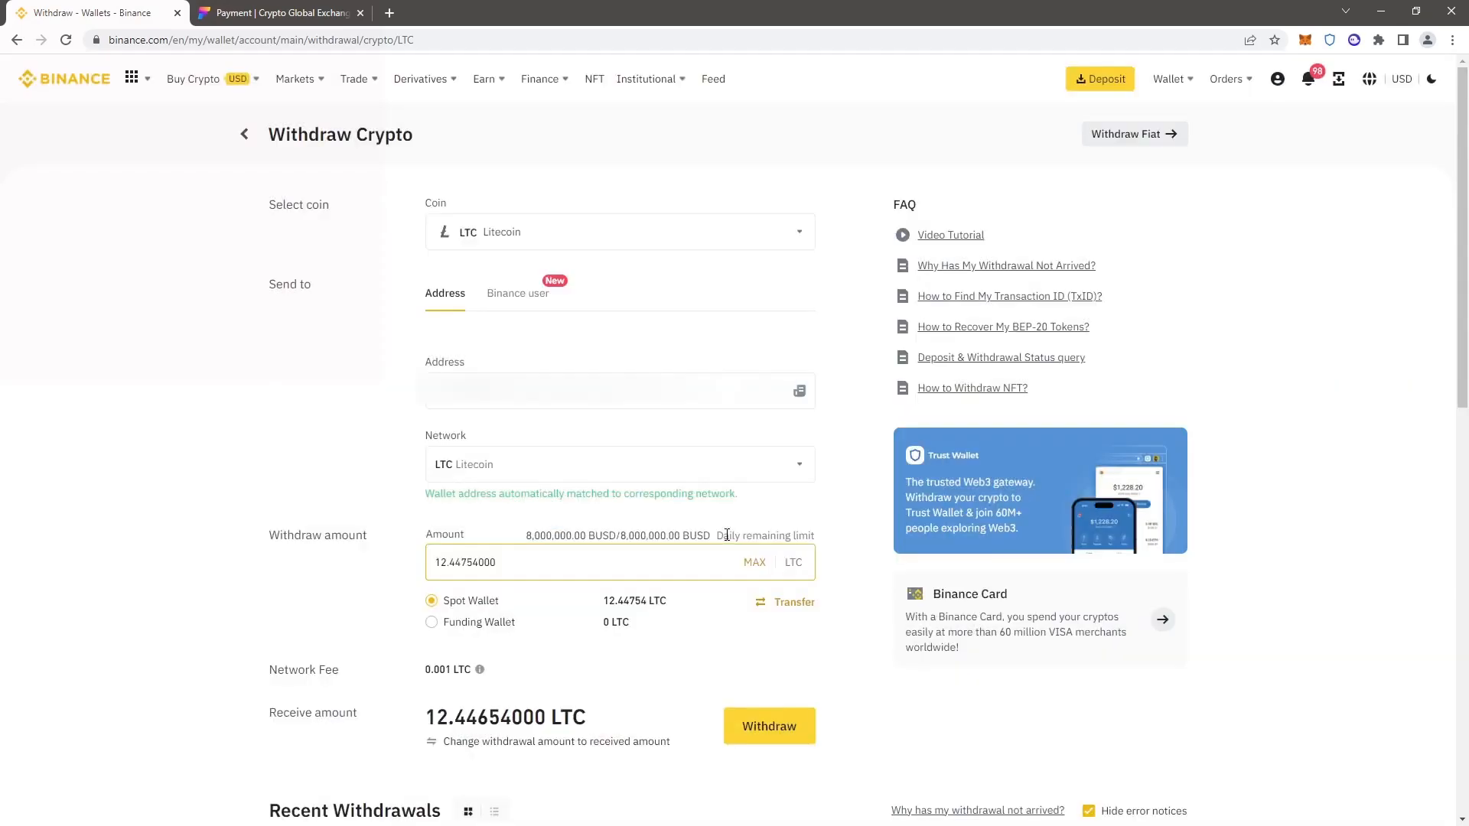
{"action": "left_click", "coordinate": [768, 726]}
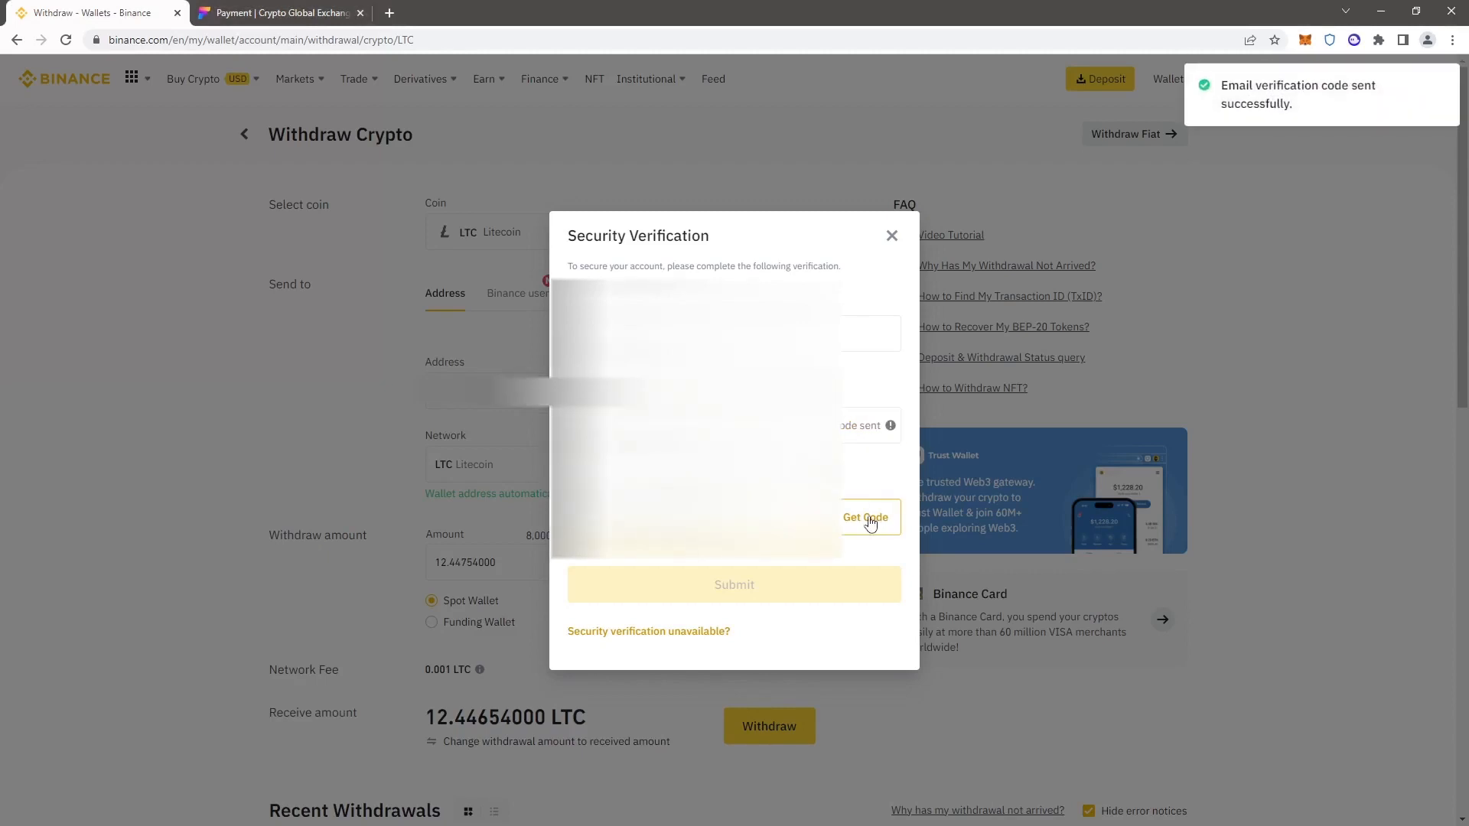
Step: Verify and confirm the 12.44754 LTC withdrawal, dismissing the notice without saving the address
{"action": "left_click", "coordinate": [865, 517]}
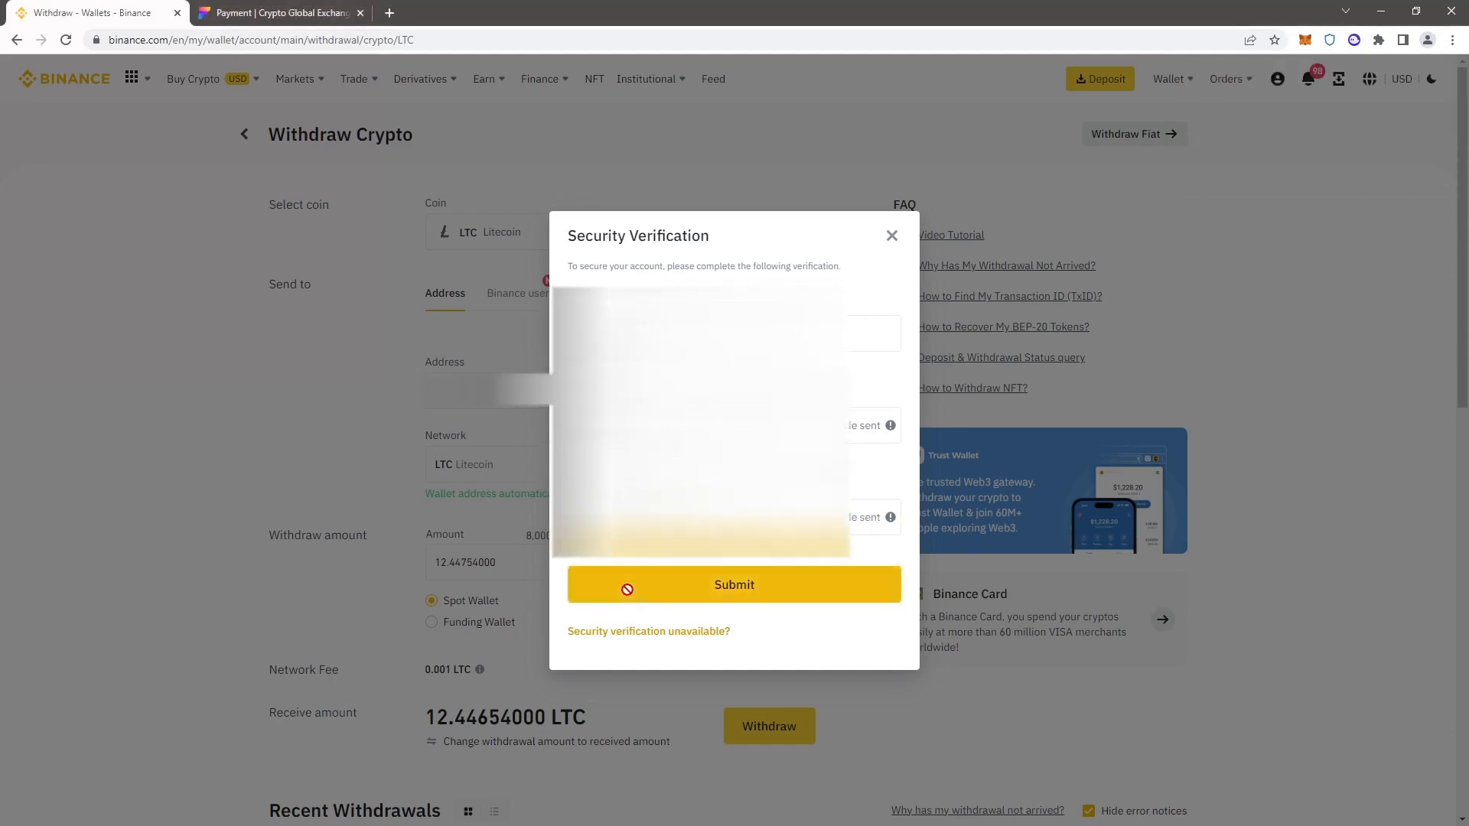
{"action": "left_click", "coordinate": [890, 236]}
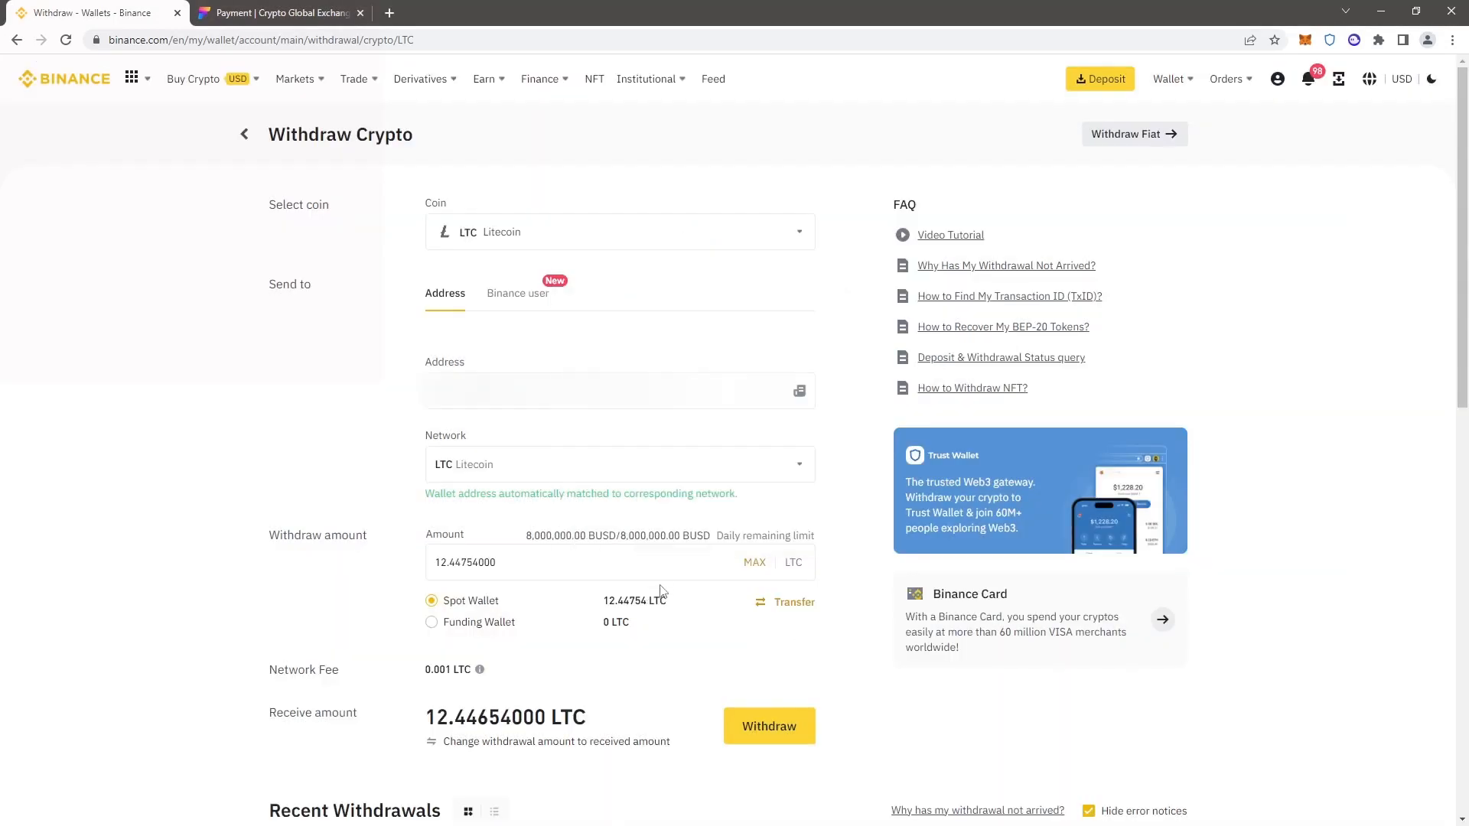
{"action": "left_click", "coordinate": [769, 725]}
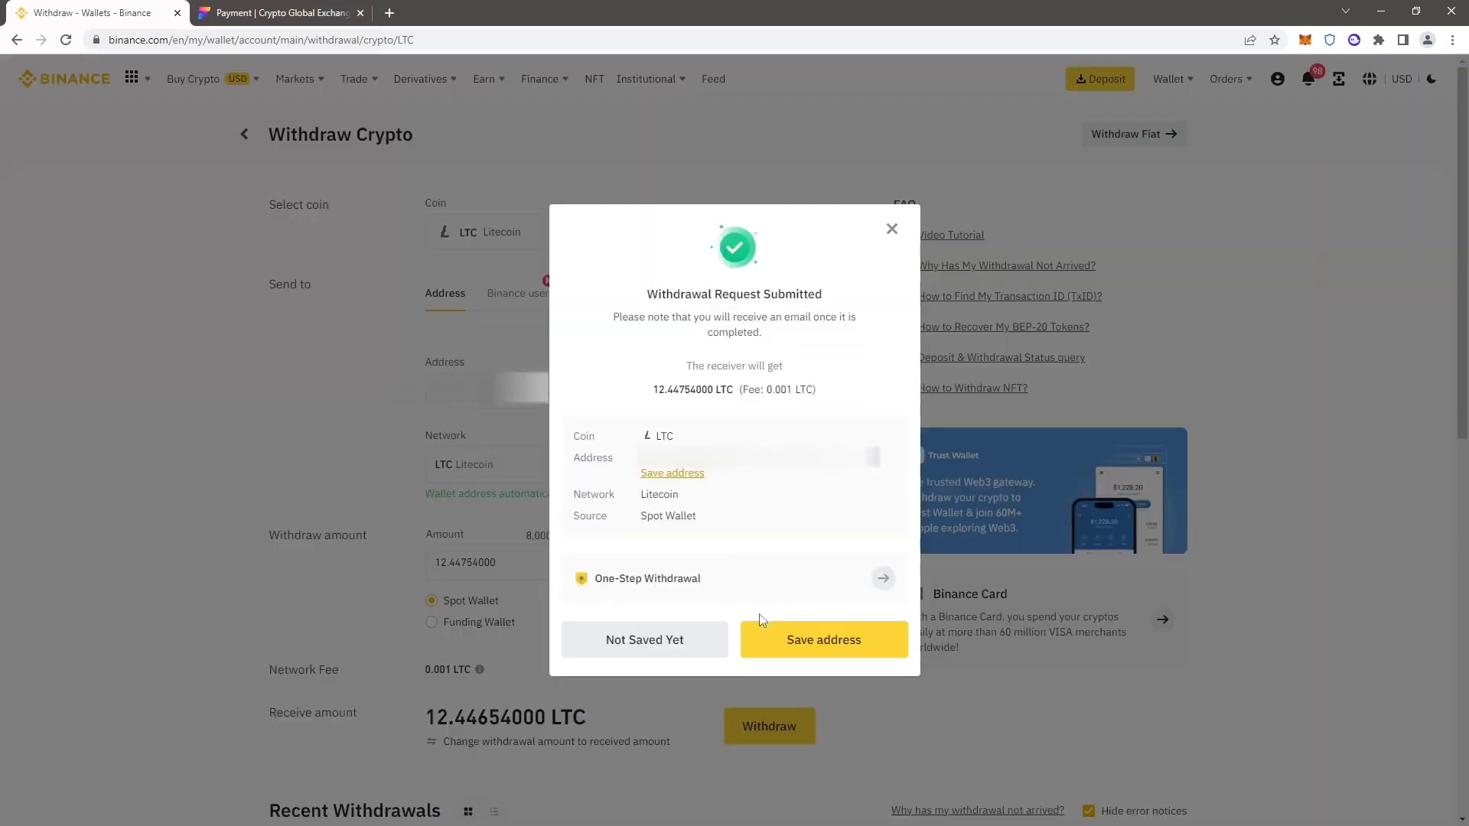
{"action": "left_click", "coordinate": [891, 228]}
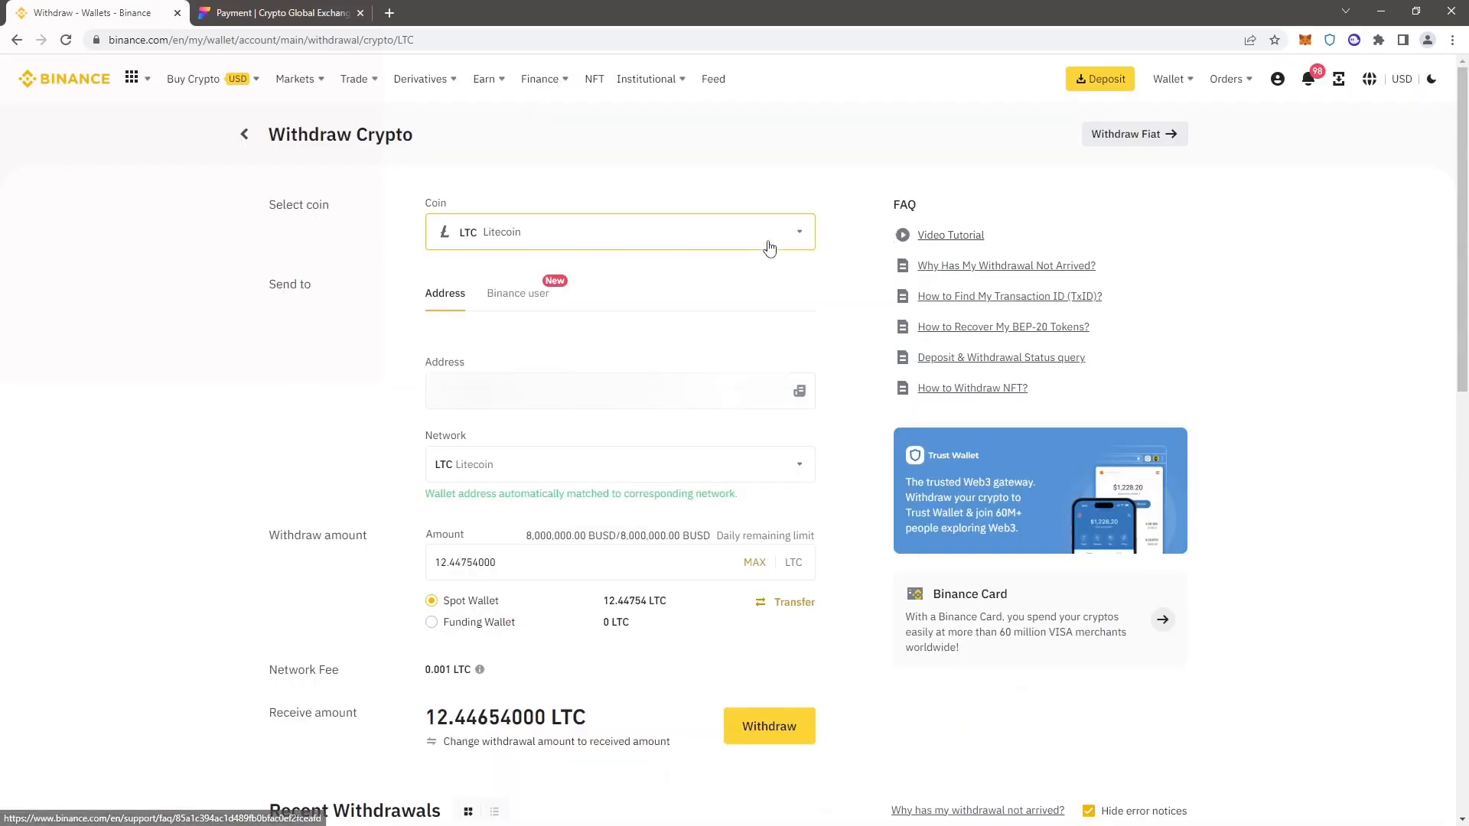
{"action": "left_click", "coordinate": [278, 12]}
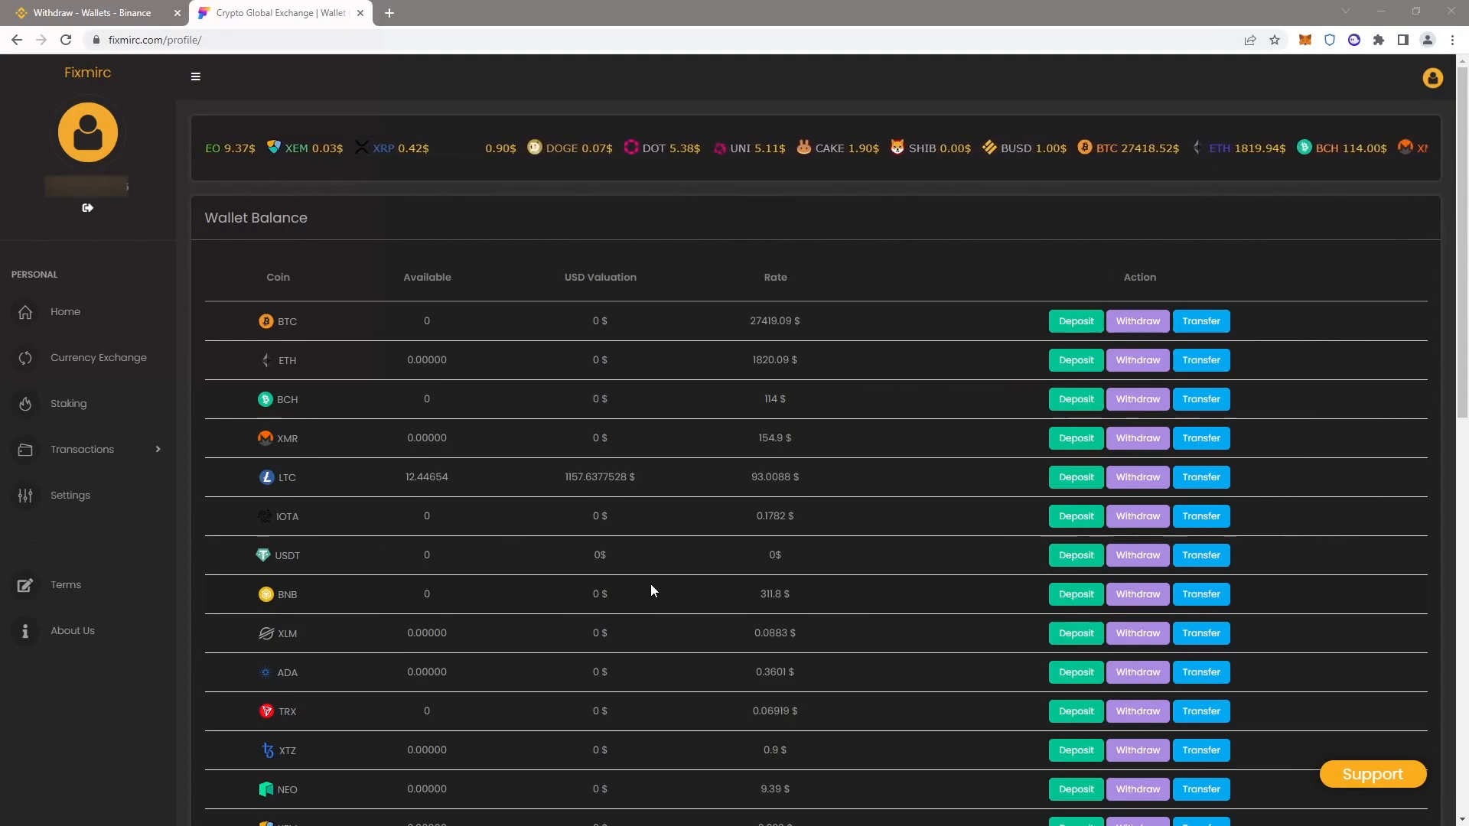
Step: Review the Deposits history showing the completed 12.4465 LTC deposit
{"action": "left_click", "coordinate": [81, 449]}
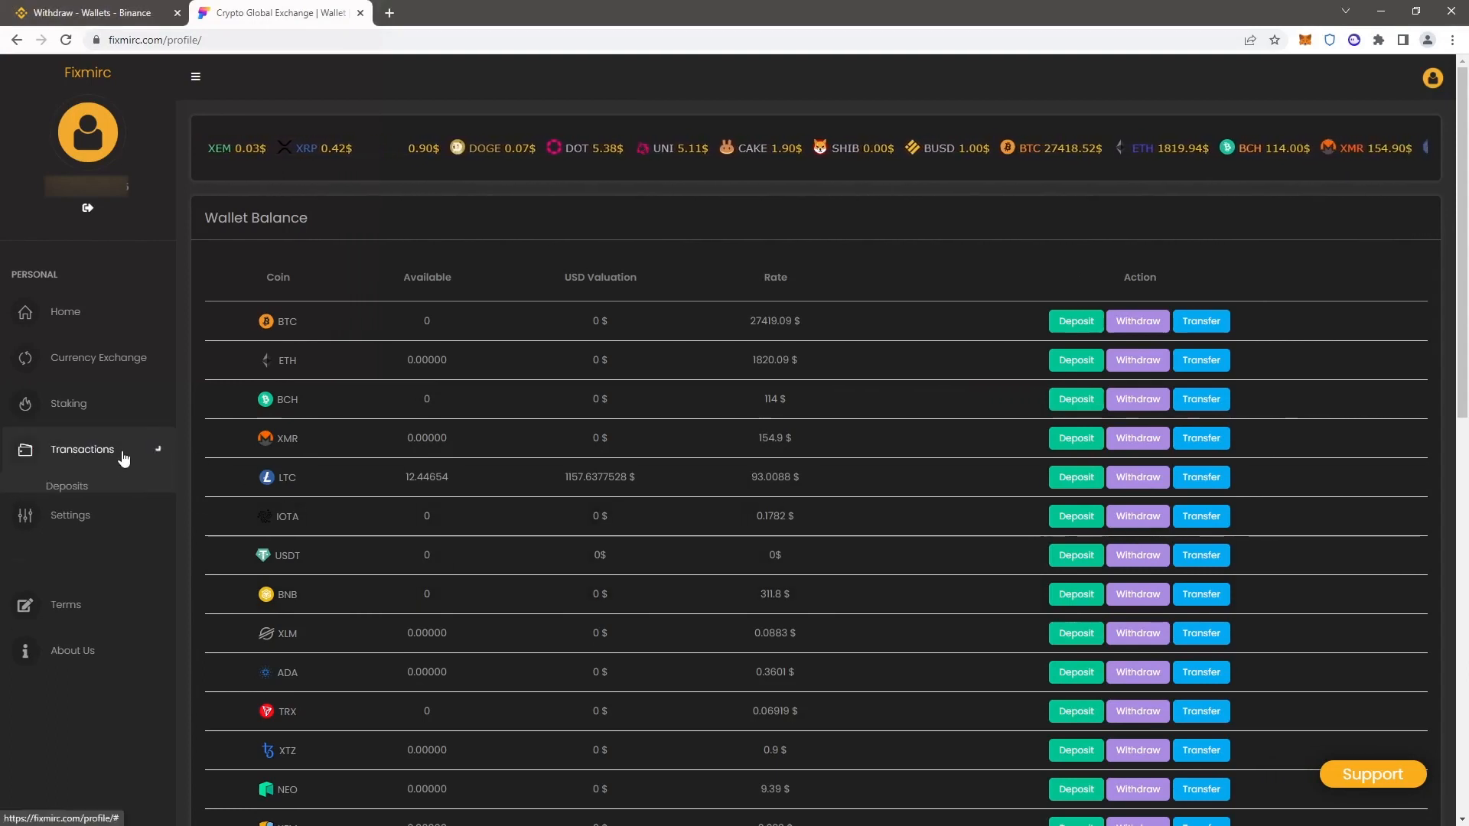
{"action": "left_click", "coordinate": [66, 485]}
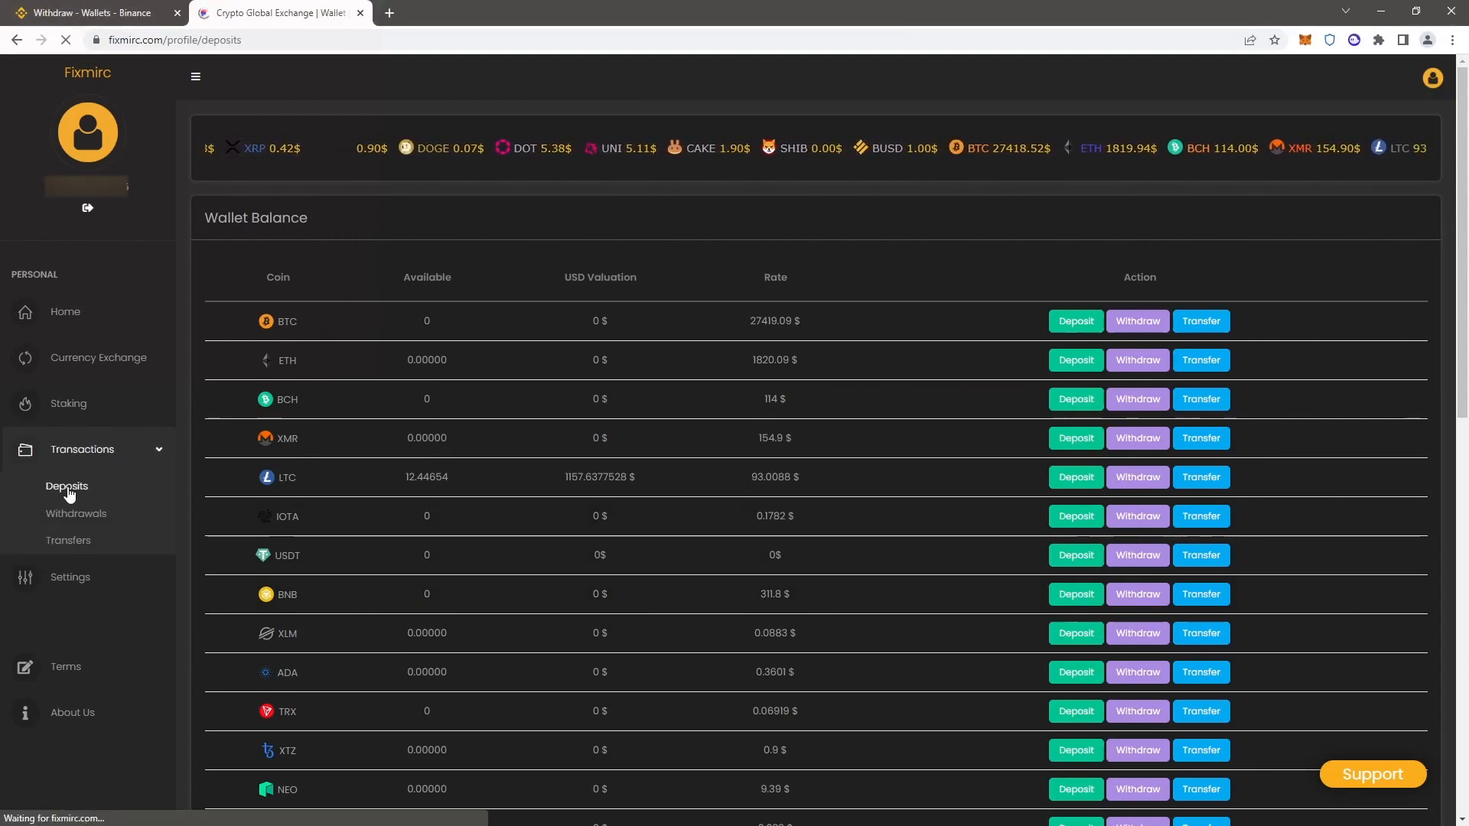
{"action": "left_click", "coordinate": [66, 487]}
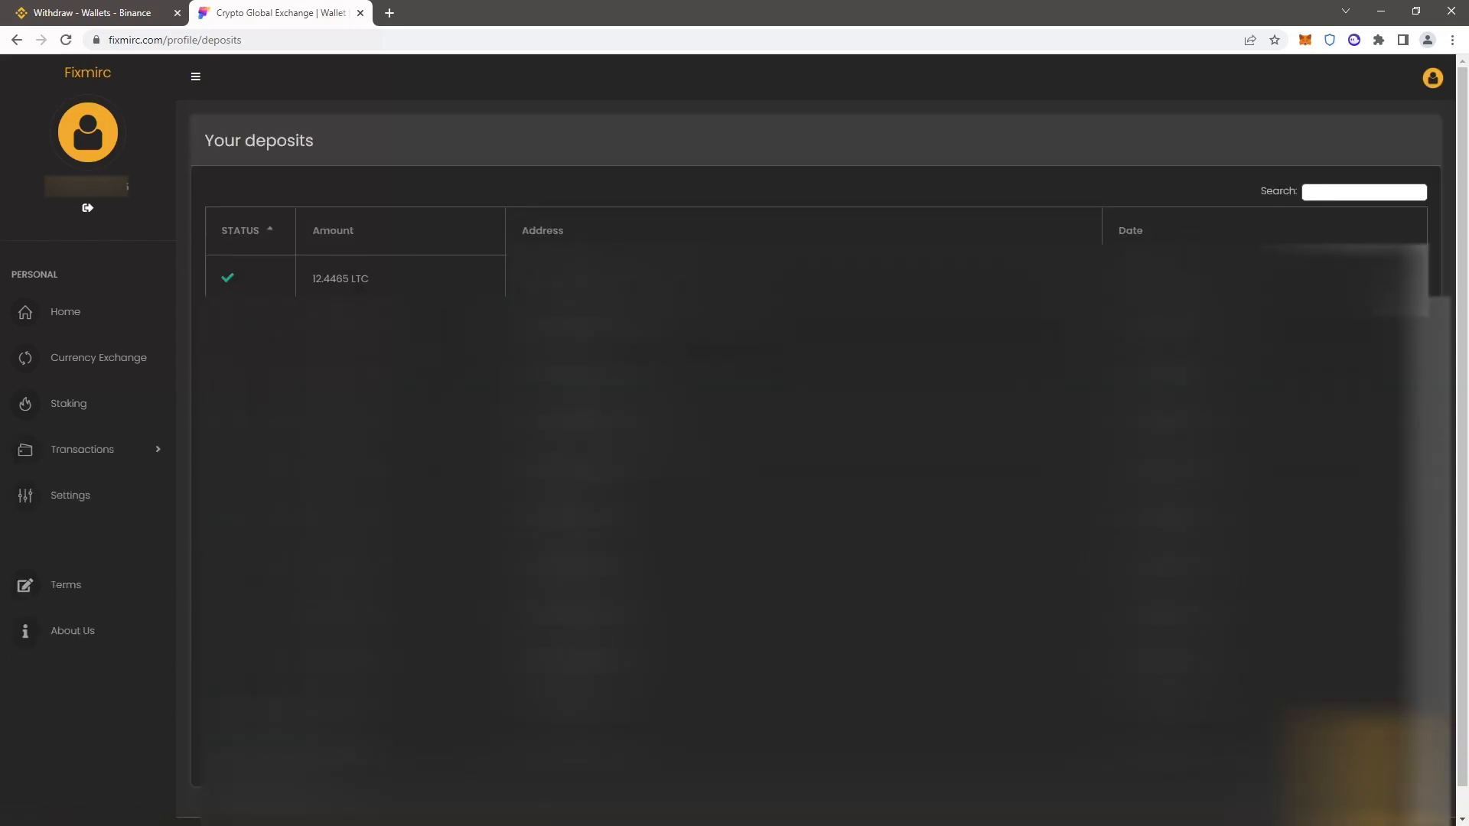
{"action": "left_click", "coordinate": [97, 359]}
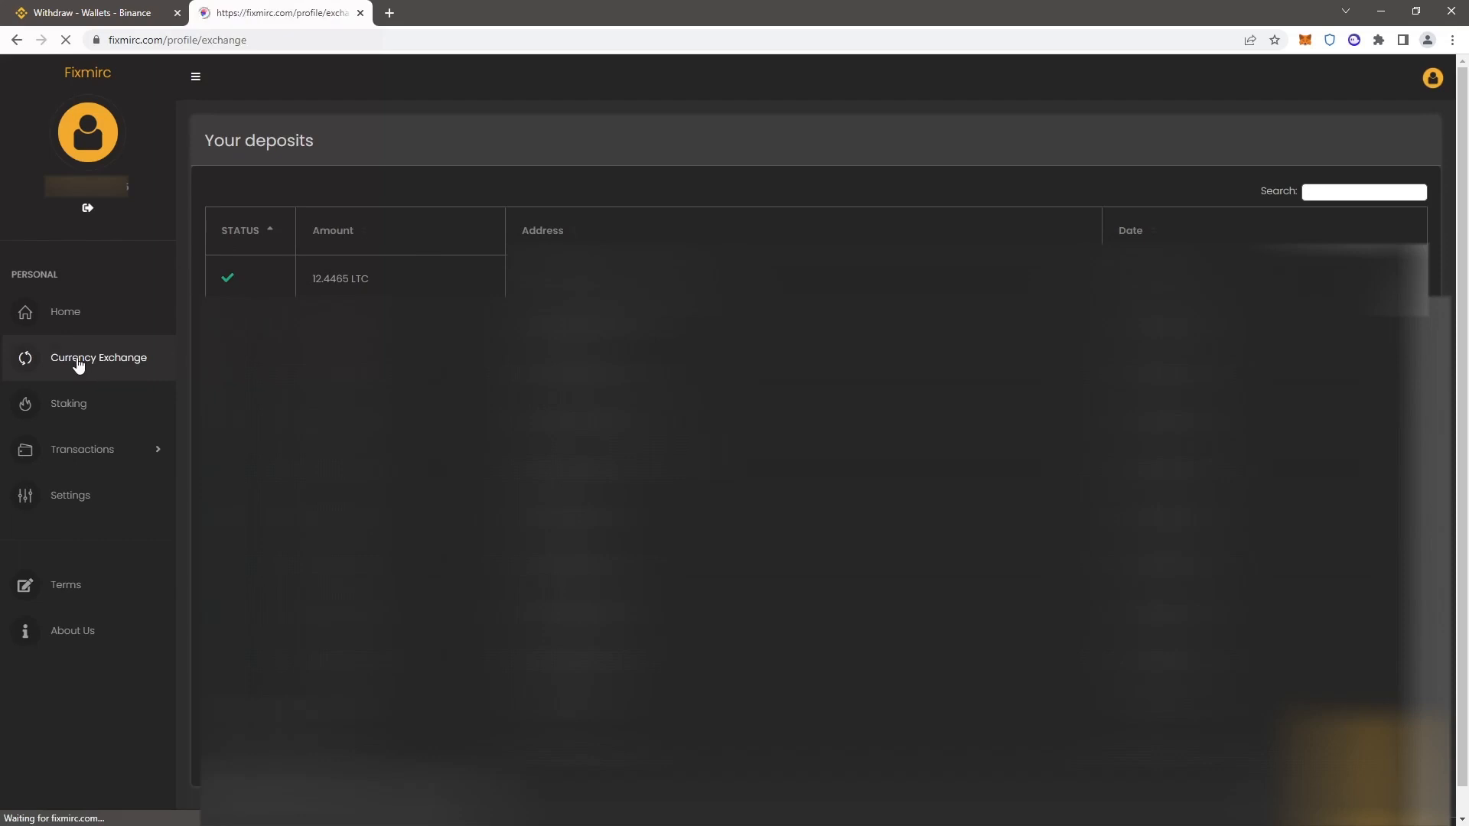
Step: Exchange 12.44 LTC into about 1157.32 USDT and dismiss the success notice
{"action": "left_click", "coordinate": [98, 358]}
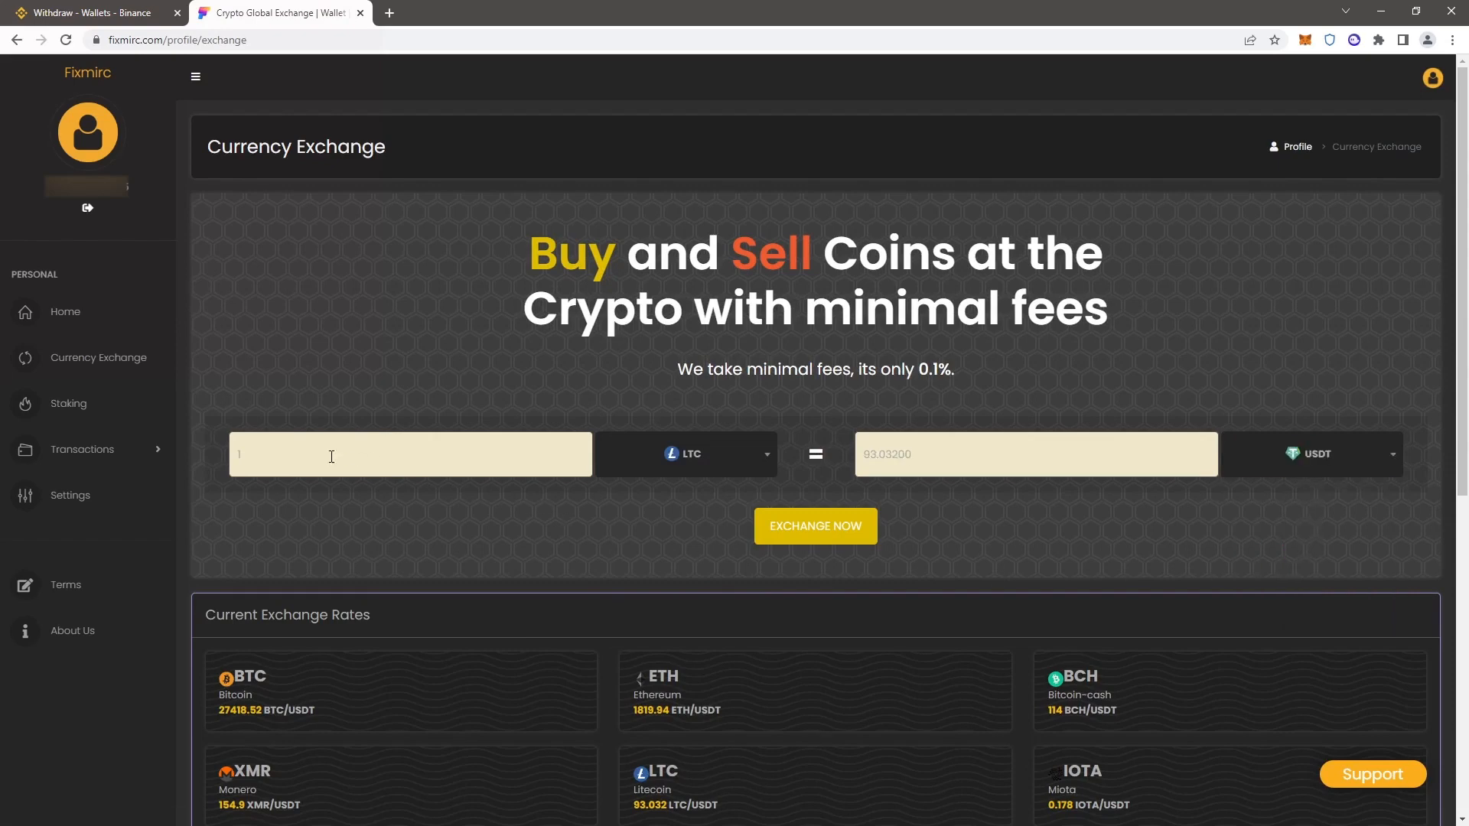
{"action": "type", "text": "12.44"}
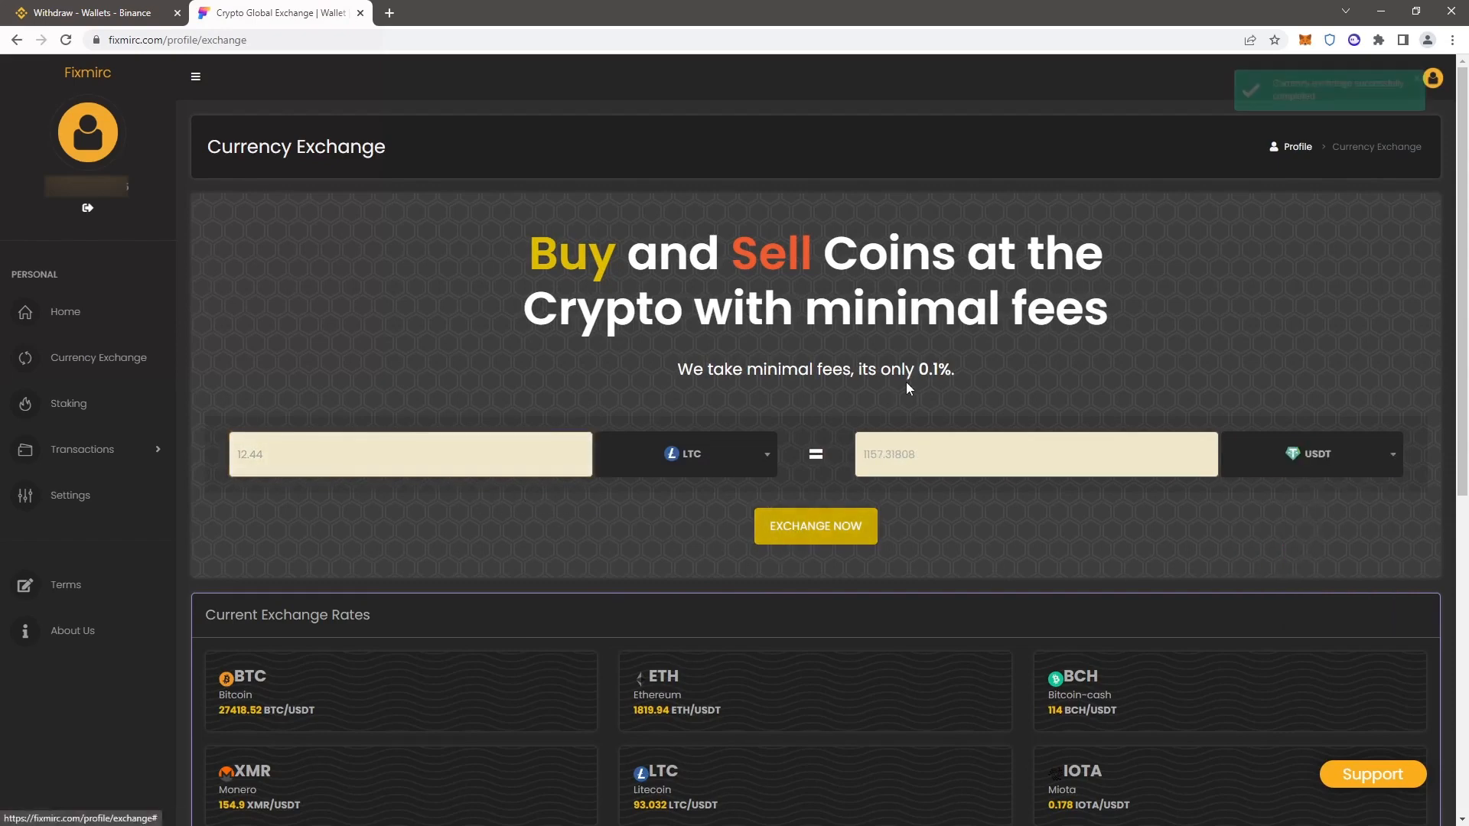
{"action": "left_click", "coordinate": [814, 525]}
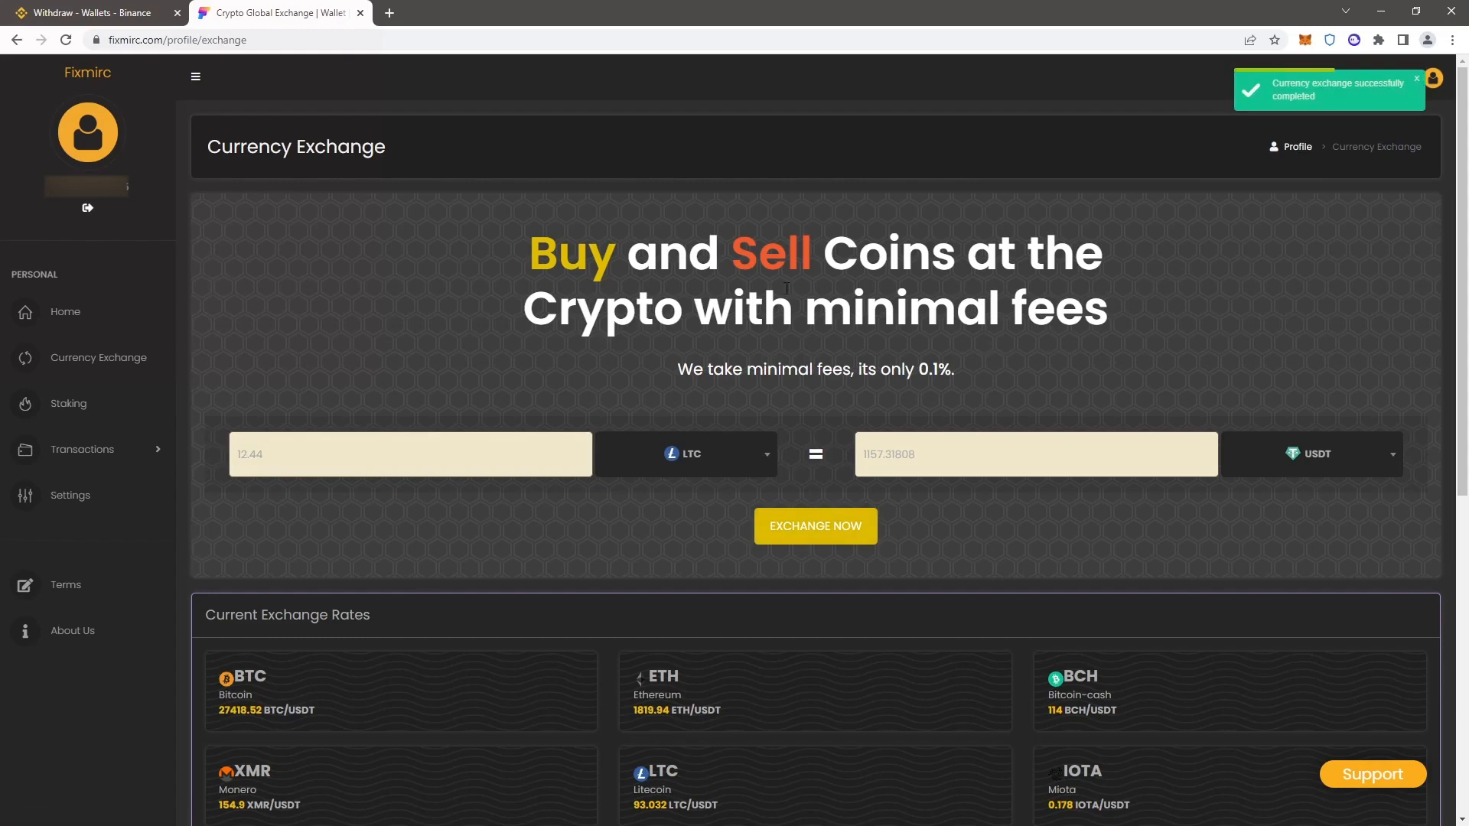
{"action": "left_click", "coordinate": [66, 313]}
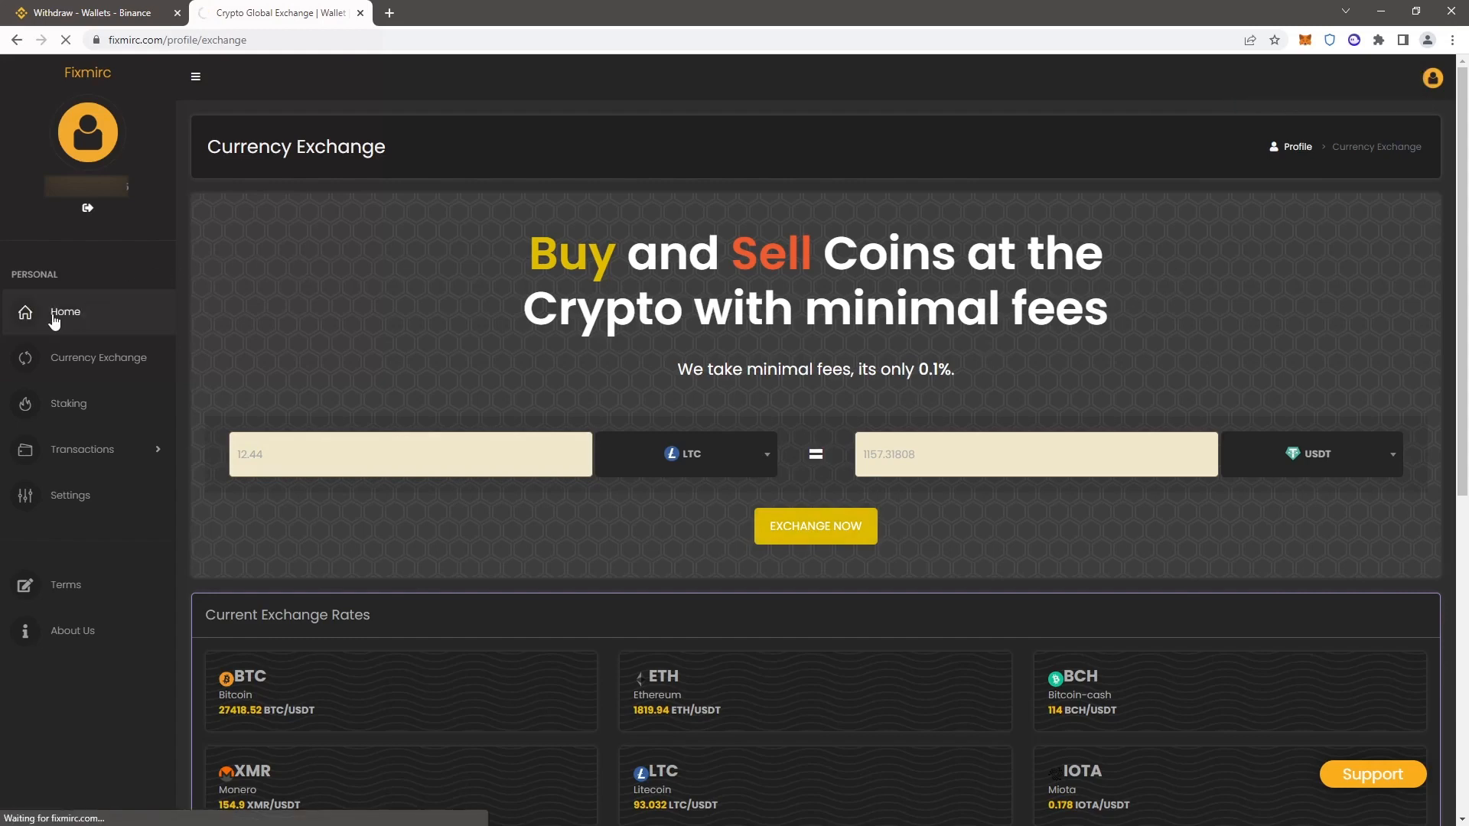
Step: Start a USDT withdrawal from the Fixmirc wallet over TRC20 with amount 1155
{"action": "left_click", "coordinate": [64, 312]}
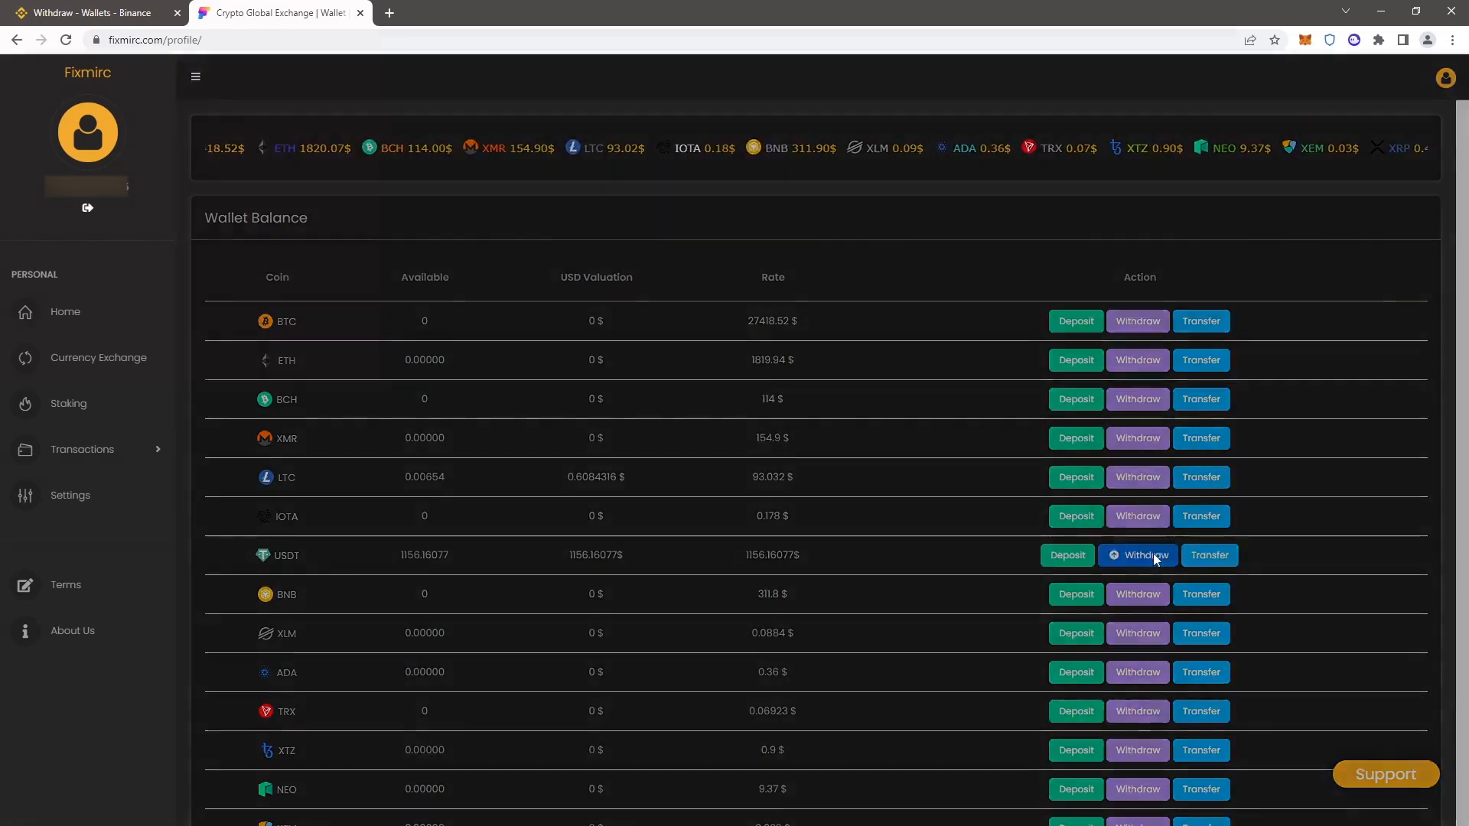
{"action": "left_click", "coordinate": [1137, 554]}
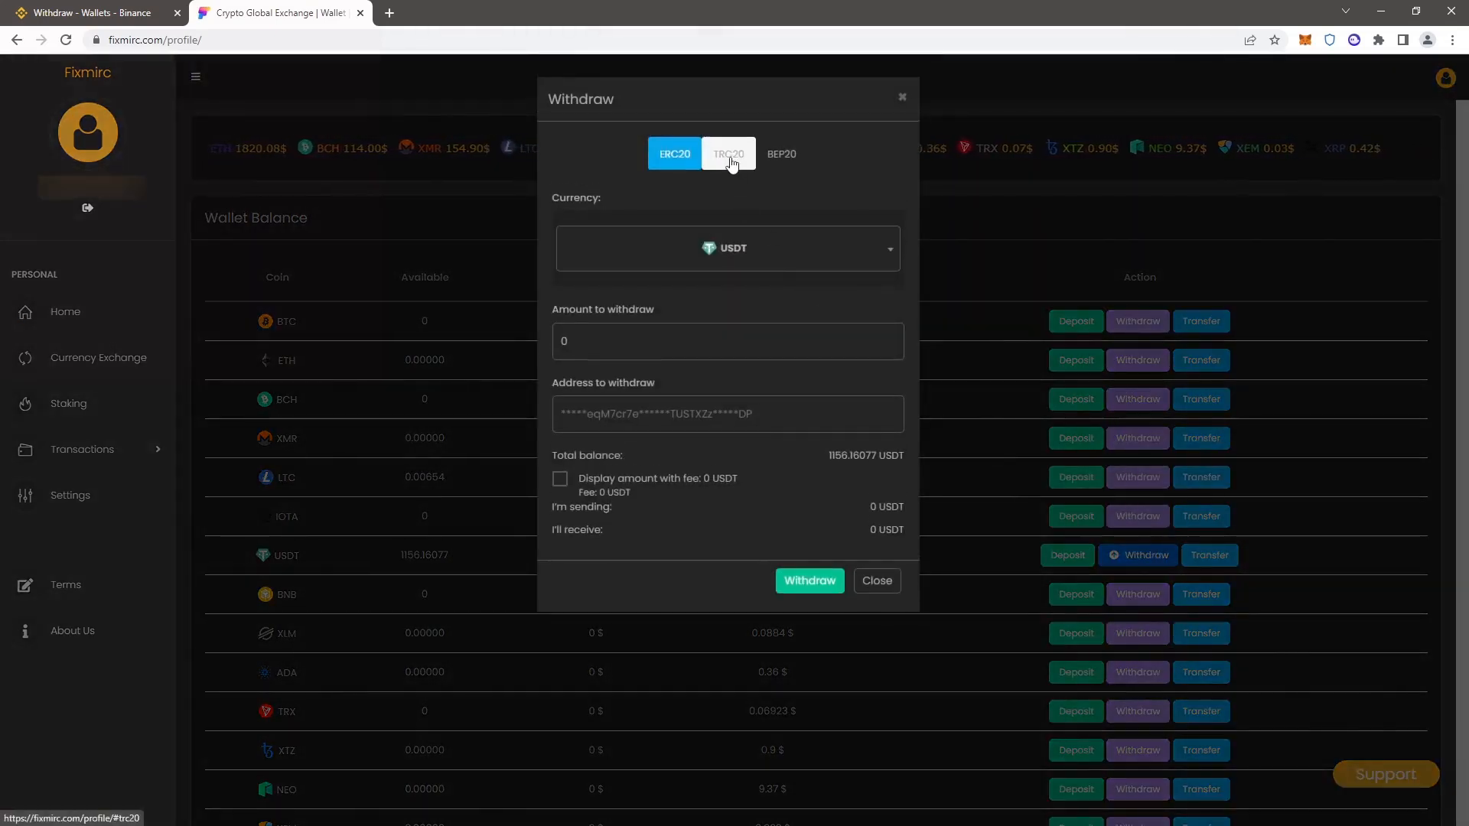
{"action": "left_click", "coordinate": [728, 153]}
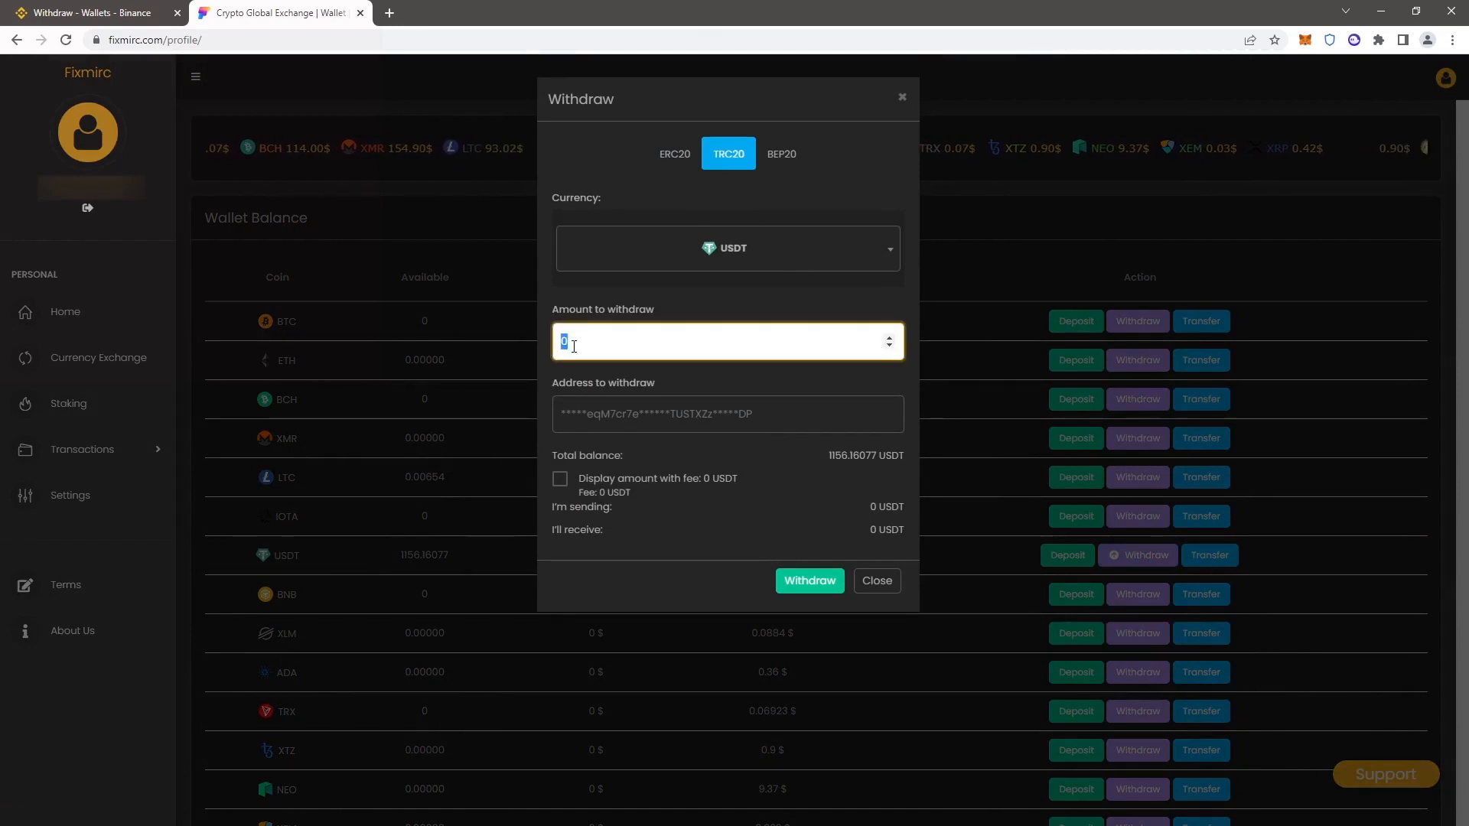
{"action": "type", "text": "1"}
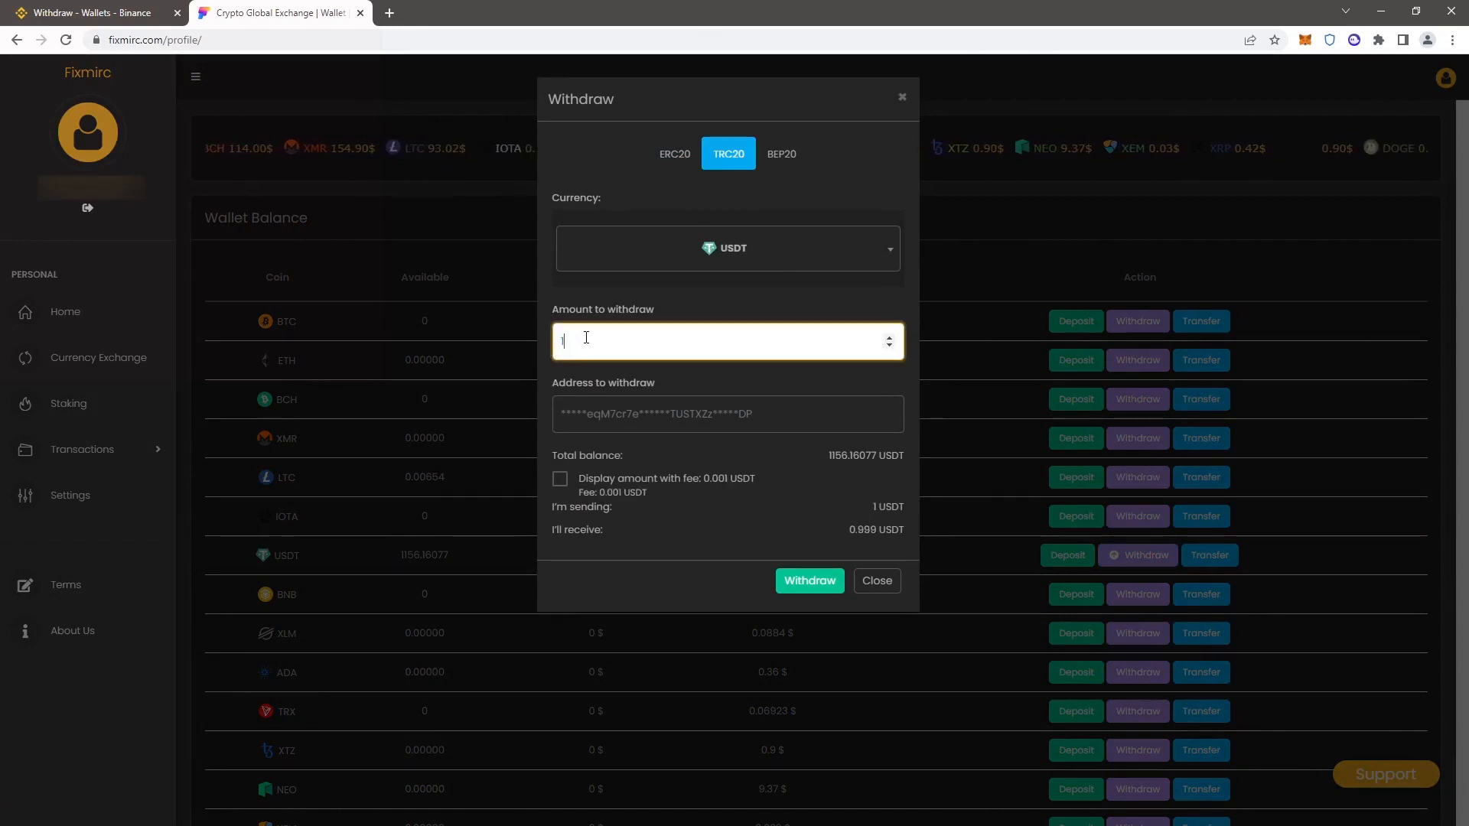
{"action": "type", "text": "155"}
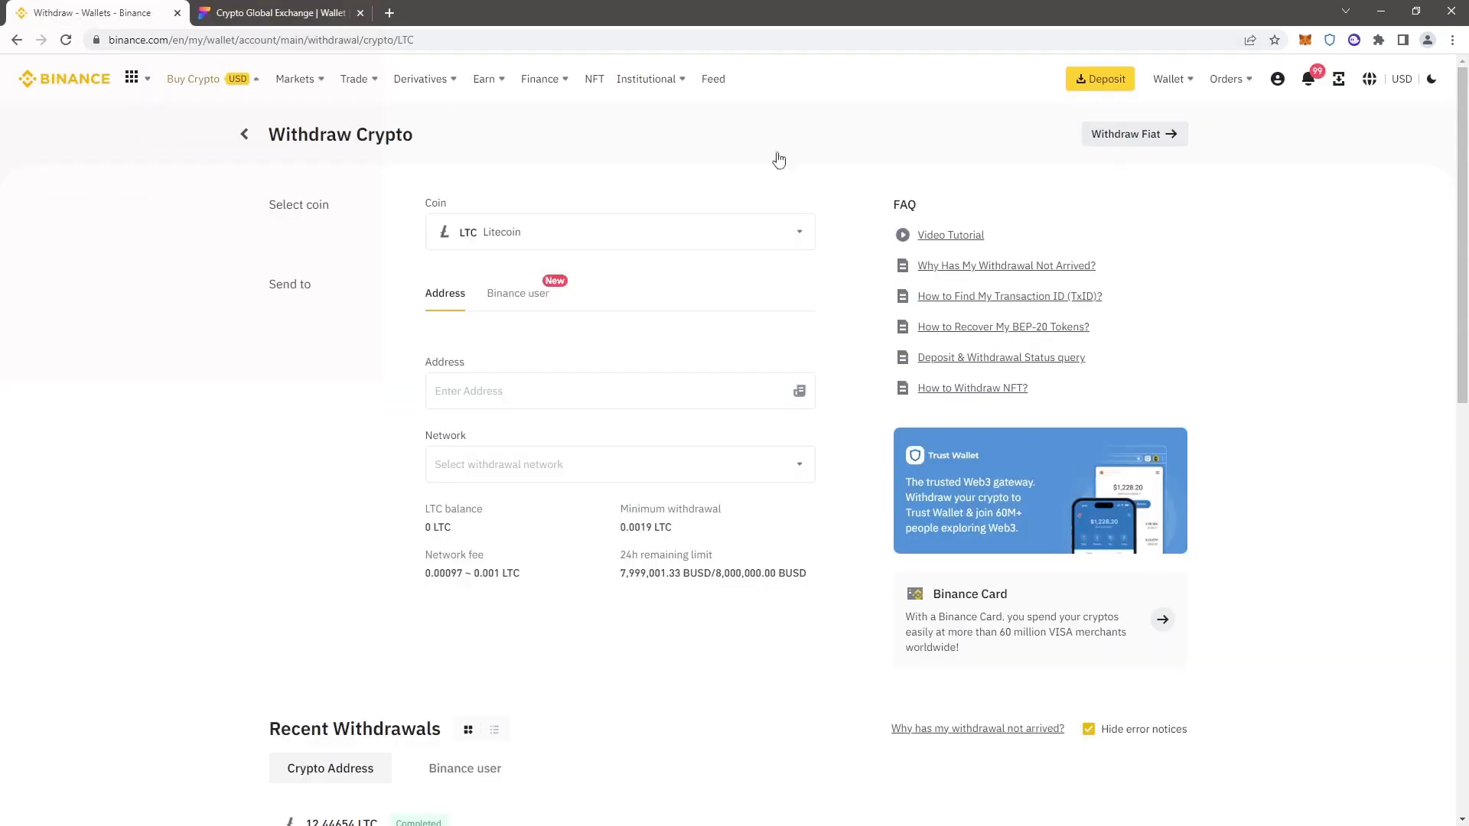
Step: Copy Binance's USDT deposit address on the TRX Tron (TRC20) network
{"action": "left_click", "coordinate": [1169, 78]}
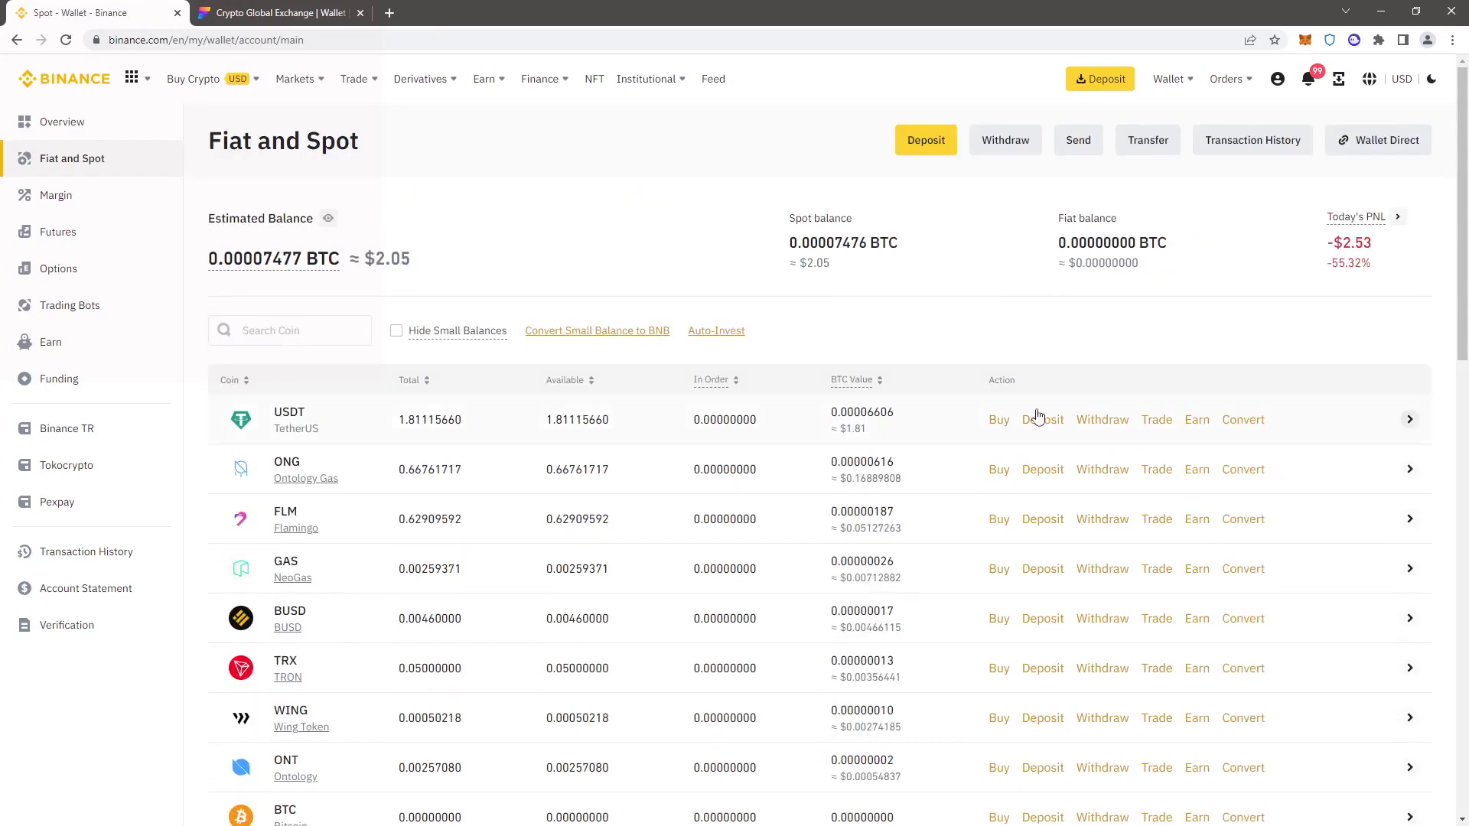
{"action": "left_click", "coordinate": [1042, 419]}
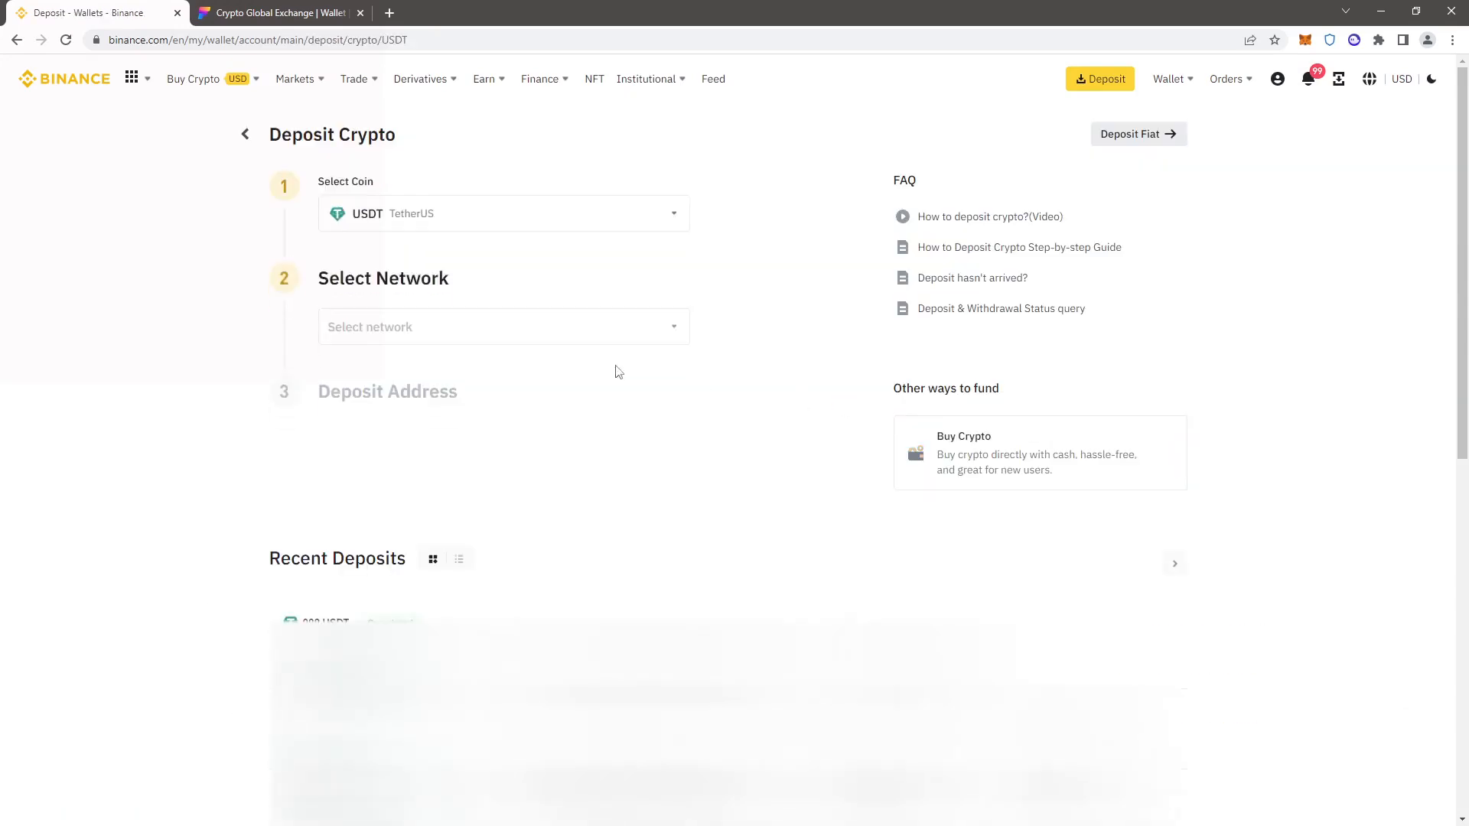
{"action": "left_click", "coordinate": [503, 326]}
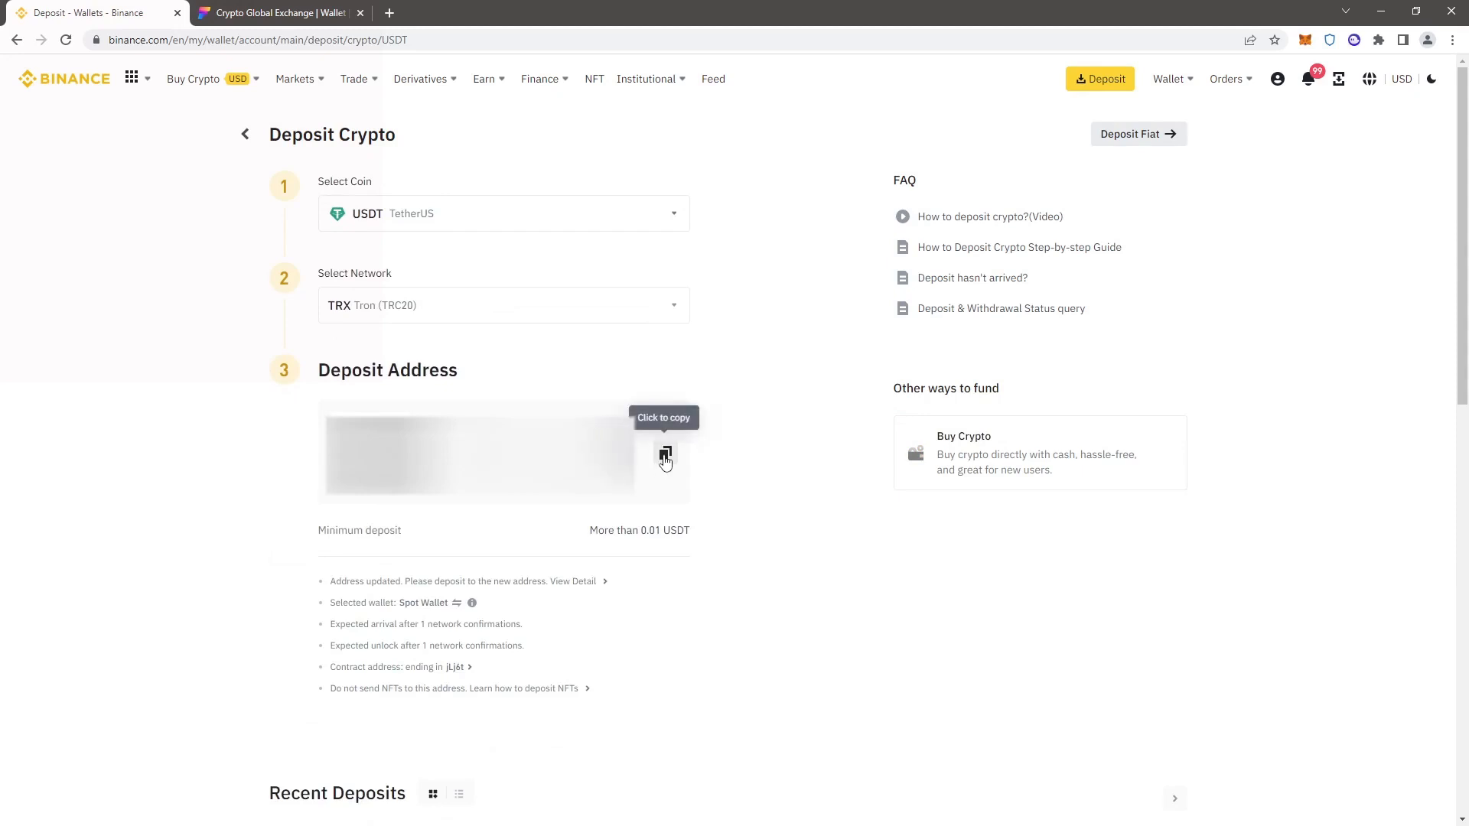
{"action": "left_click", "coordinate": [277, 12]}
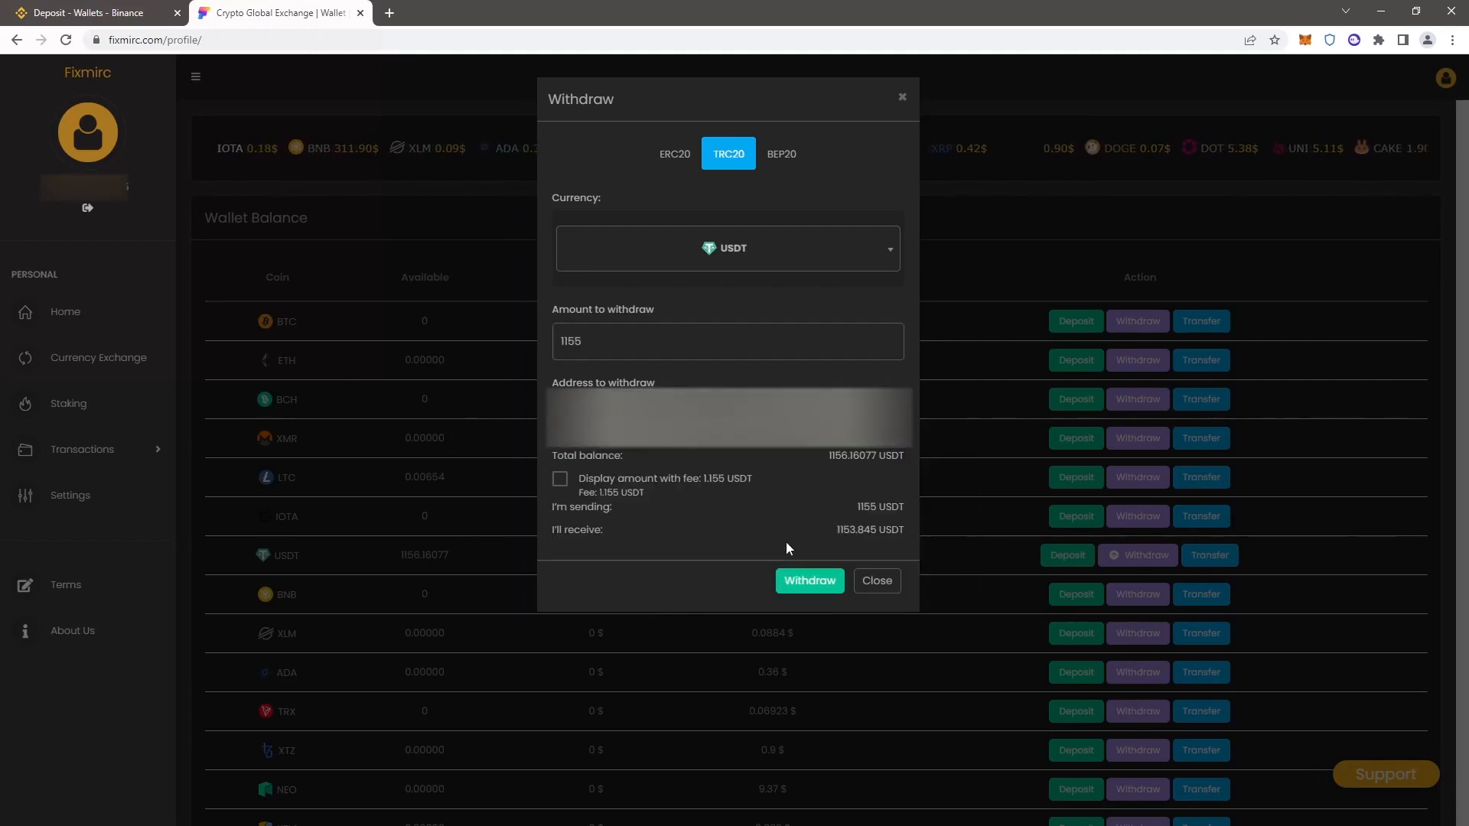
Step: Submit the USDT withdrawal to the Binance address and check it in the Fixmirc withdrawals history
{"action": "left_click", "coordinate": [808, 579]}
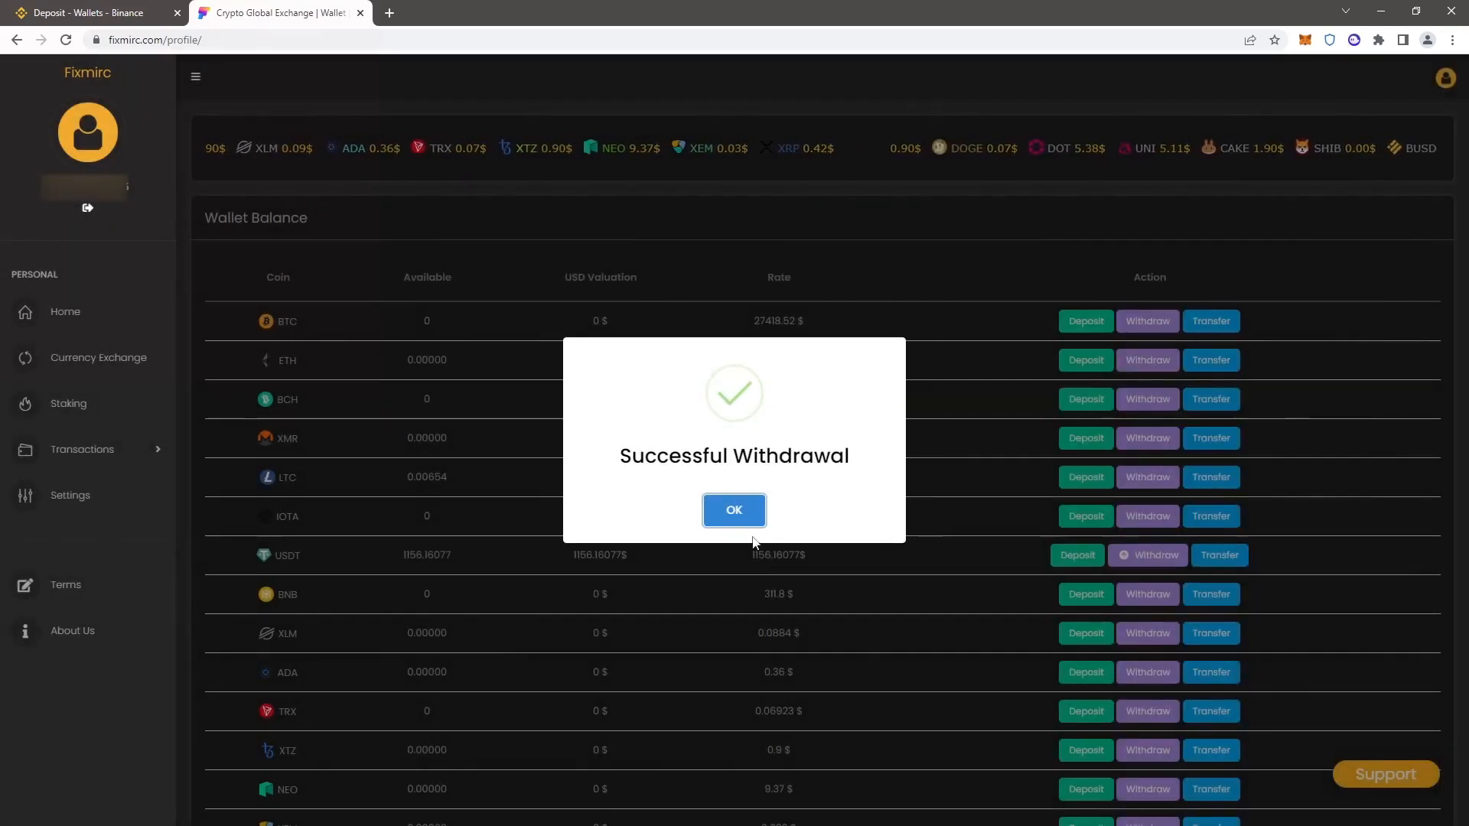
{"action": "left_click", "coordinate": [733, 511]}
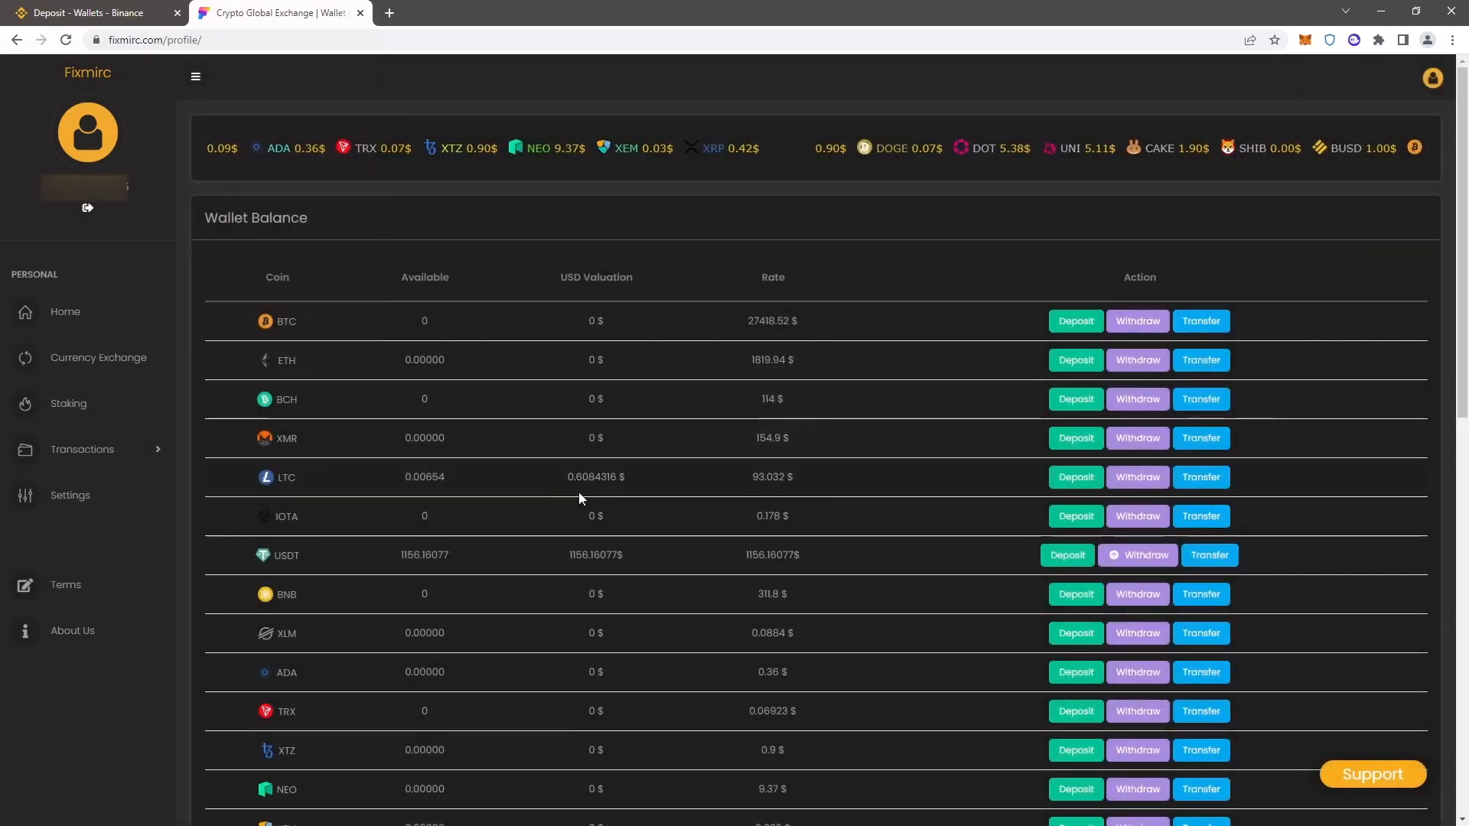
{"action": "left_click", "coordinate": [83, 448]}
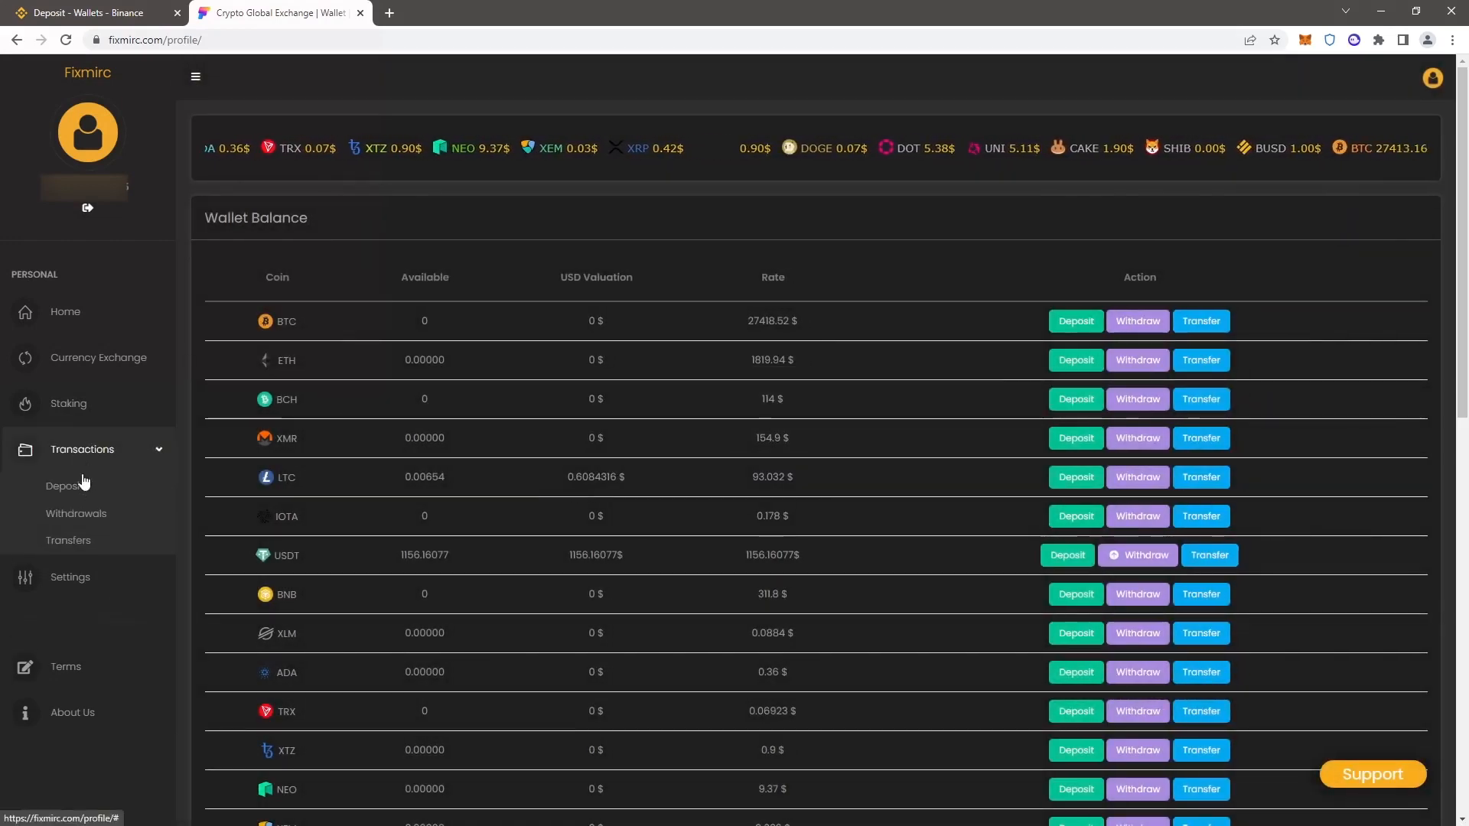
{"action": "left_click", "coordinate": [77, 513]}
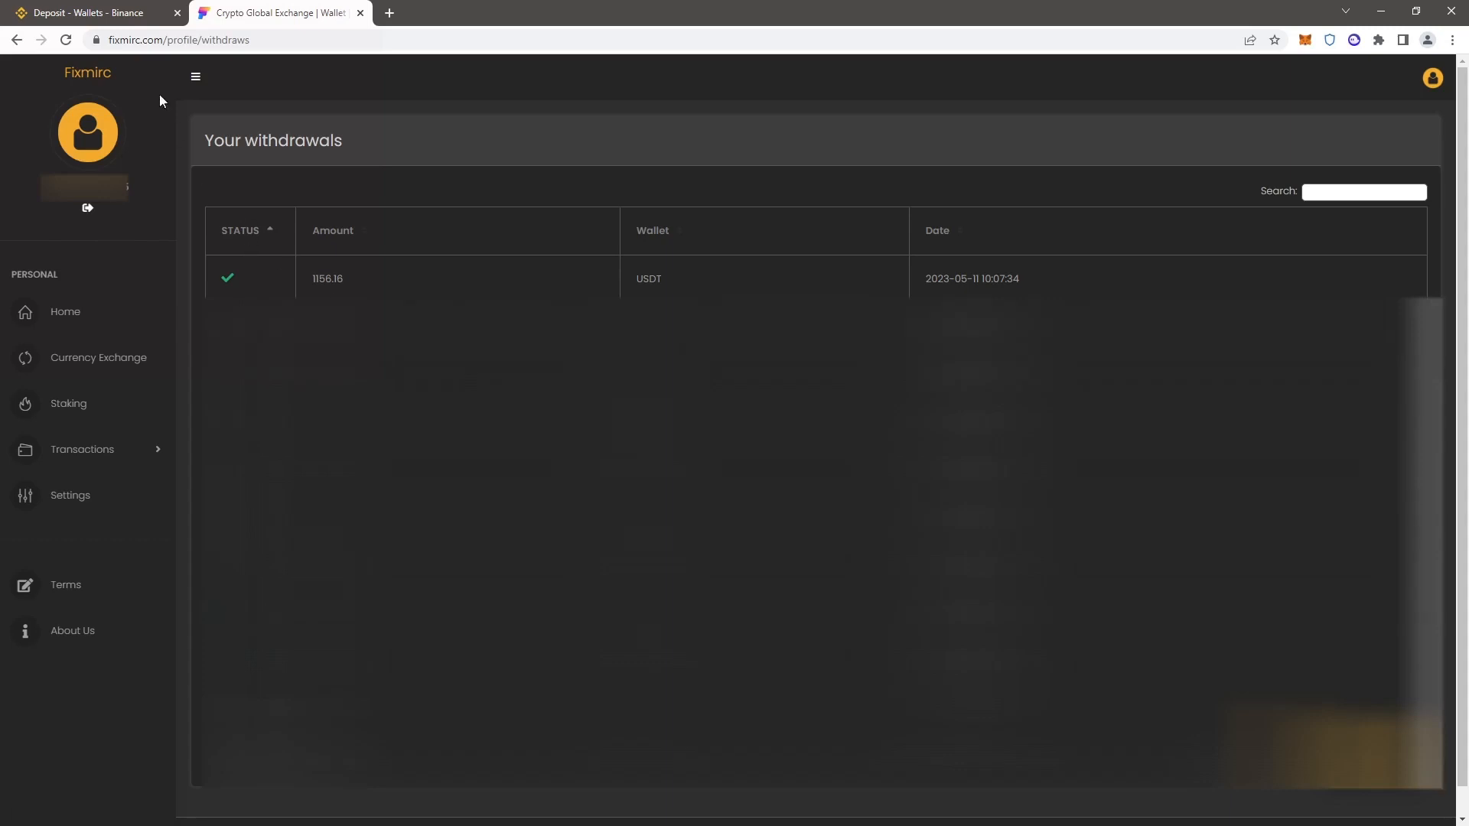
Step: Return to Binance and view the wallet's Transaction History
{"action": "left_click", "coordinate": [93, 12]}
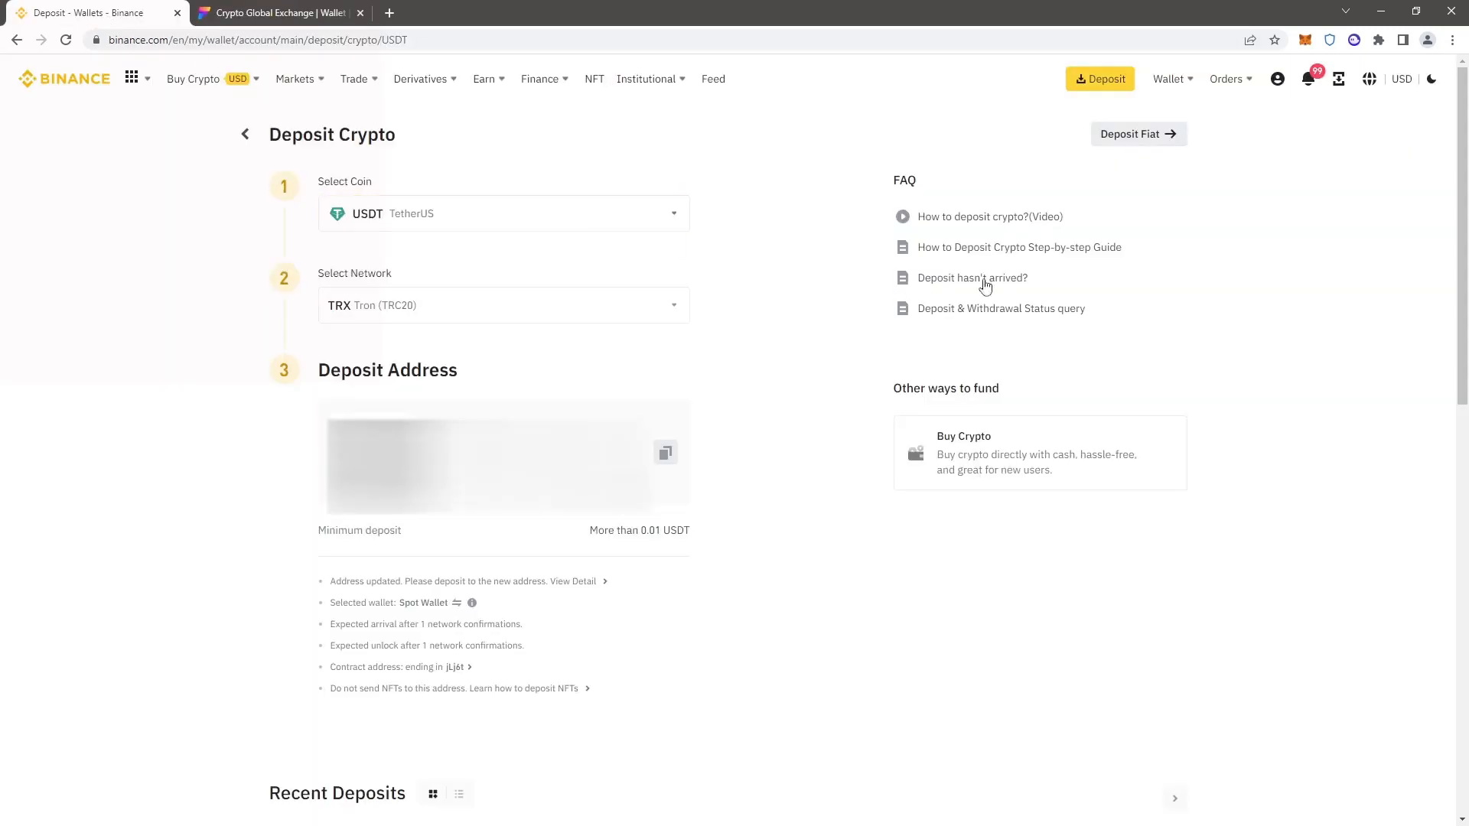
{"action": "left_click", "coordinate": [1169, 78]}
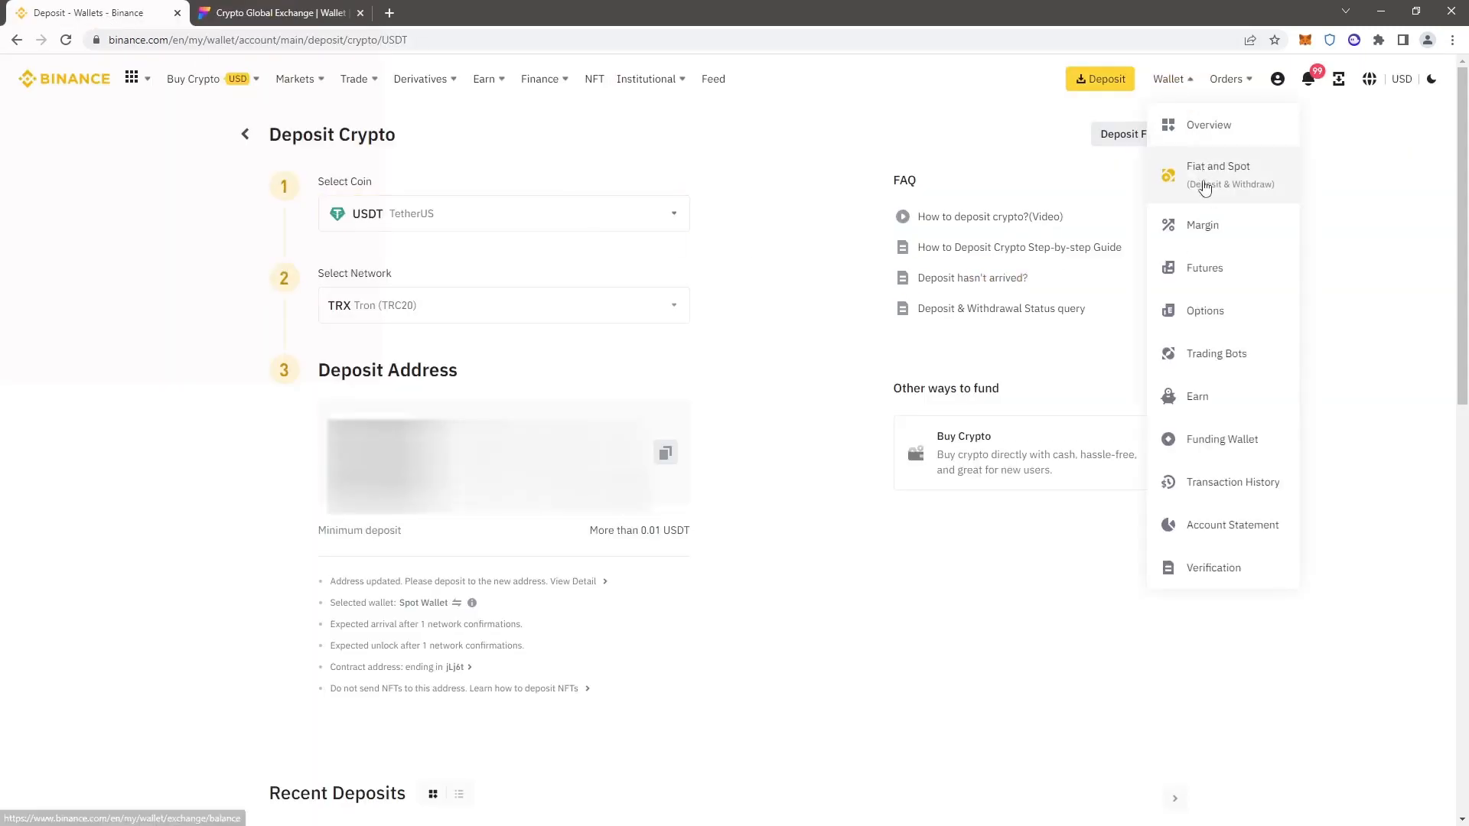
{"action": "left_click", "coordinate": [1233, 482]}
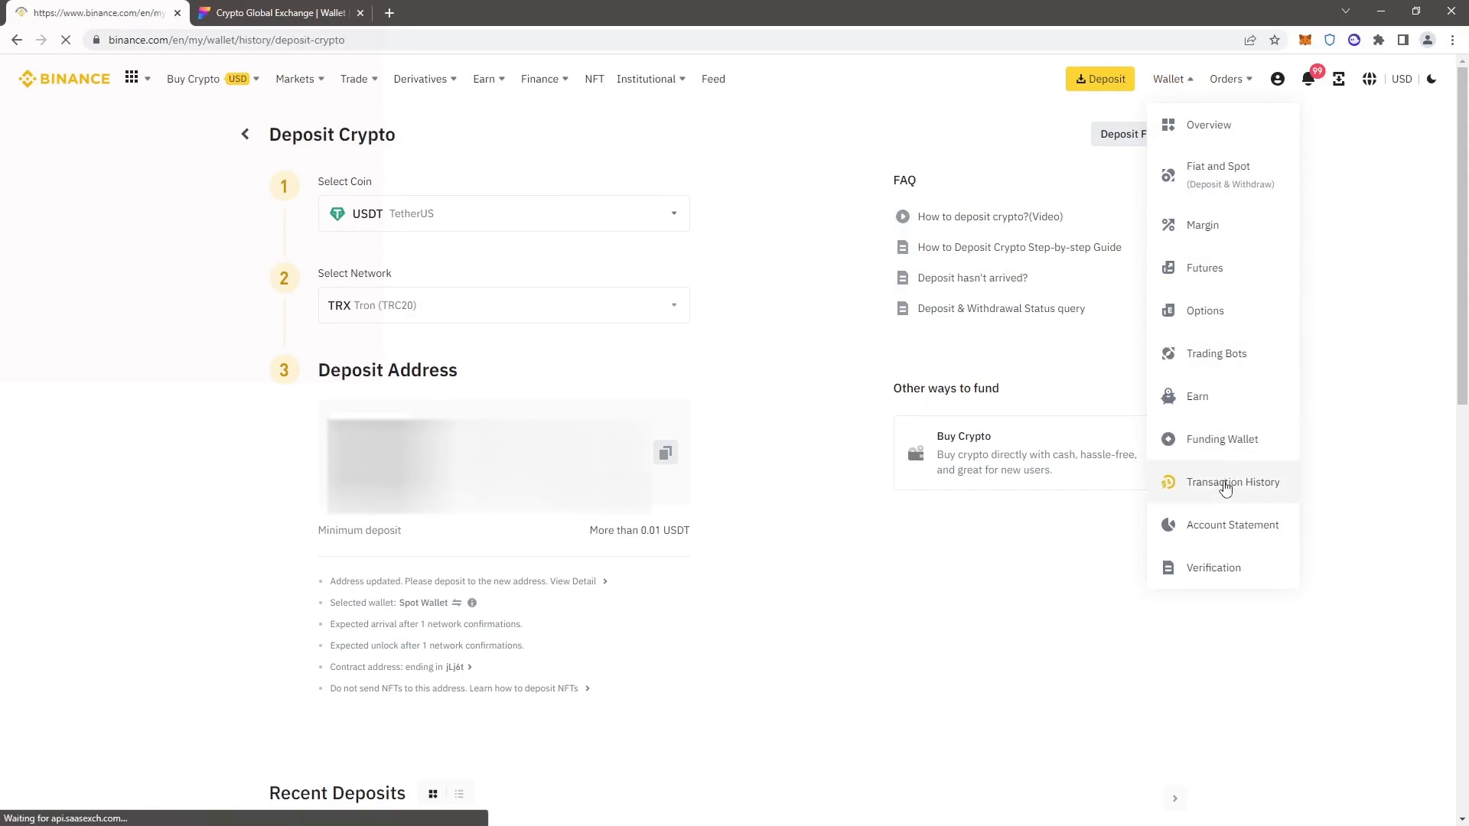
{"action": "left_click", "coordinate": [1232, 482]}
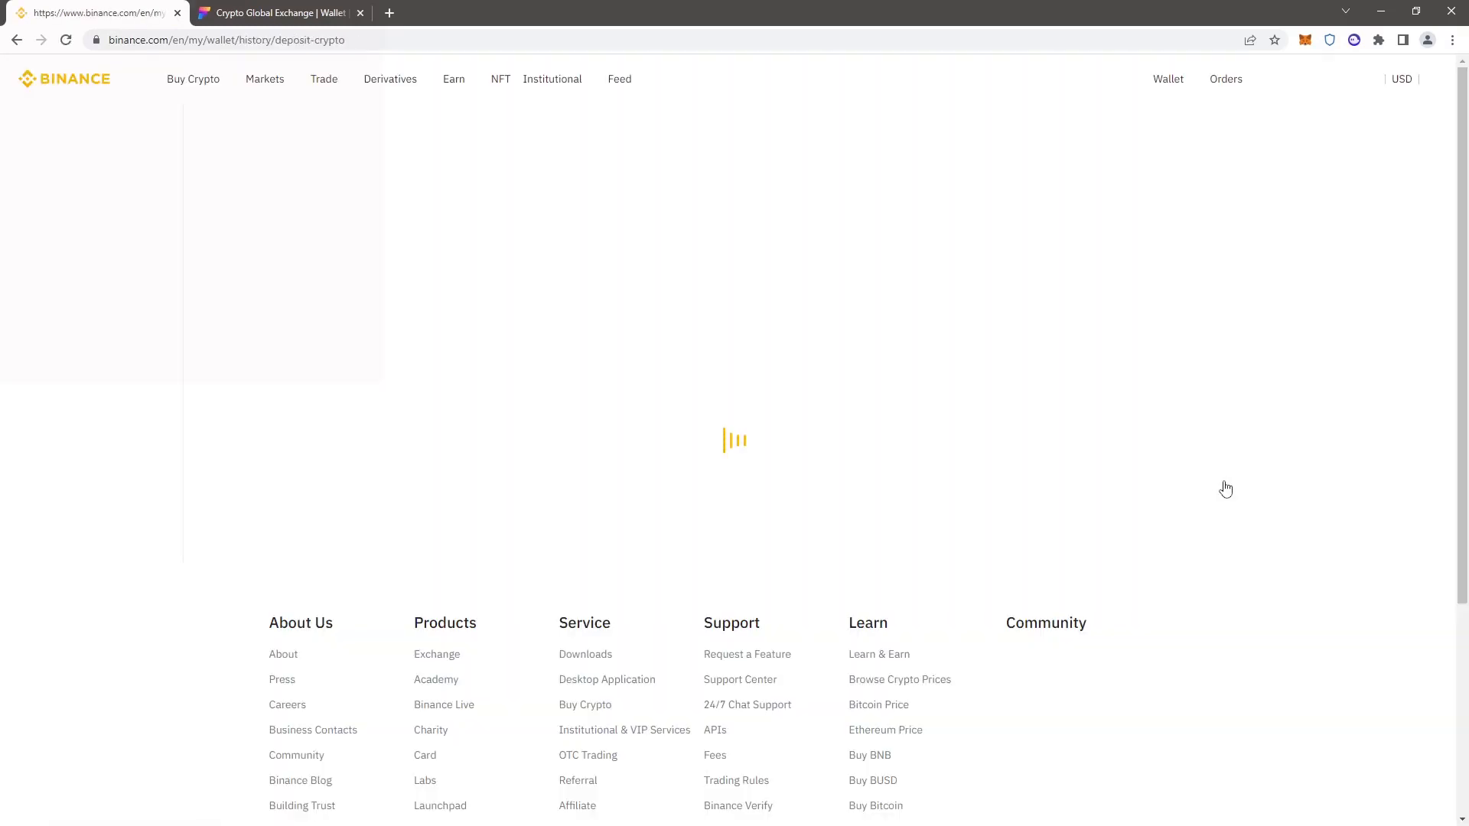